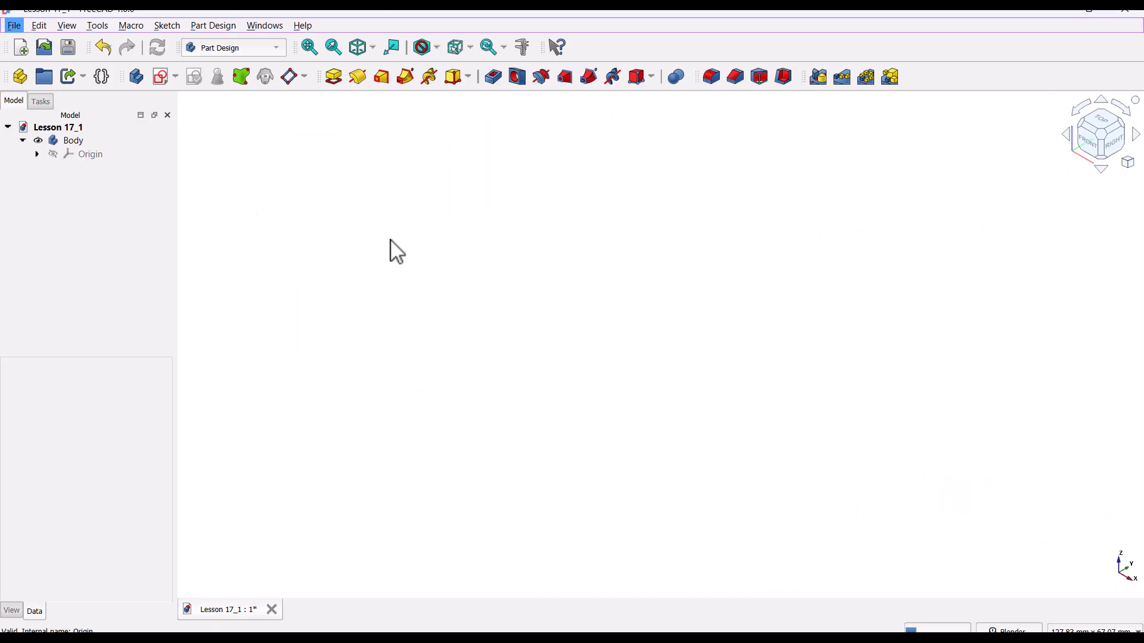
mouse_move(267, 200)
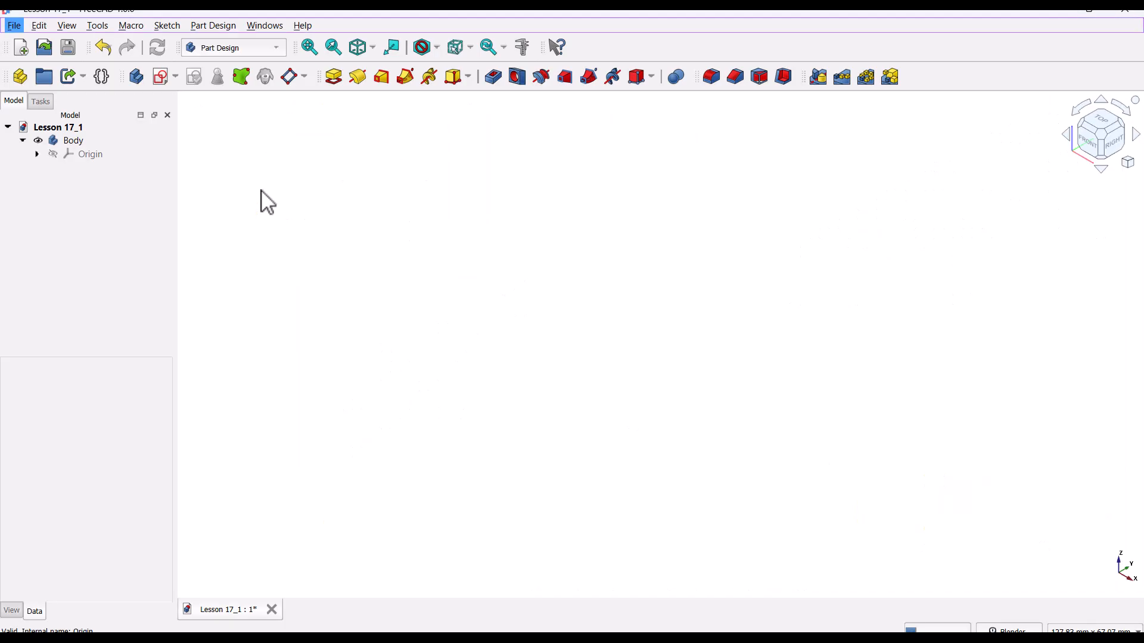
- Create a new sketch in the Body to get the base-plane choices
left_click(158, 76)
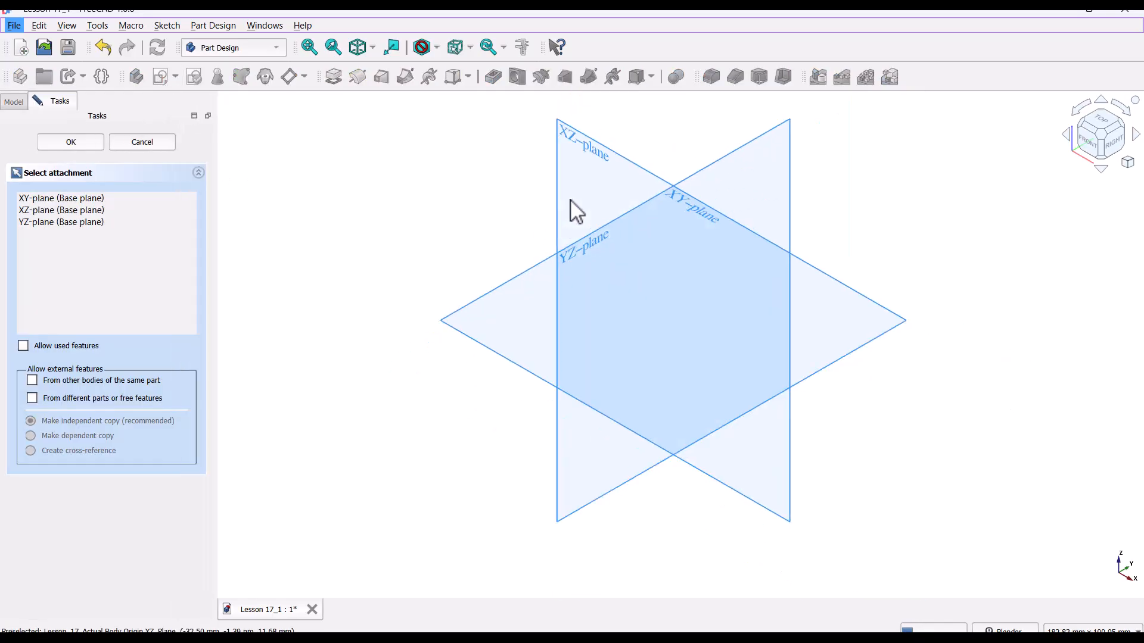
mouse_move(578, 154)
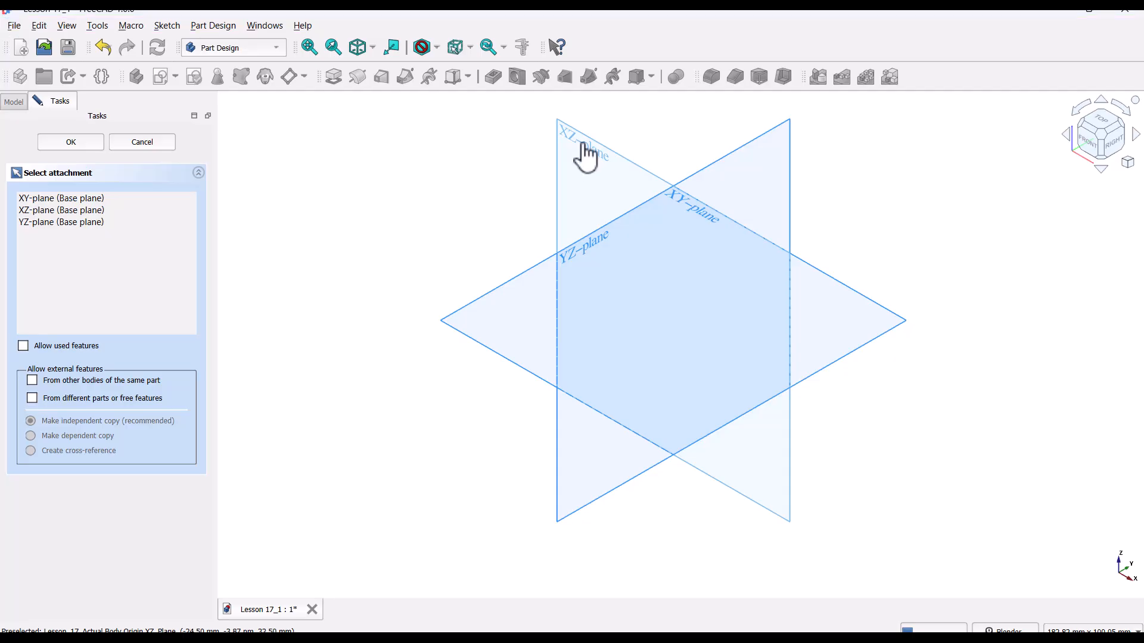
- On the XZ plane, polyline the stepped hook outline with an inner triangular cut-out
left_click(70, 142)
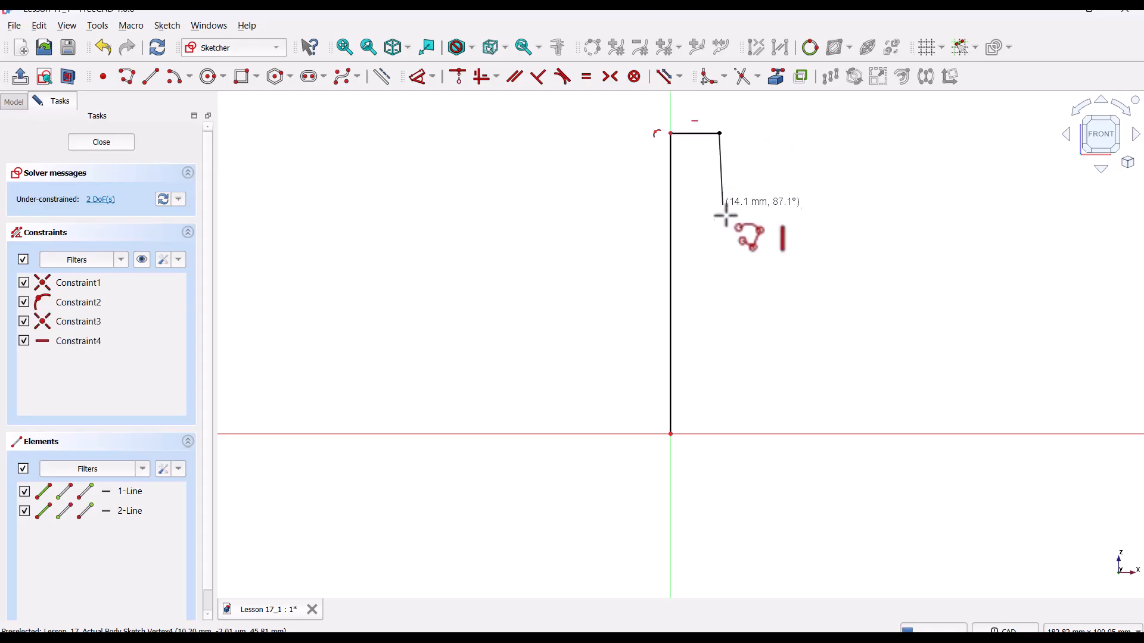
mouse_move(716, 269)
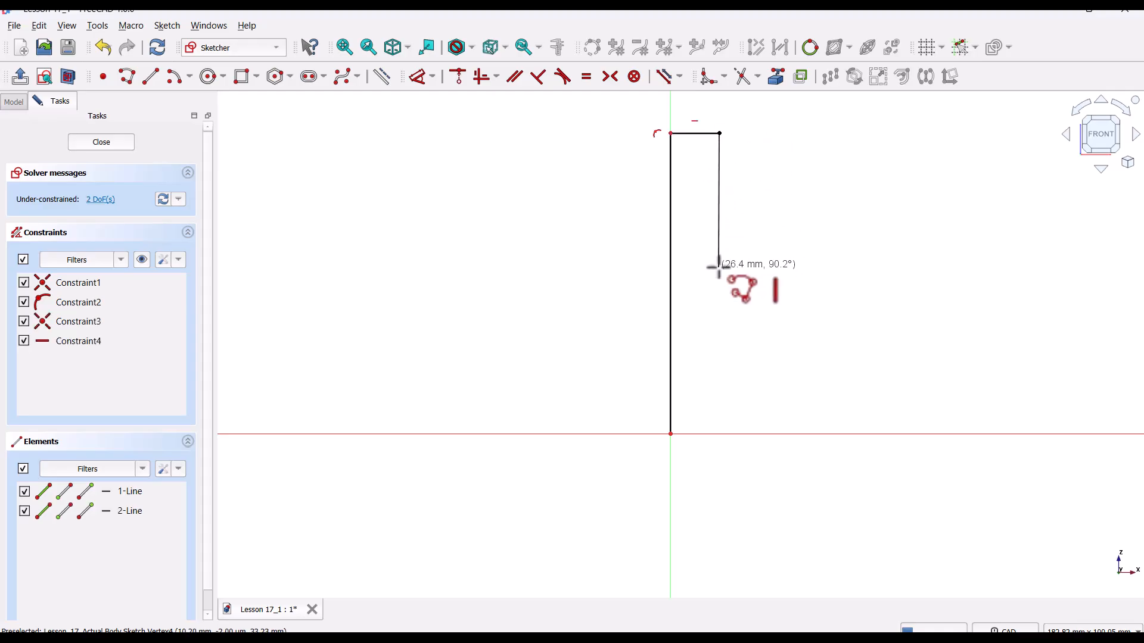
left_click(792, 266)
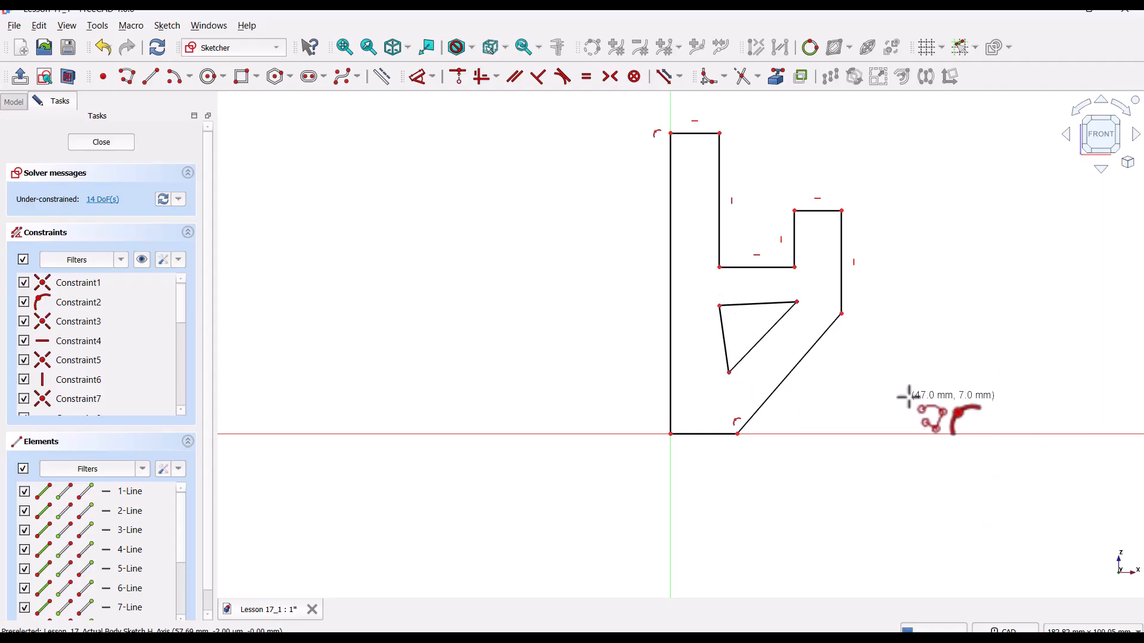
mouse_move(921, 271)
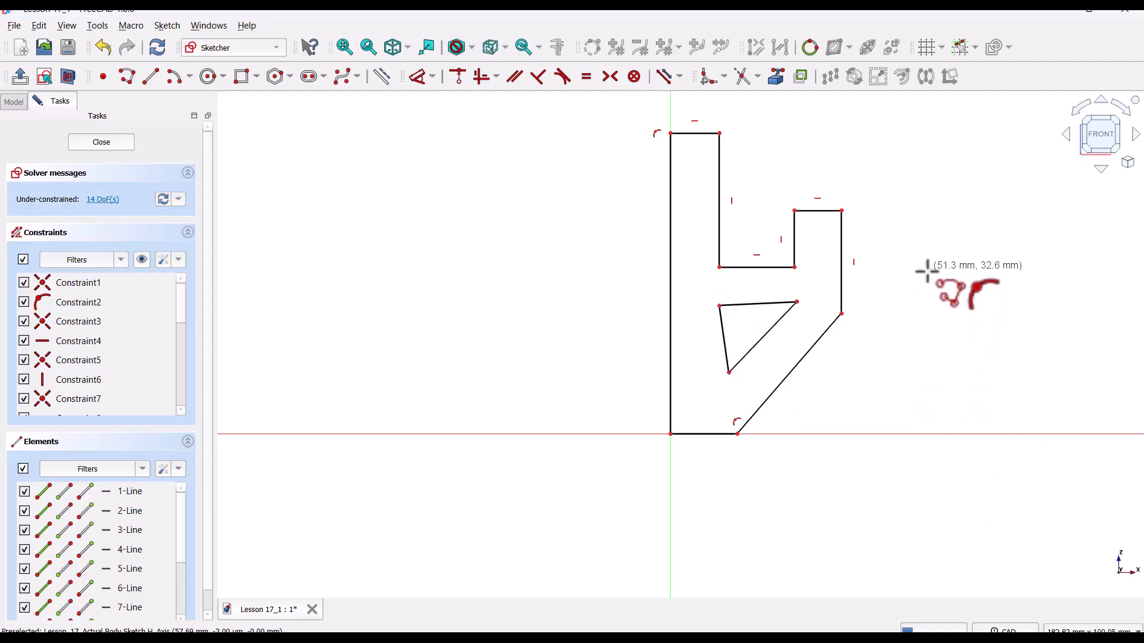
left_click(343, 47)
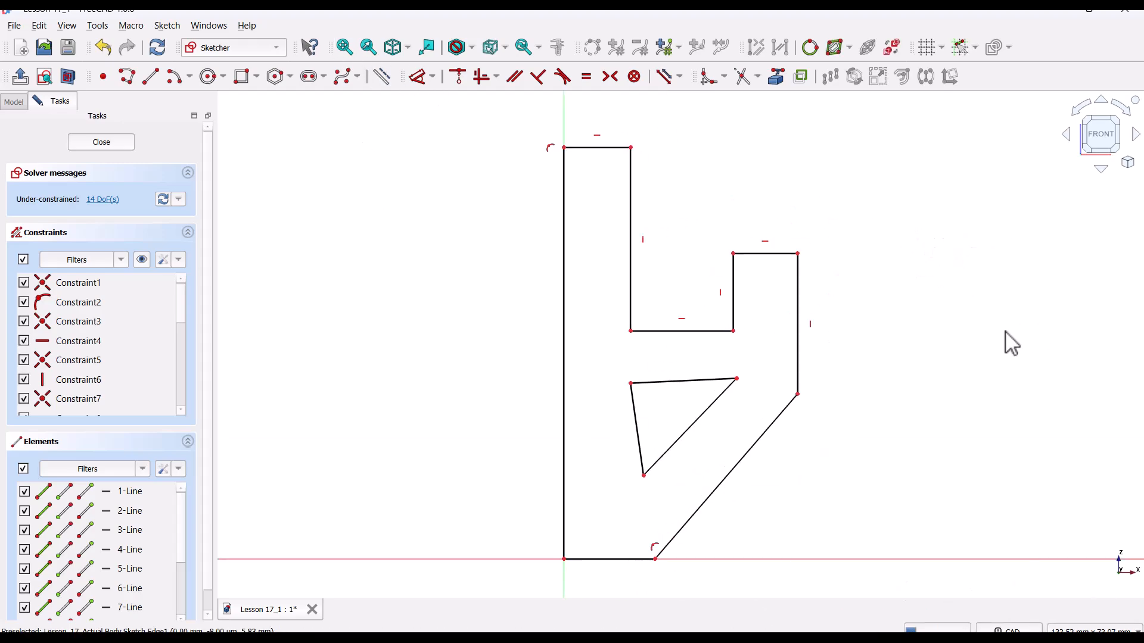
mouse_move(856, 600)
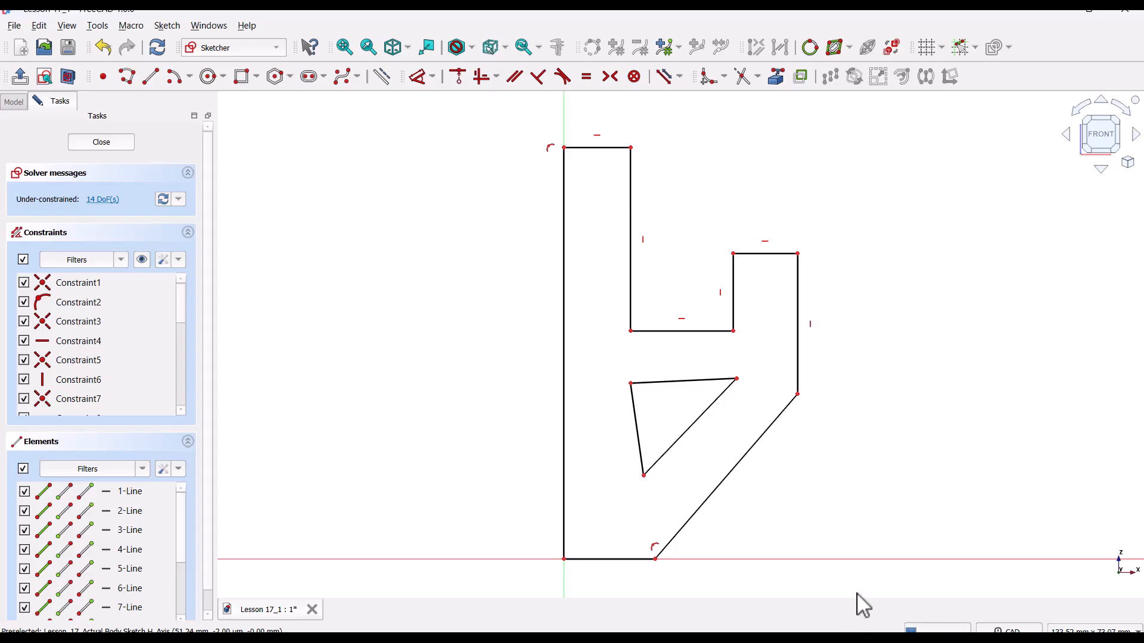
mouse_move(890, 498)
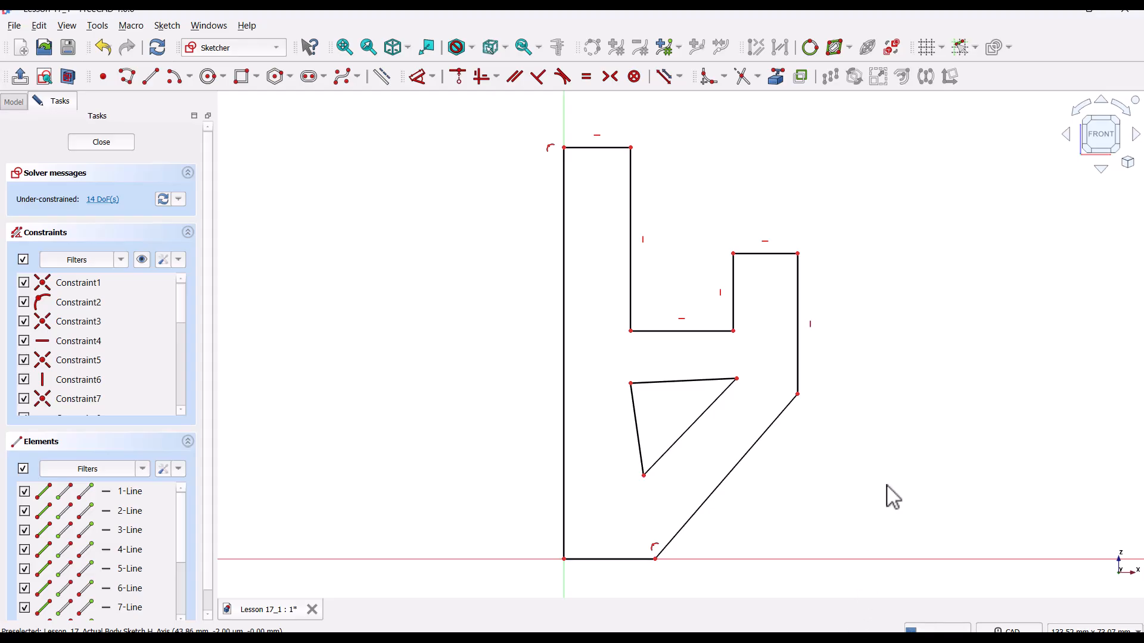
mouse_move(643, 453)
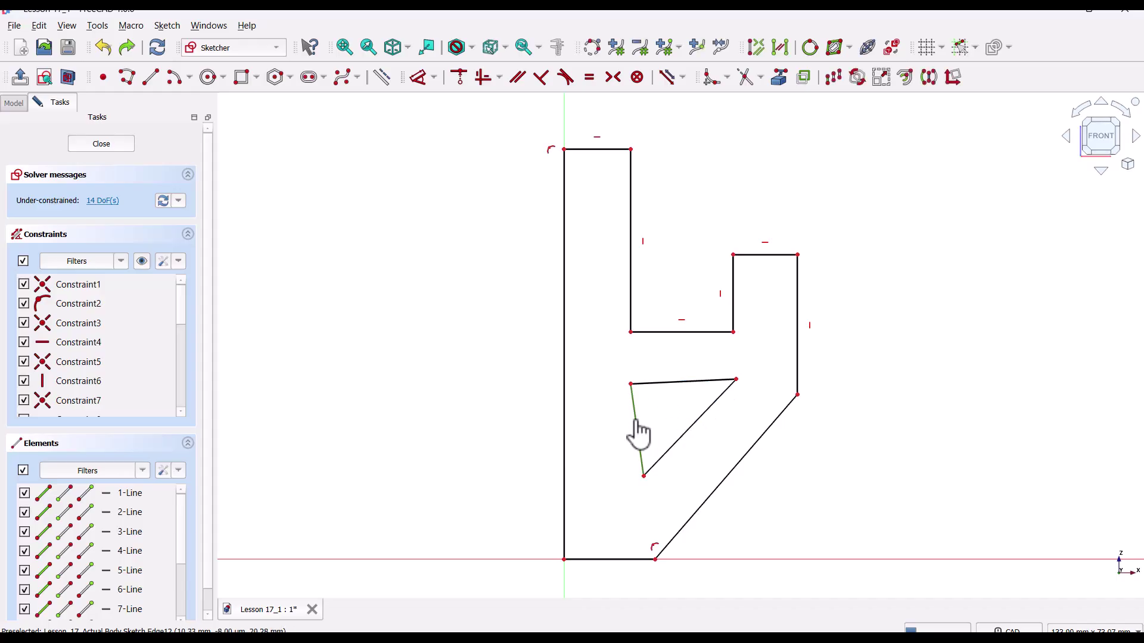
- Make triangle edges vertical and horizontal, diagonals parallel, corners vertically aligned
left_click(482, 78)
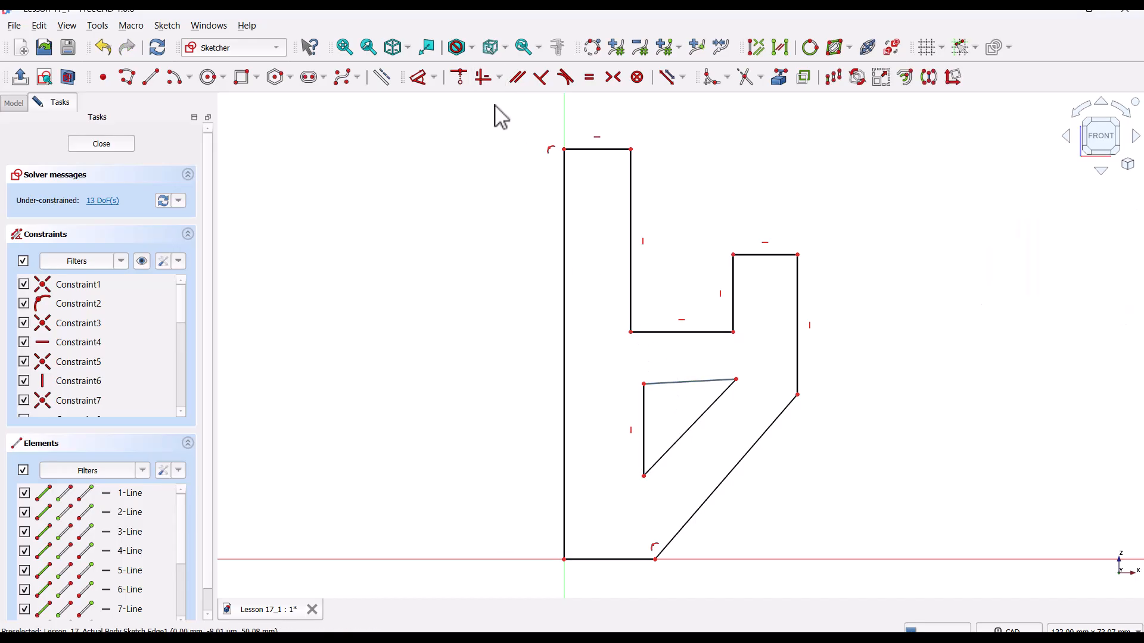
left_click(483, 77)
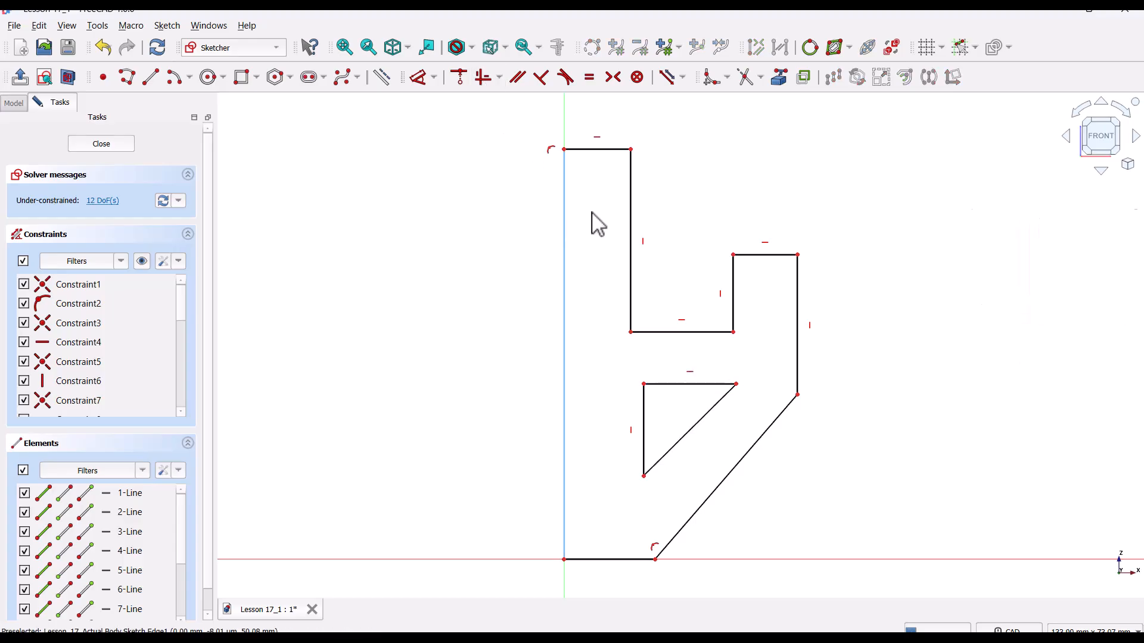
mouse_move(710, 430)
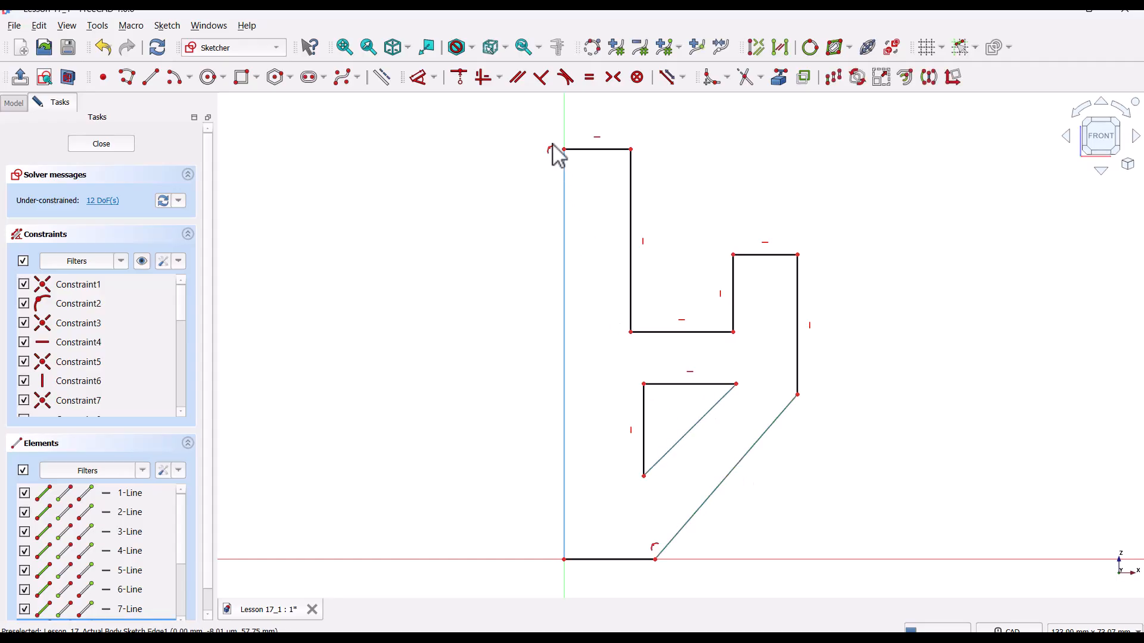
left_click(517, 77)
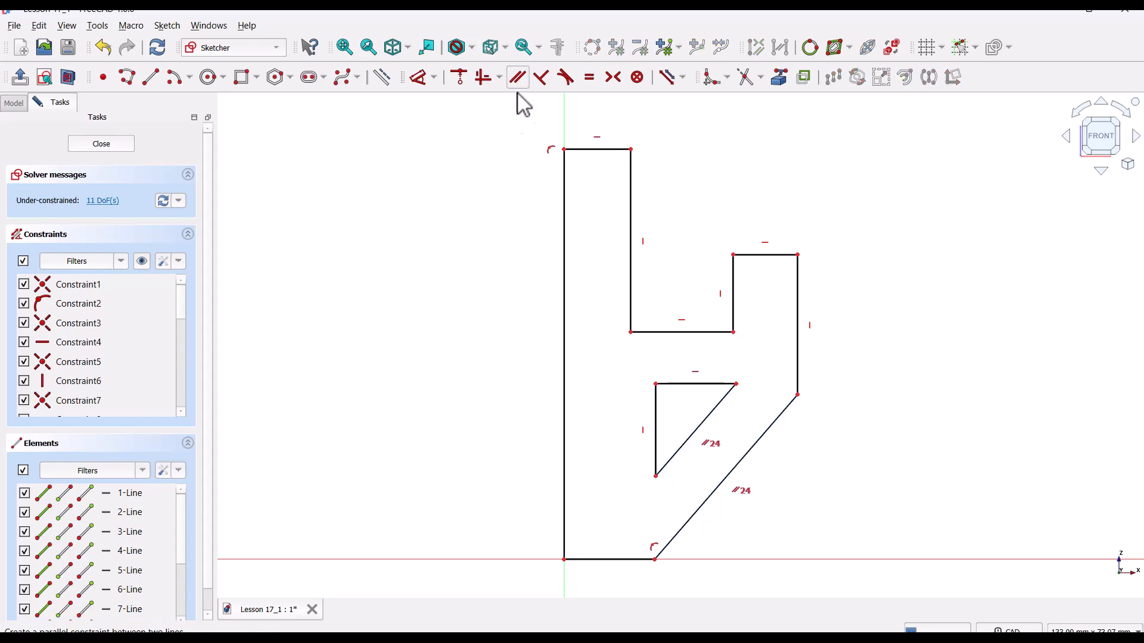
mouse_move(885, 499)
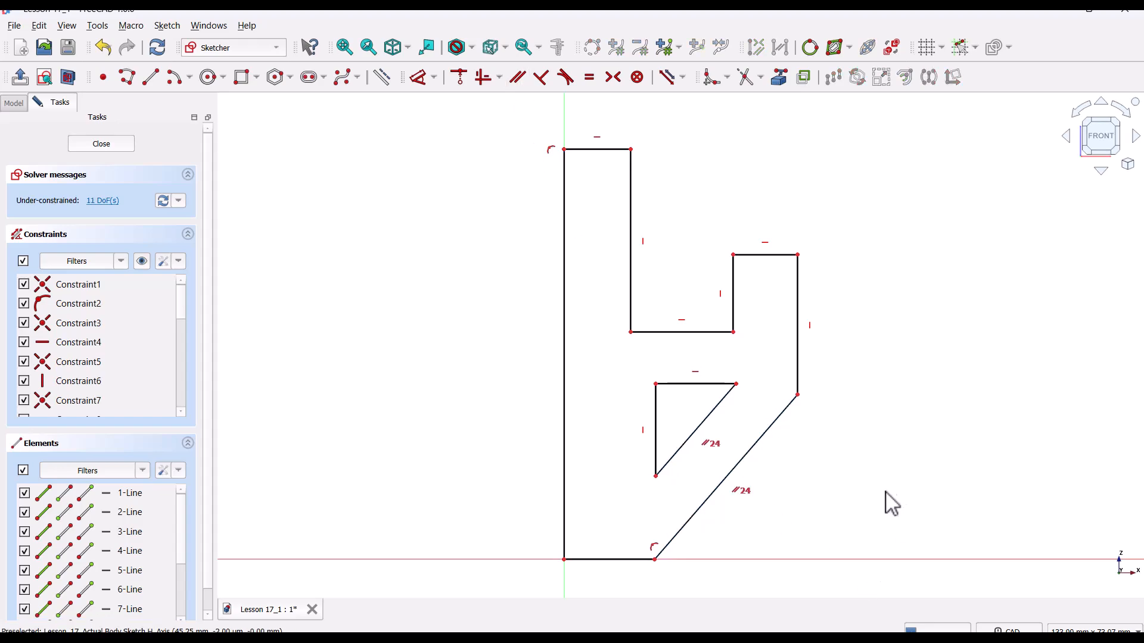
left_click(631, 332)
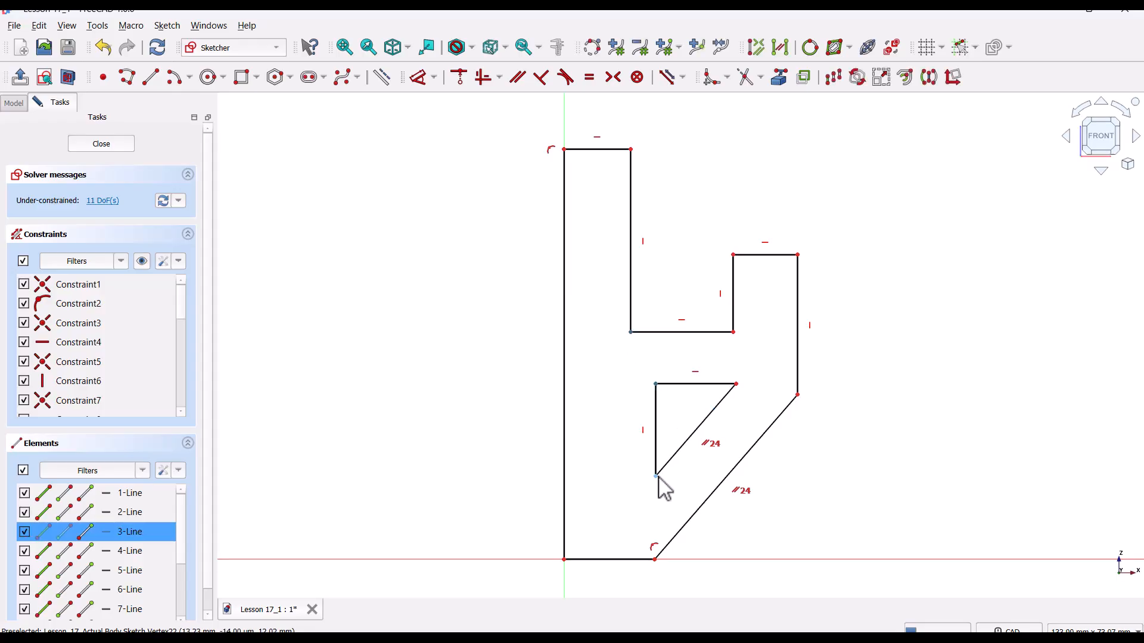
mouse_move(483, 78)
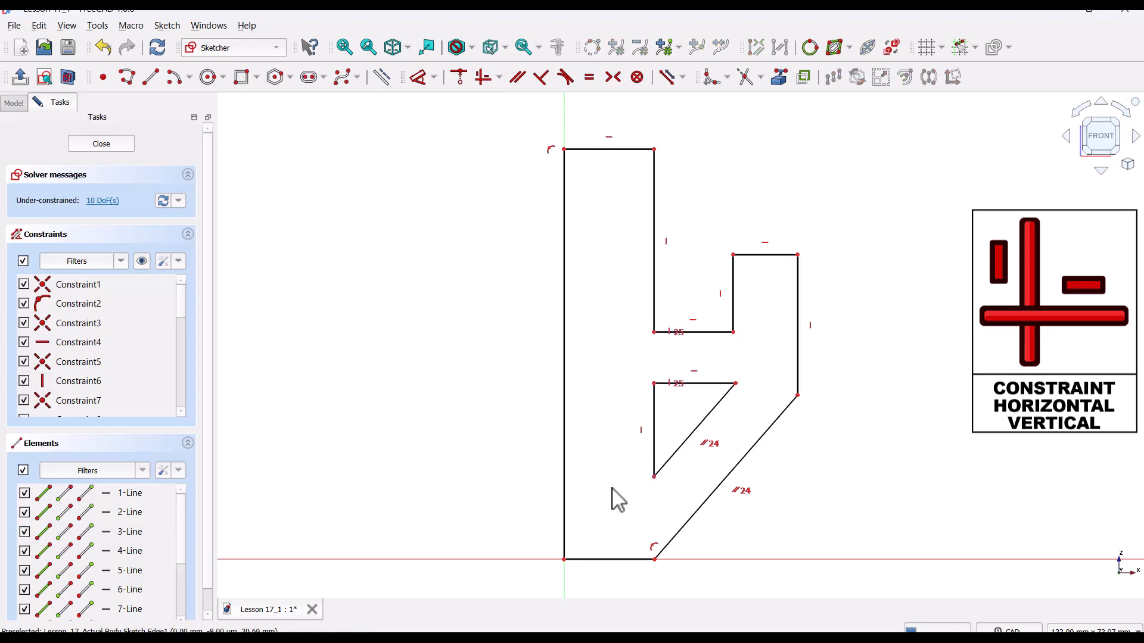
left_click(735, 383)
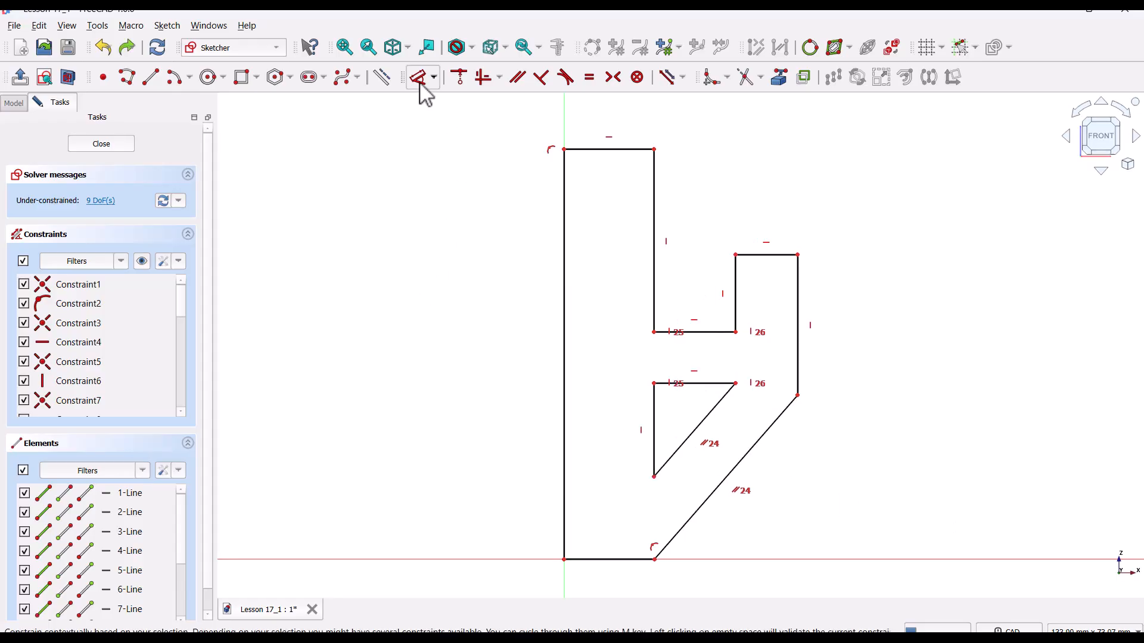
mouse_move(560, 364)
type("57")
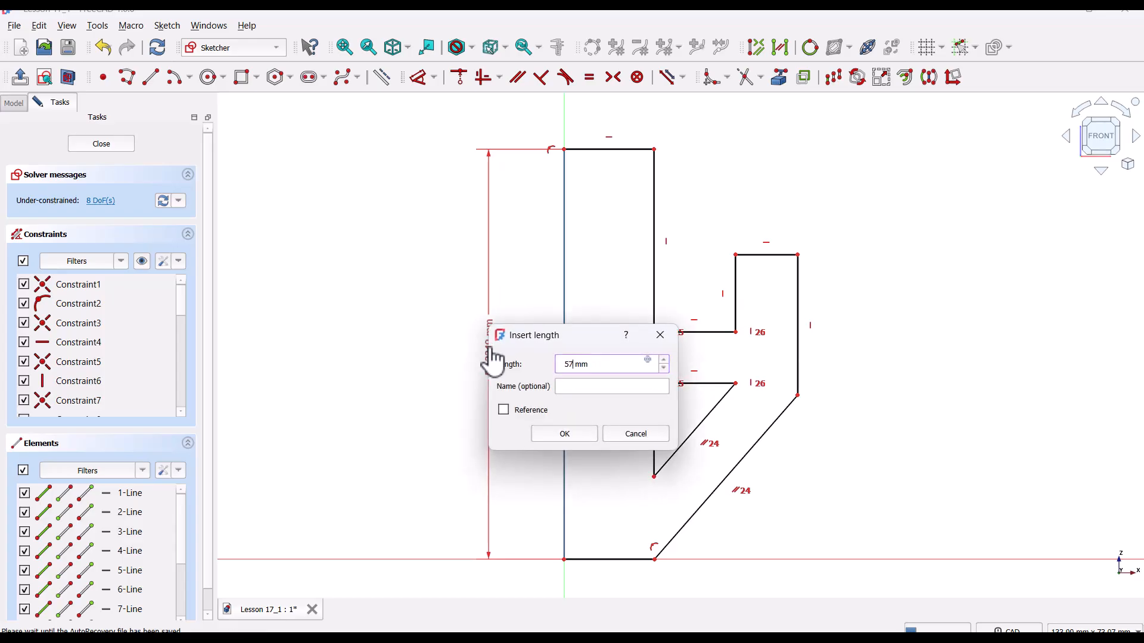
- Dimension the outline: 57 mm height, 20 mm gap, 25 mm depth, 6 mm arms and offsets
left_click(564, 433)
type("6")
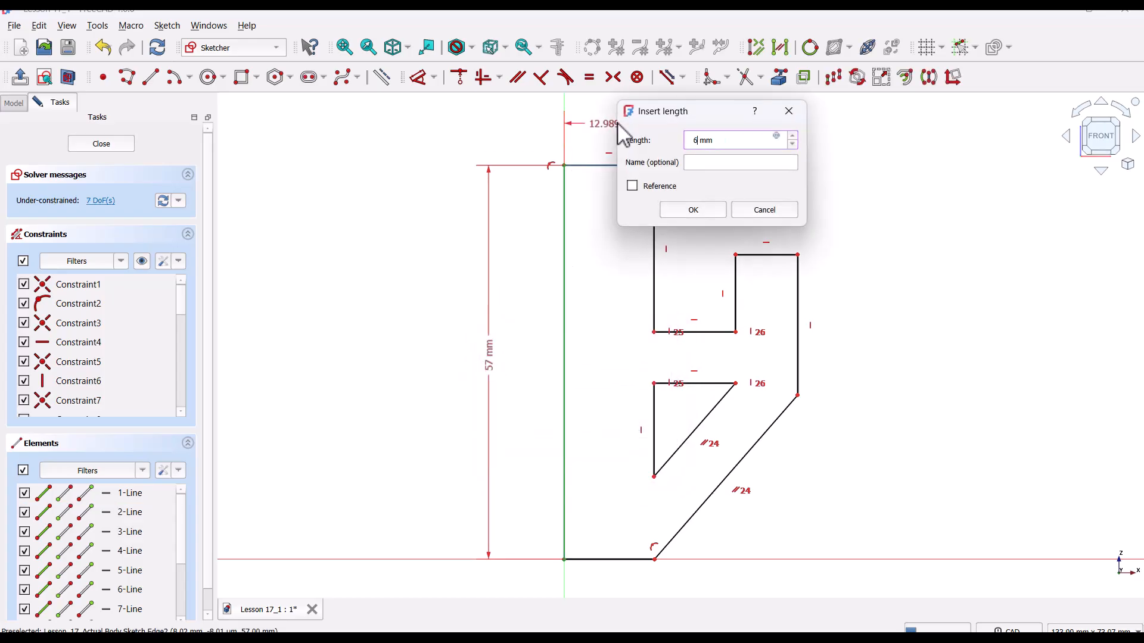
left_click(693, 210)
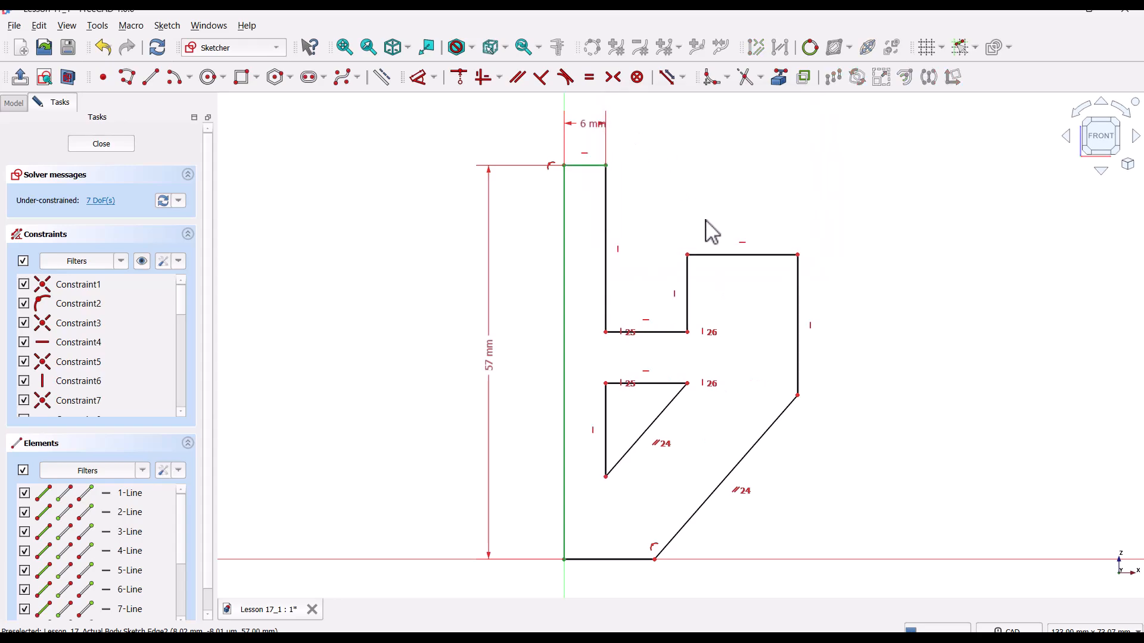
left_click(740, 255)
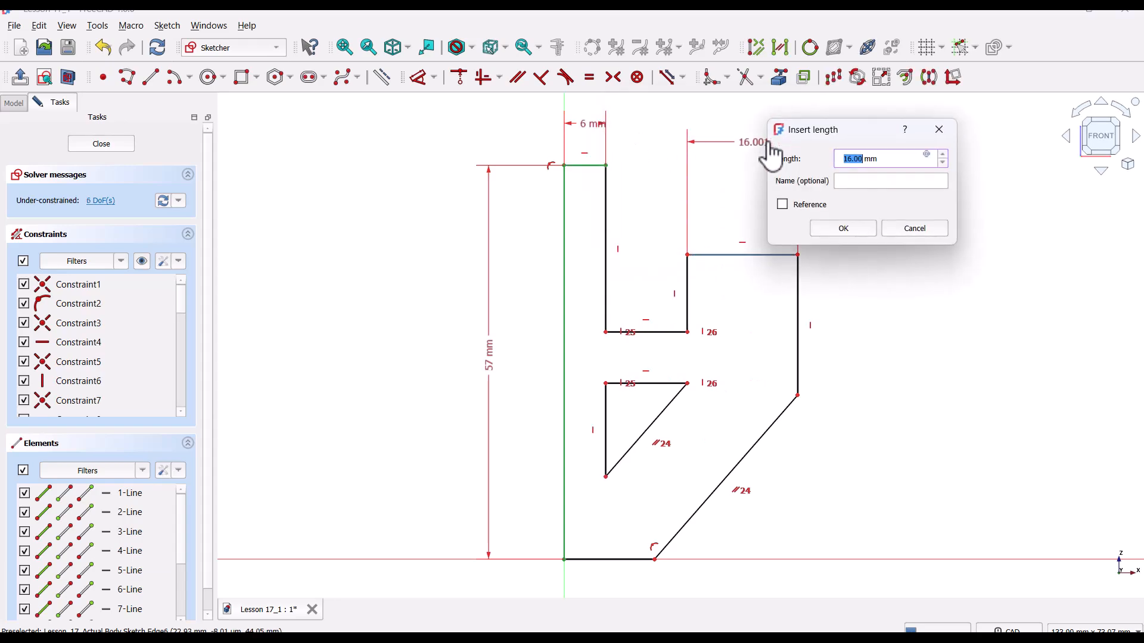
left_click(843, 228)
type("2")
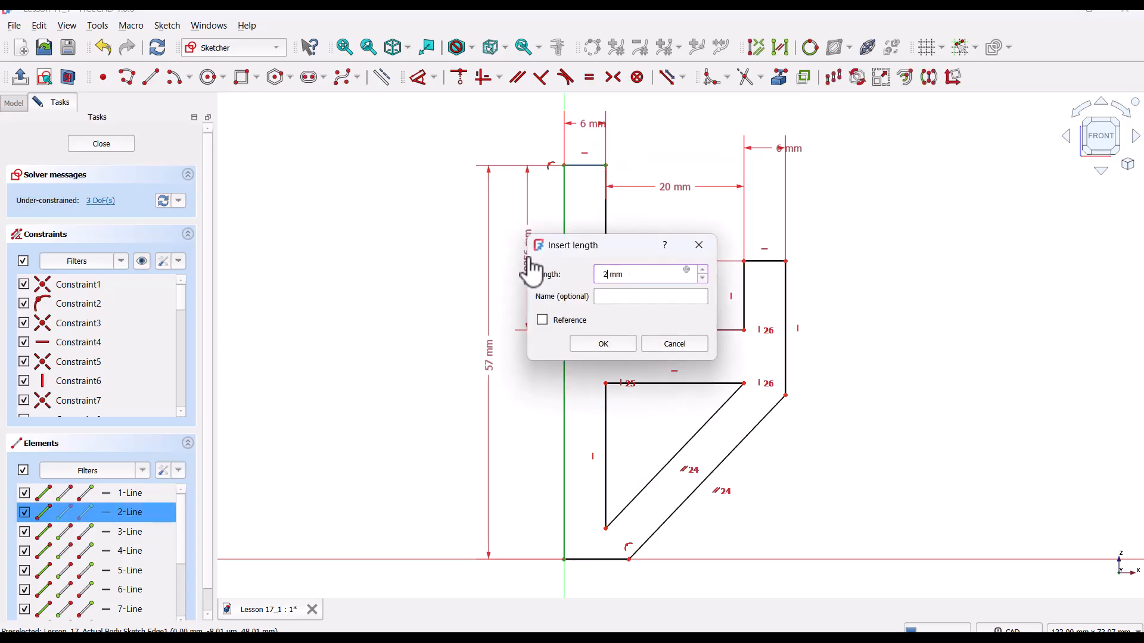
left_click(602, 344)
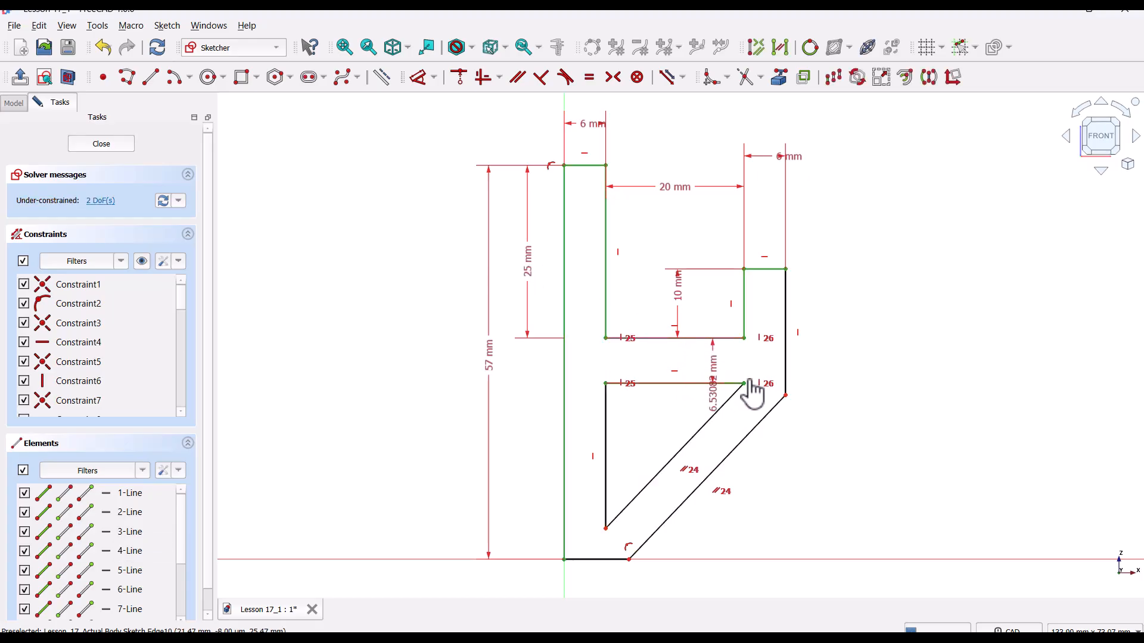
left_click(744, 382)
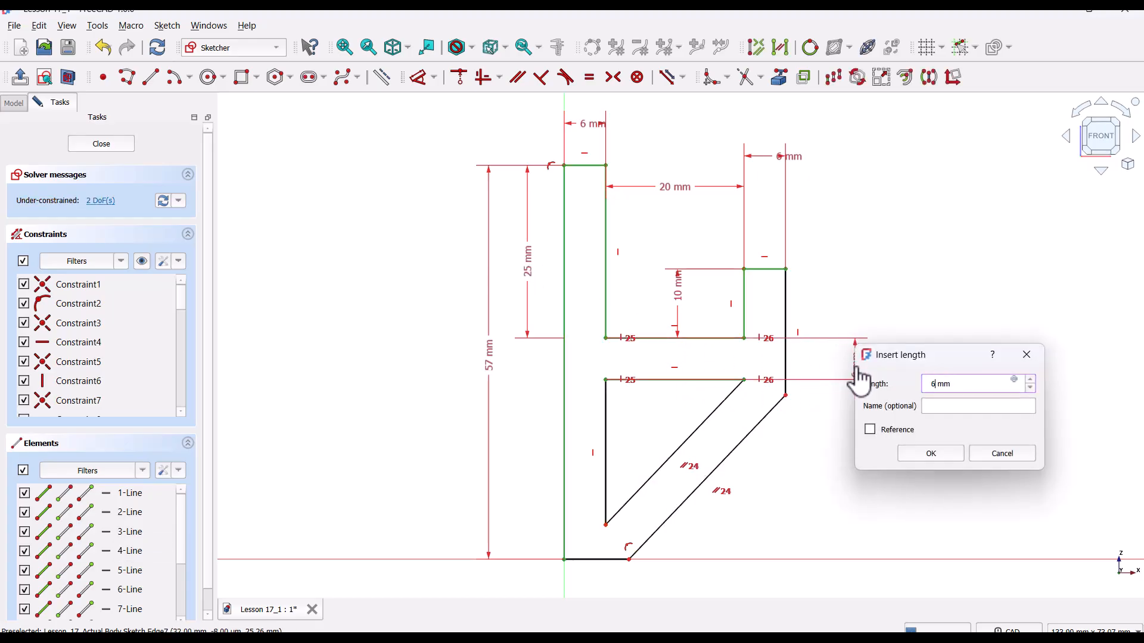
left_click(930, 454)
type("6")
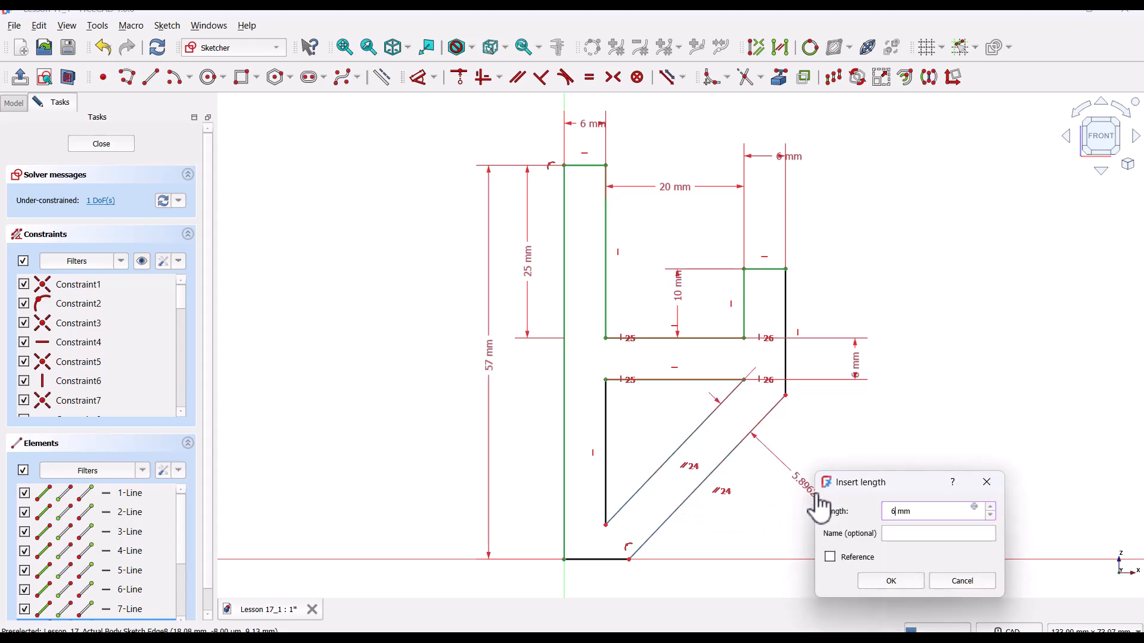
left_click(890, 581)
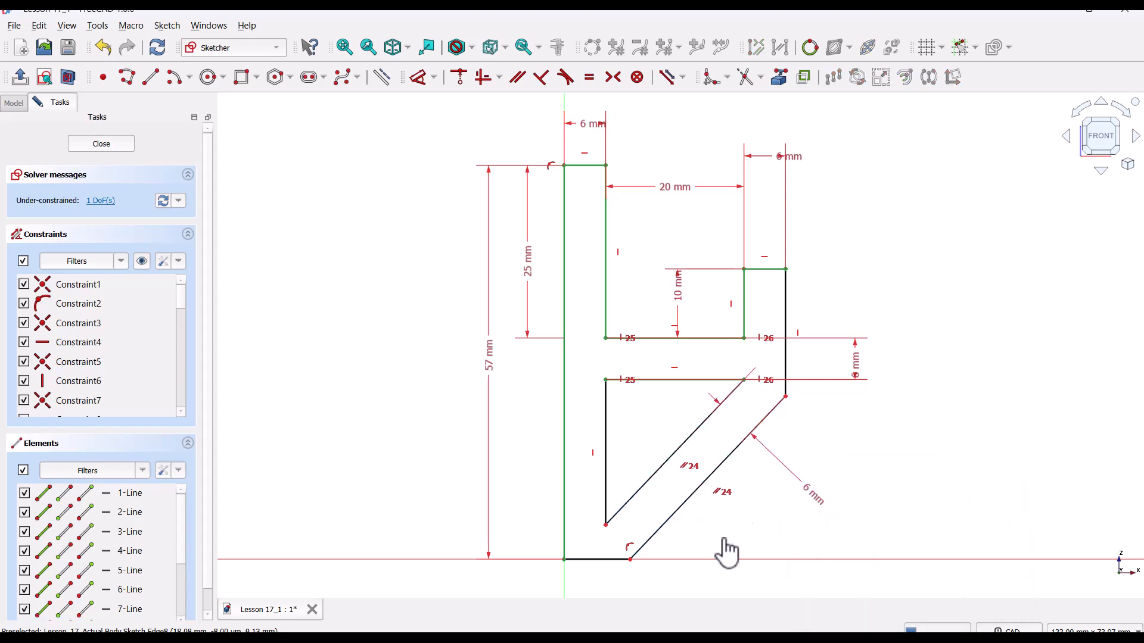
left_click(597, 558)
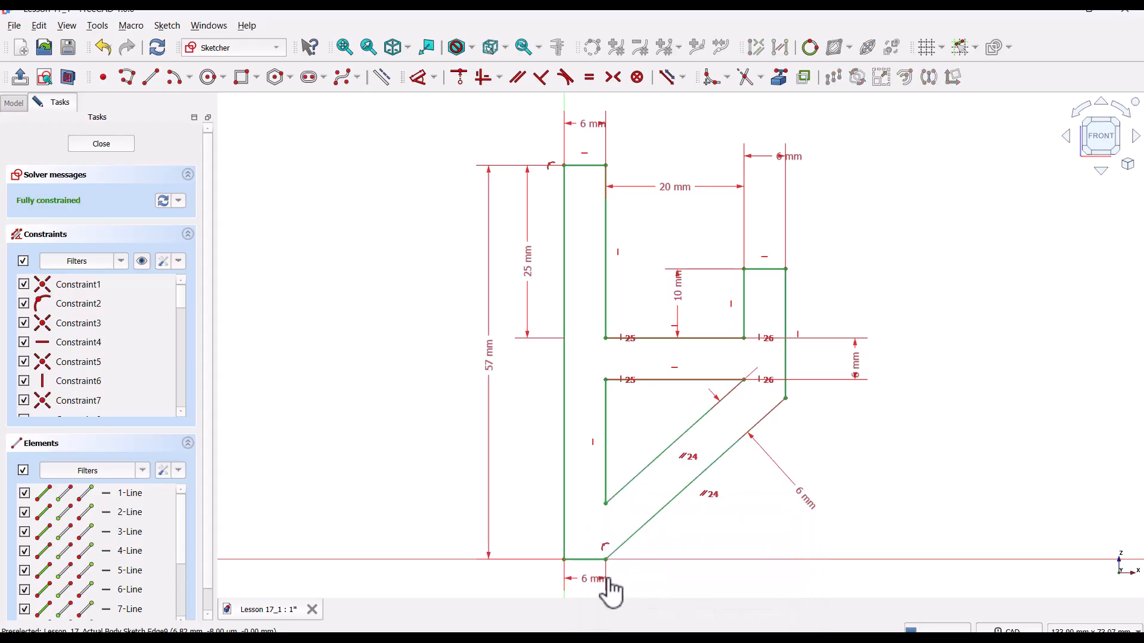
mouse_move(877, 531)
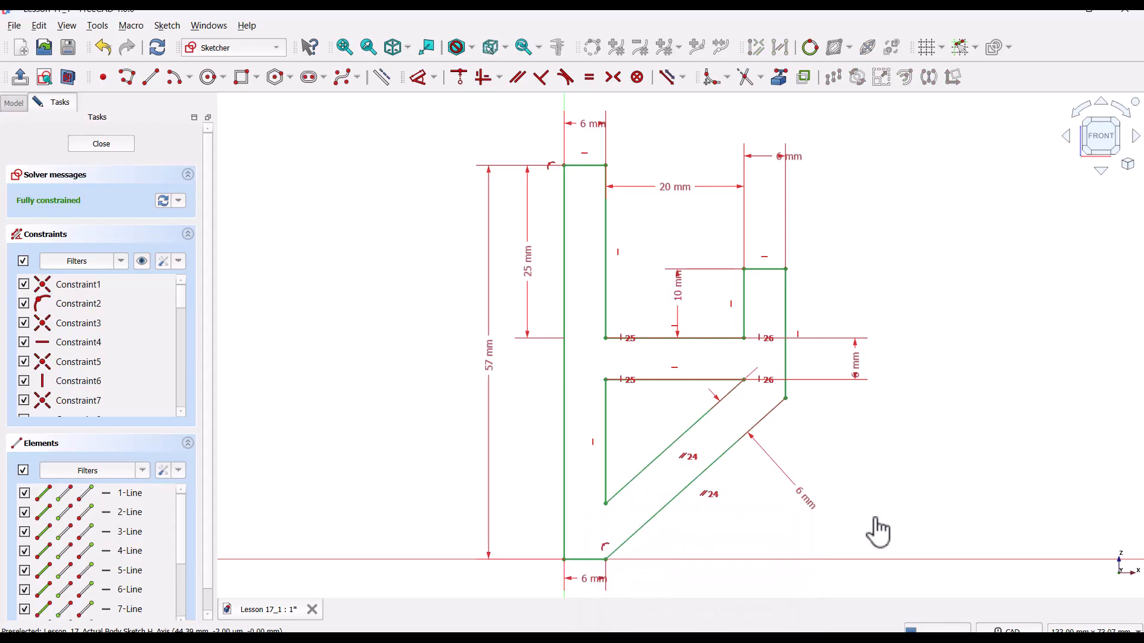
mouse_move(894, 482)
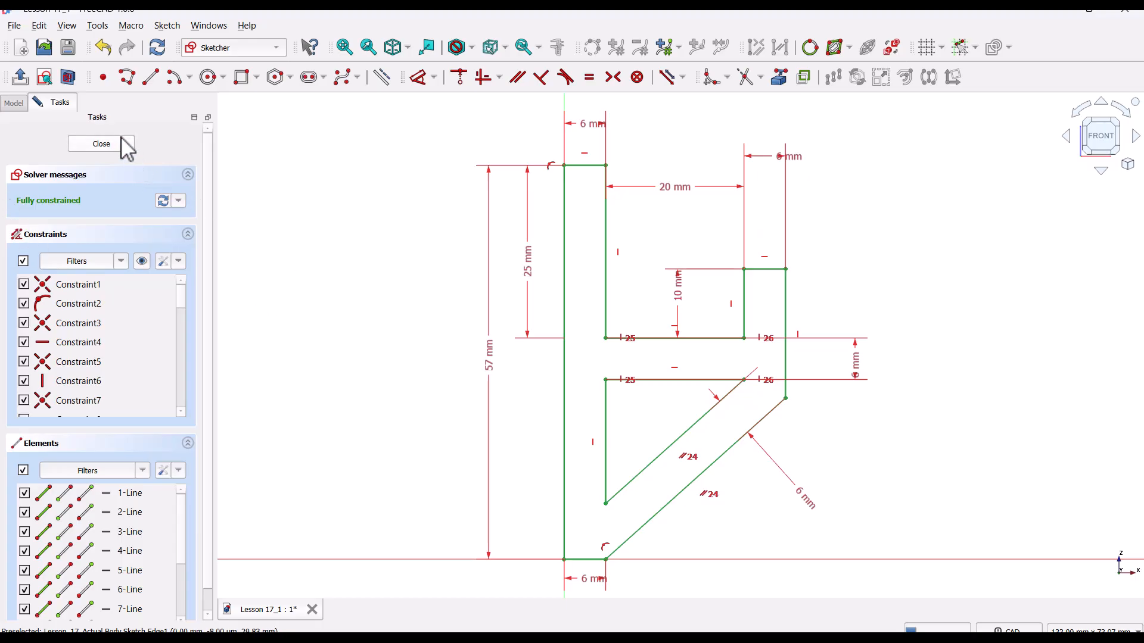
- Select the hook outline sketch in the tree and fit it to the view
left_click(100, 144)
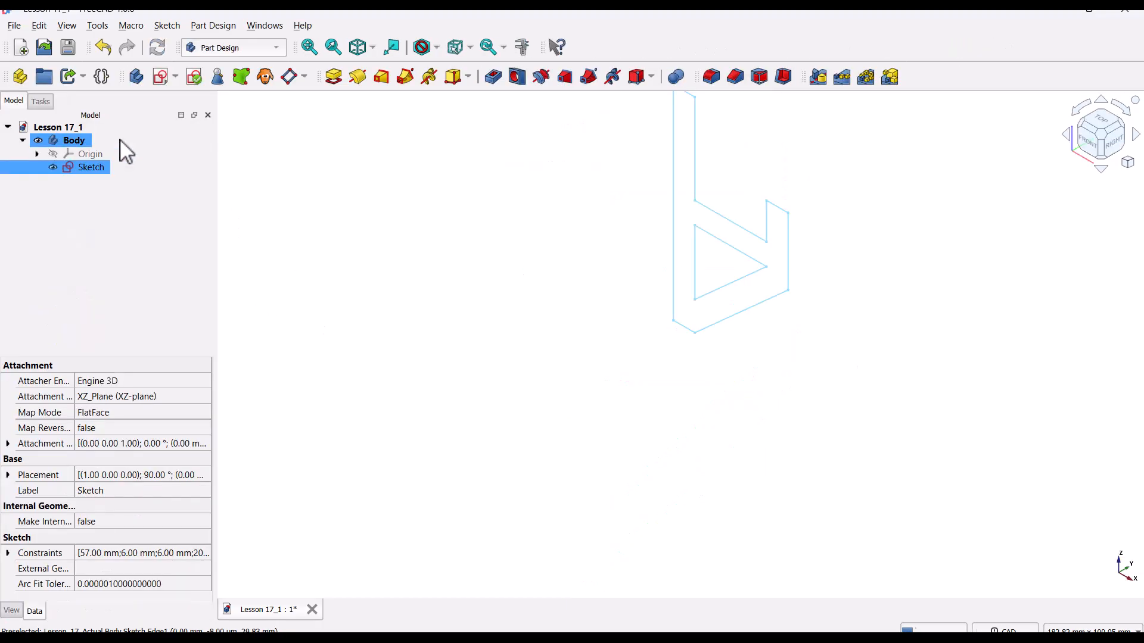
left_click(309, 47)
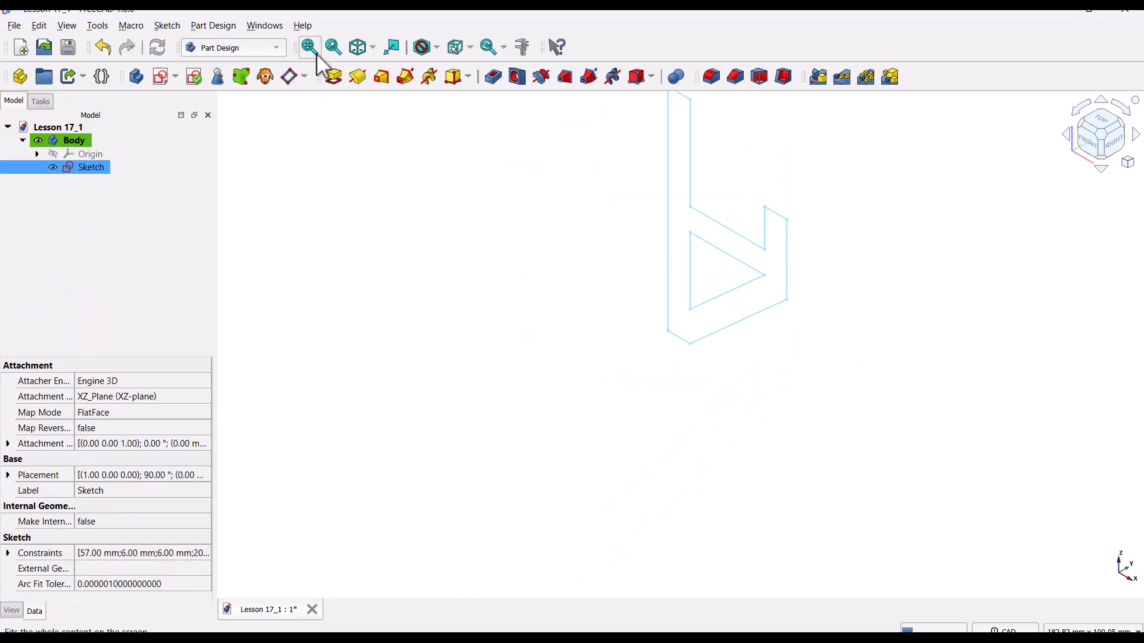
left_click(309, 47)
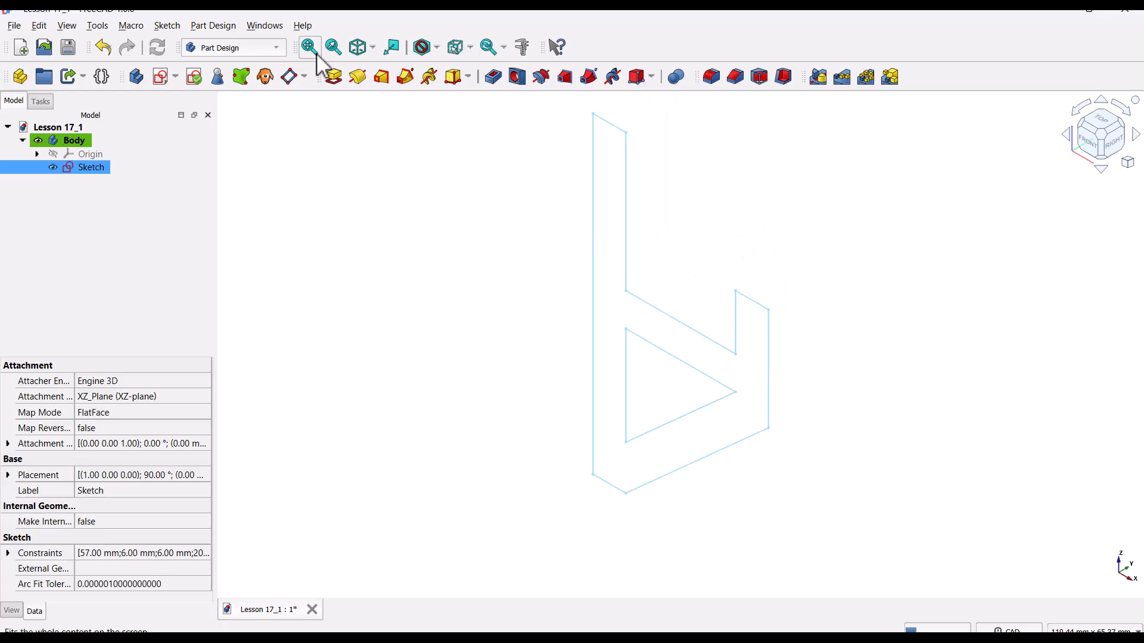
mouse_move(535, 459)
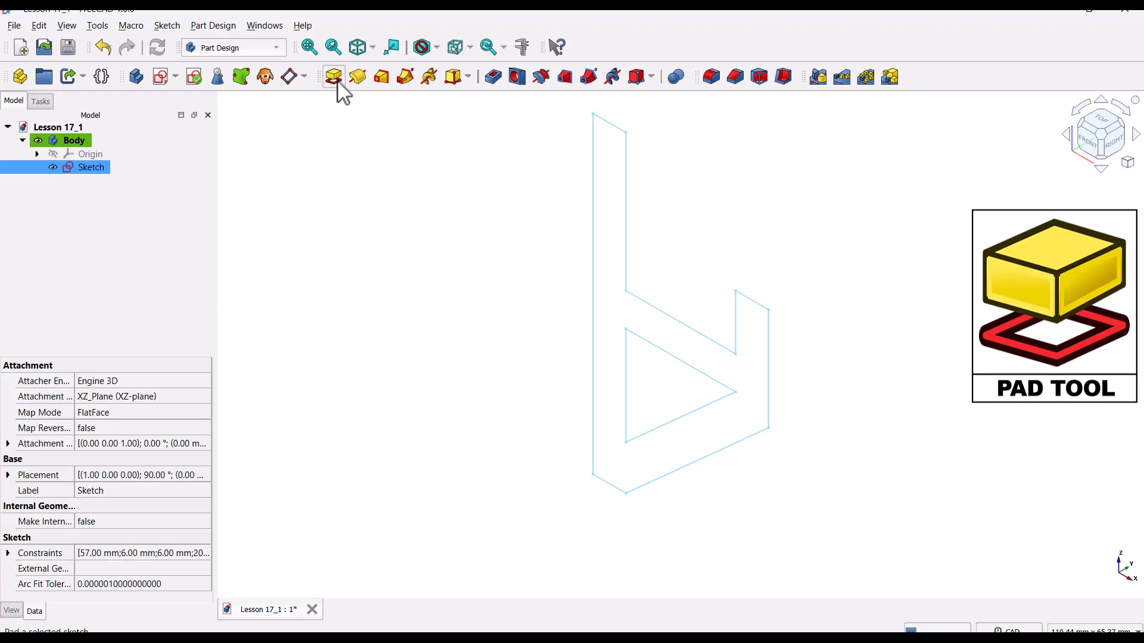
- Pad the hook sketch 15 mm, symmetric to its plane
left_click(333, 75)
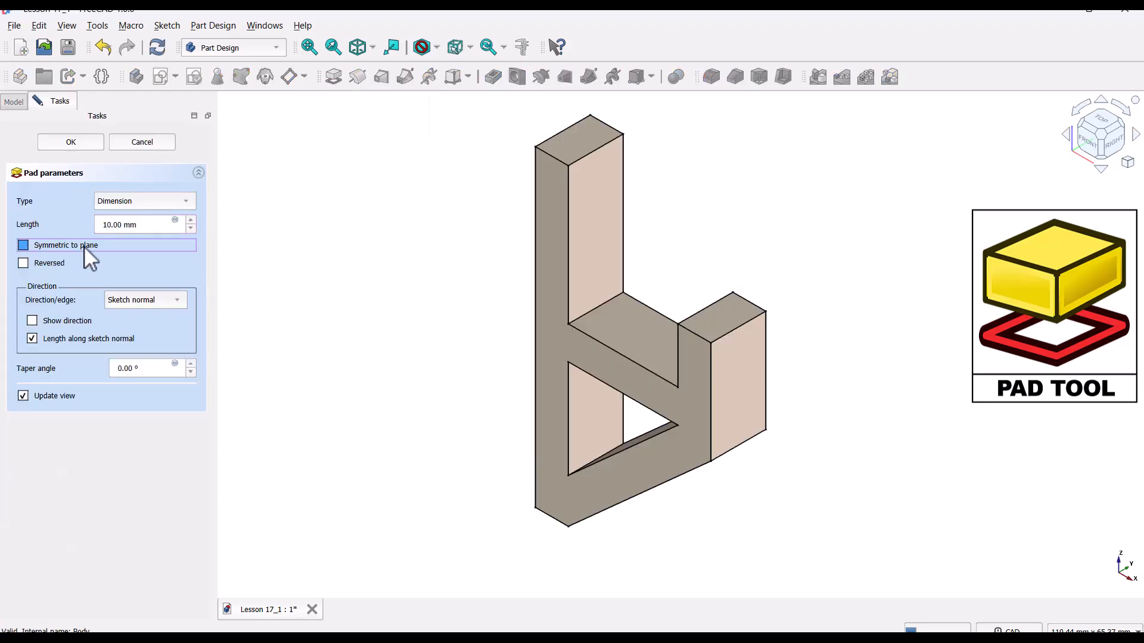
left_click(22, 245)
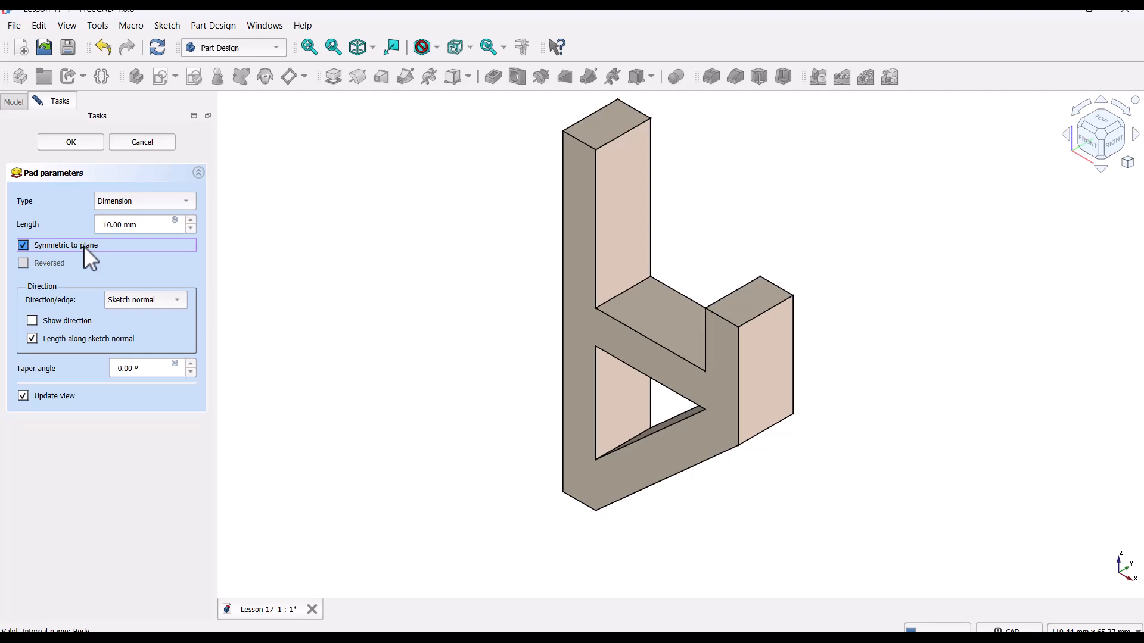
mouse_move(91, 239)
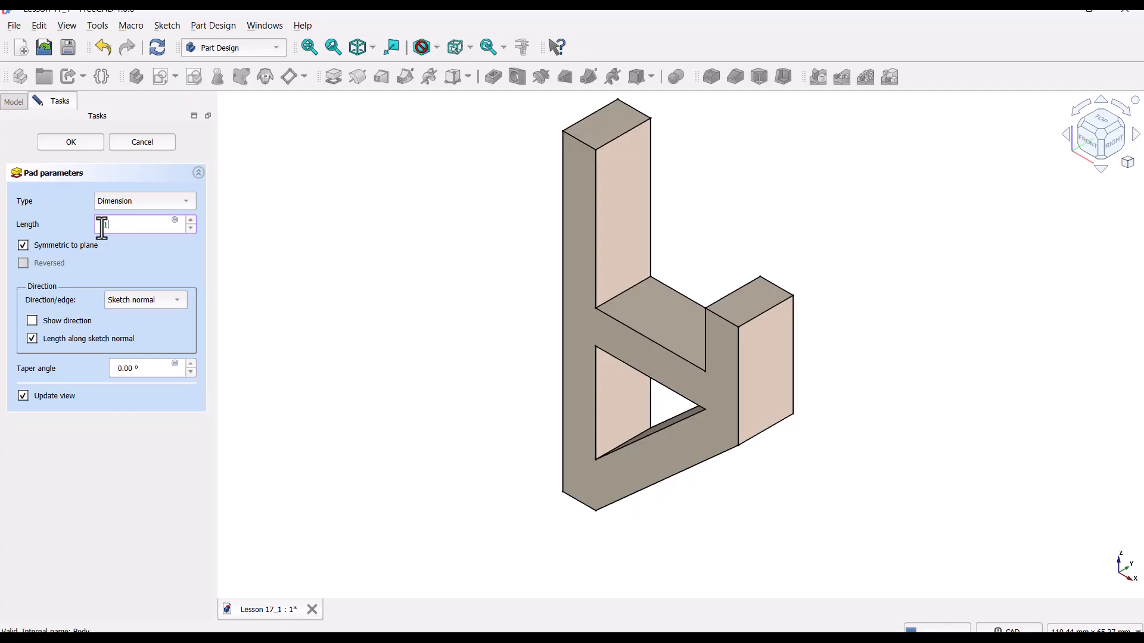
type("15")
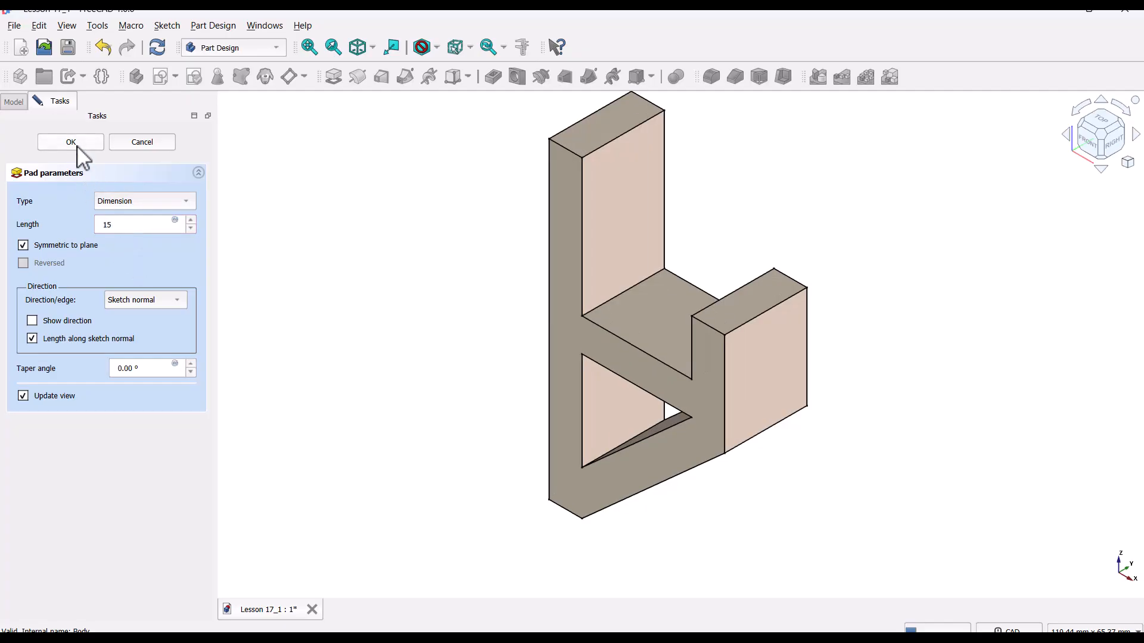
left_click(70, 141)
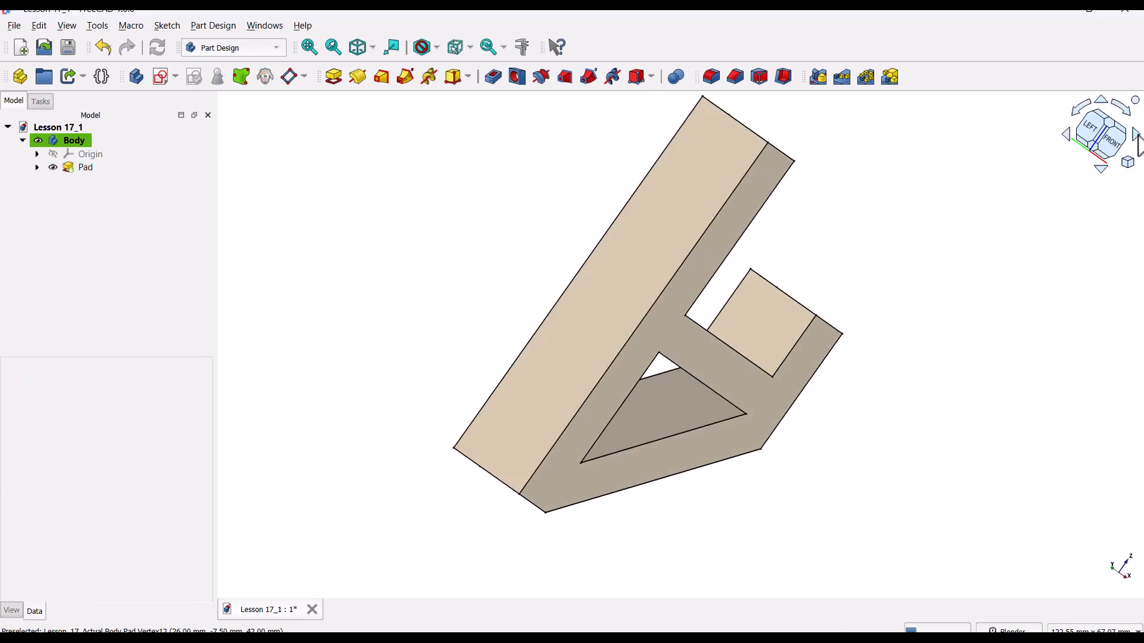
mouse_move(625, 258)
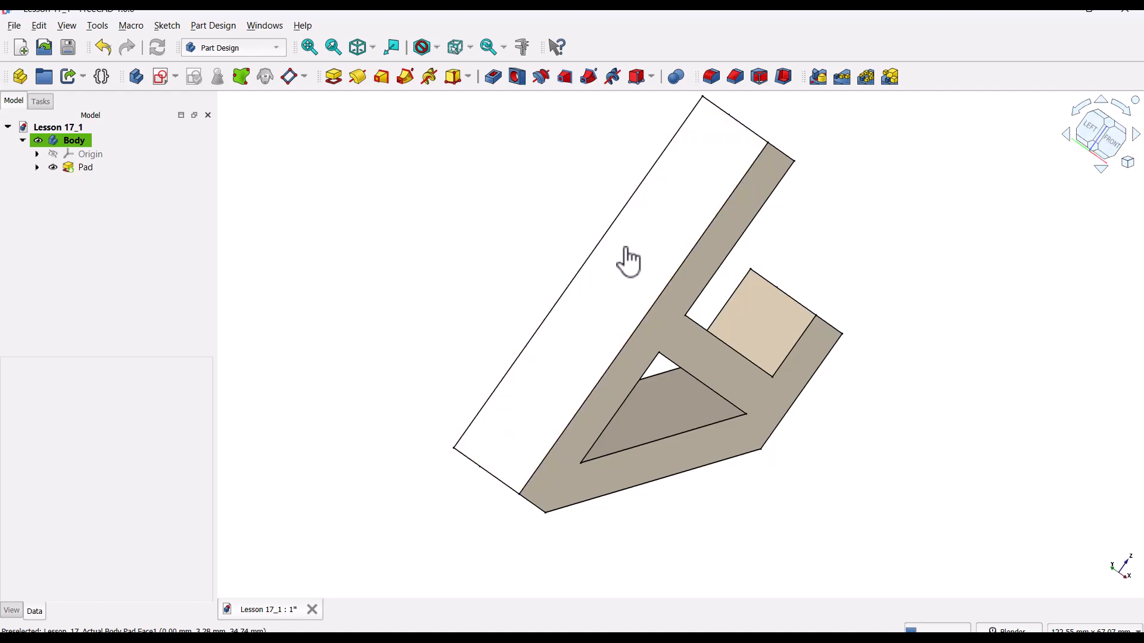
- Select the wall plate's back face for the new sketch
left_click(85, 168)
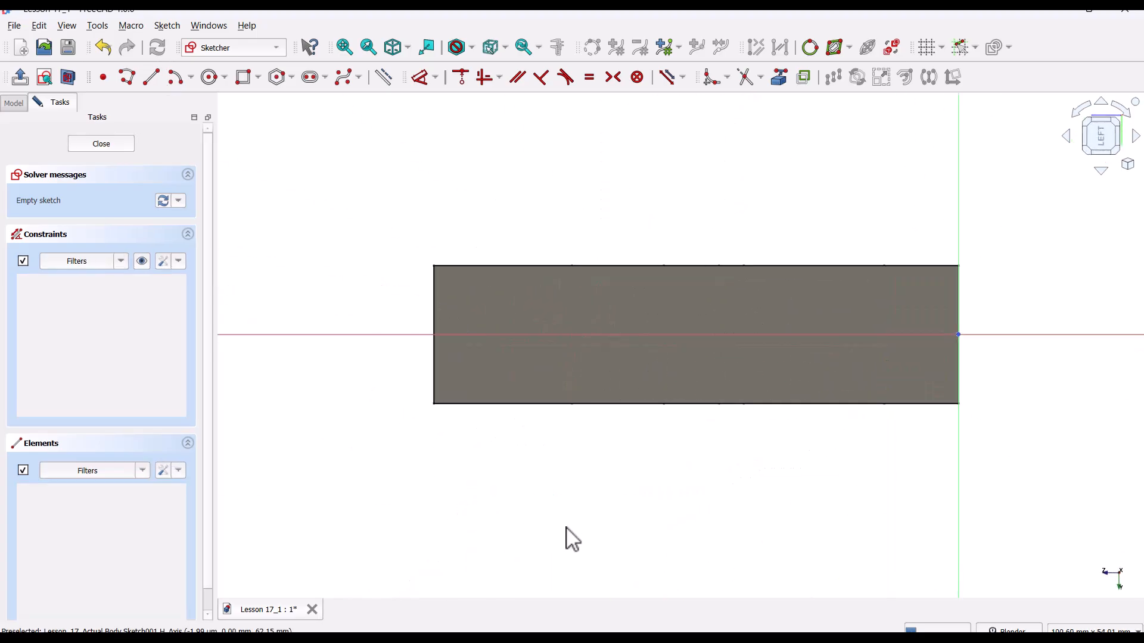
mouse_move(744, 78)
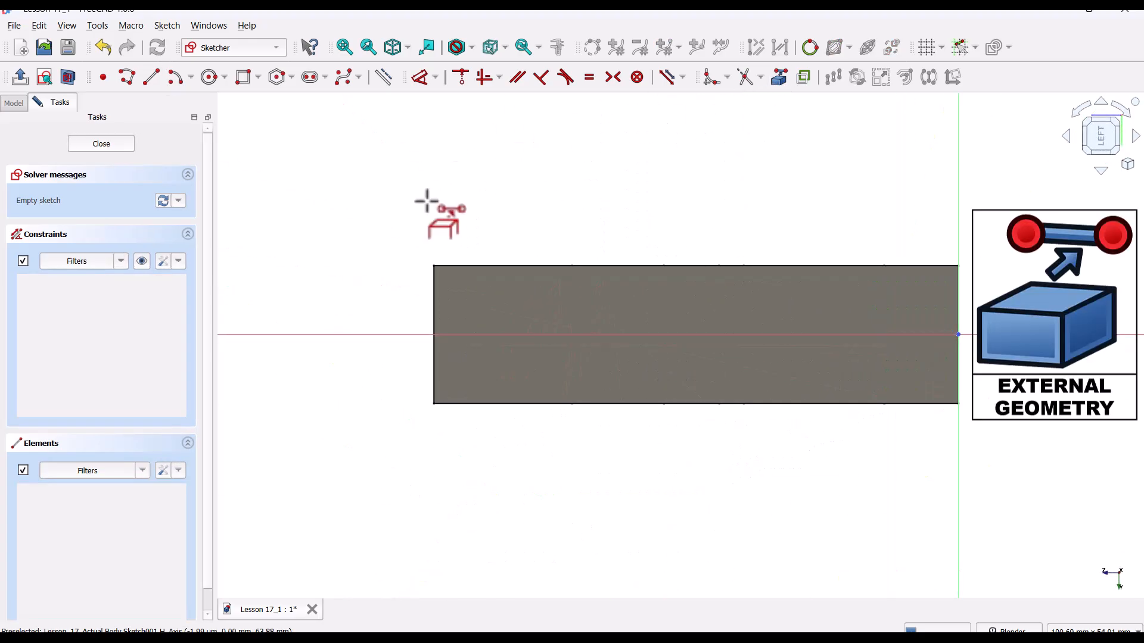
- Project the plate edges as external geometry and draw two hole circles near each end
left_click(432, 340)
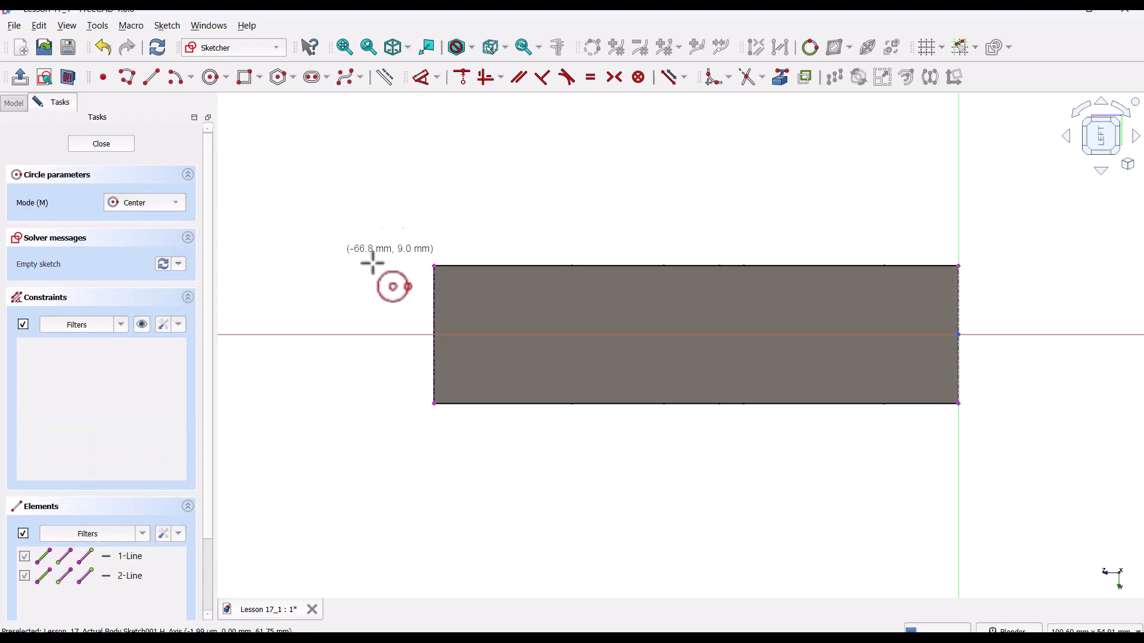
mouse_move(486, 333)
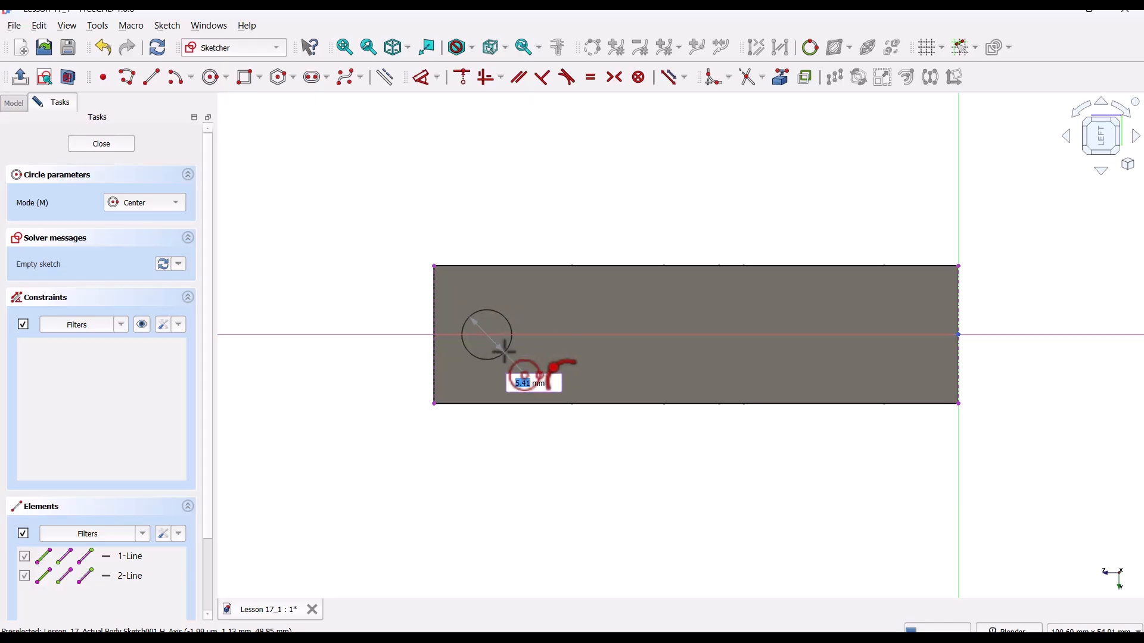
left_click(504, 352)
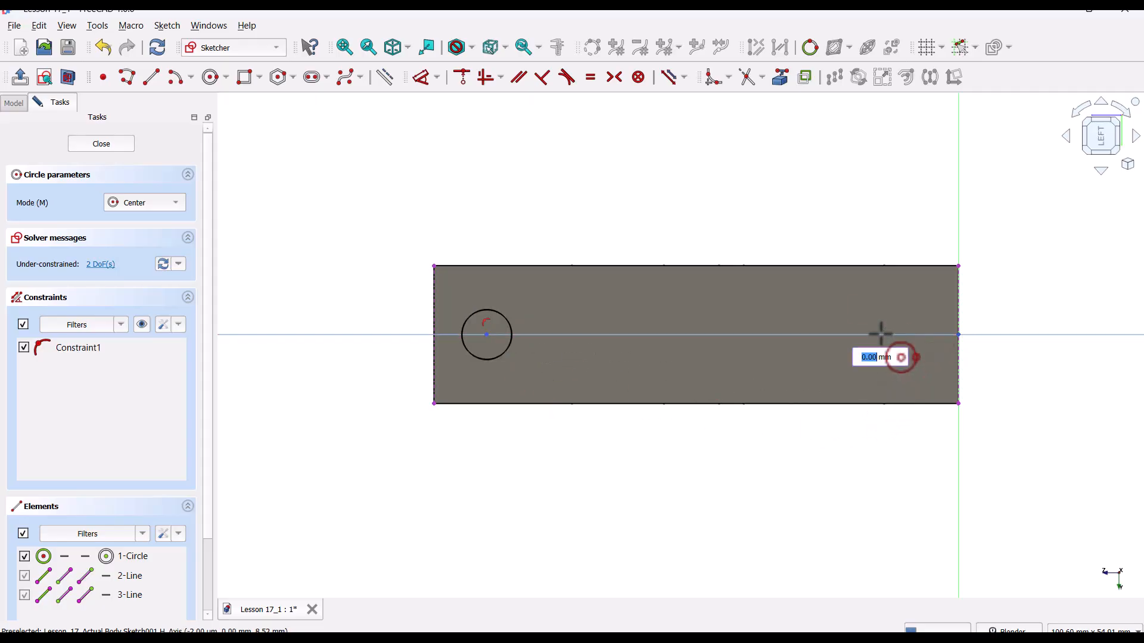
left_click(879, 335)
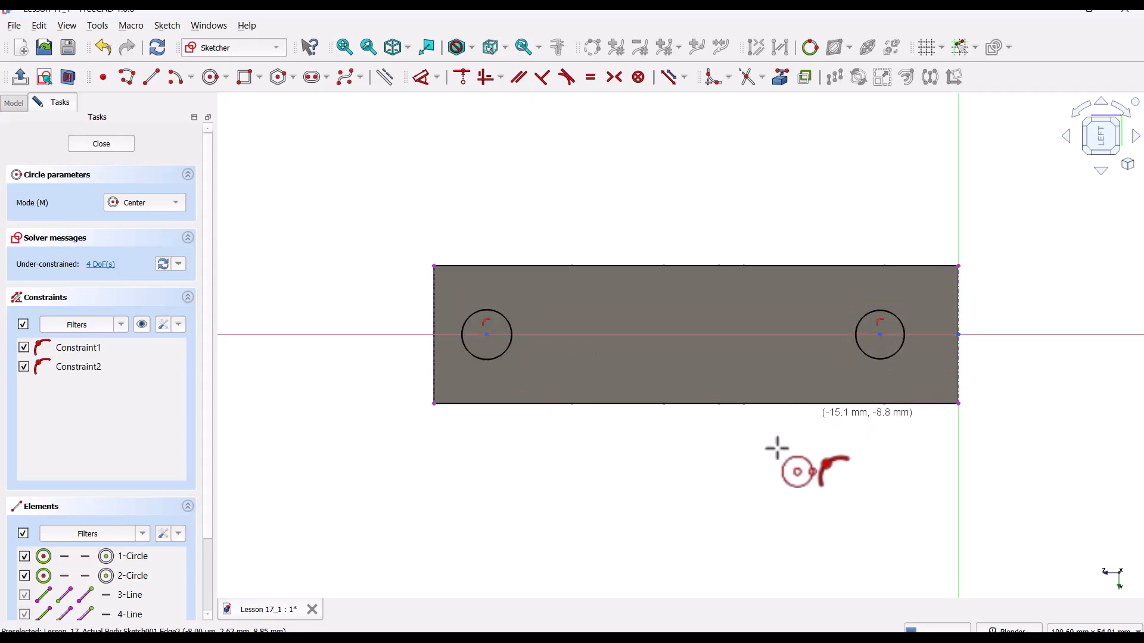
- Make both circles equal, 7 mm and 17 mm from the plate ends, 4.2 mm diameter
left_click(498, 340)
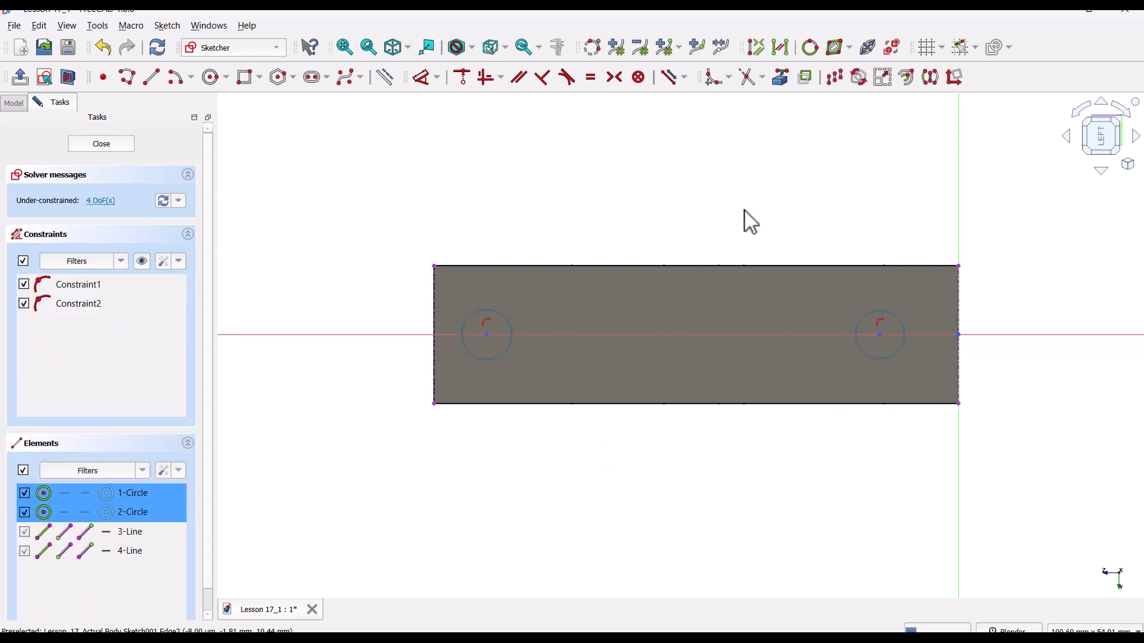
left_click(591, 76)
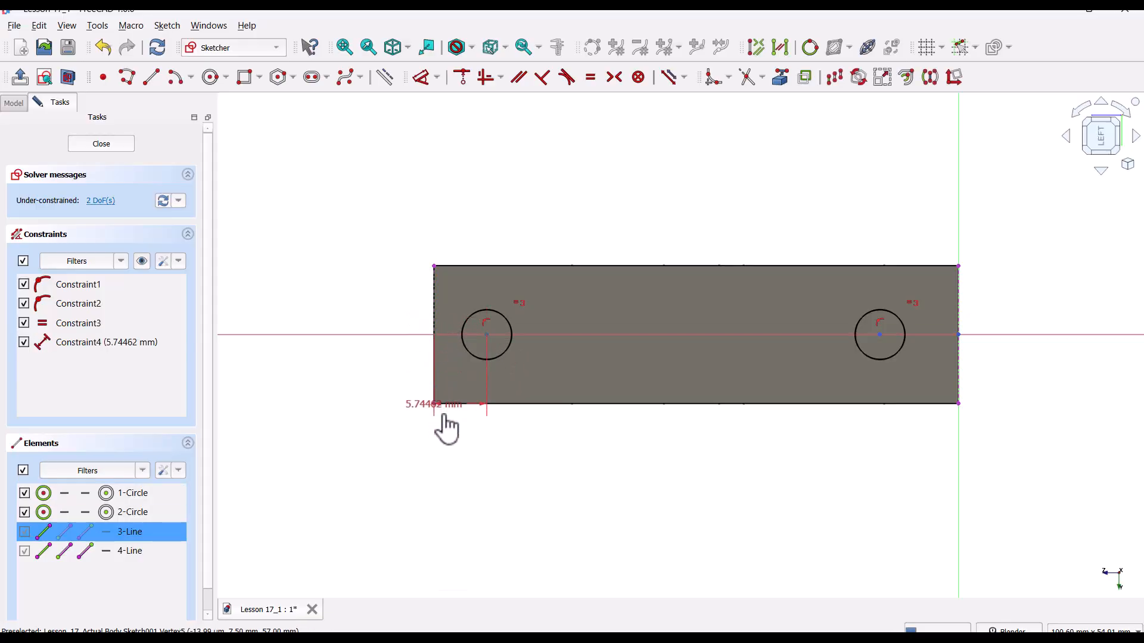
double_click(430, 404)
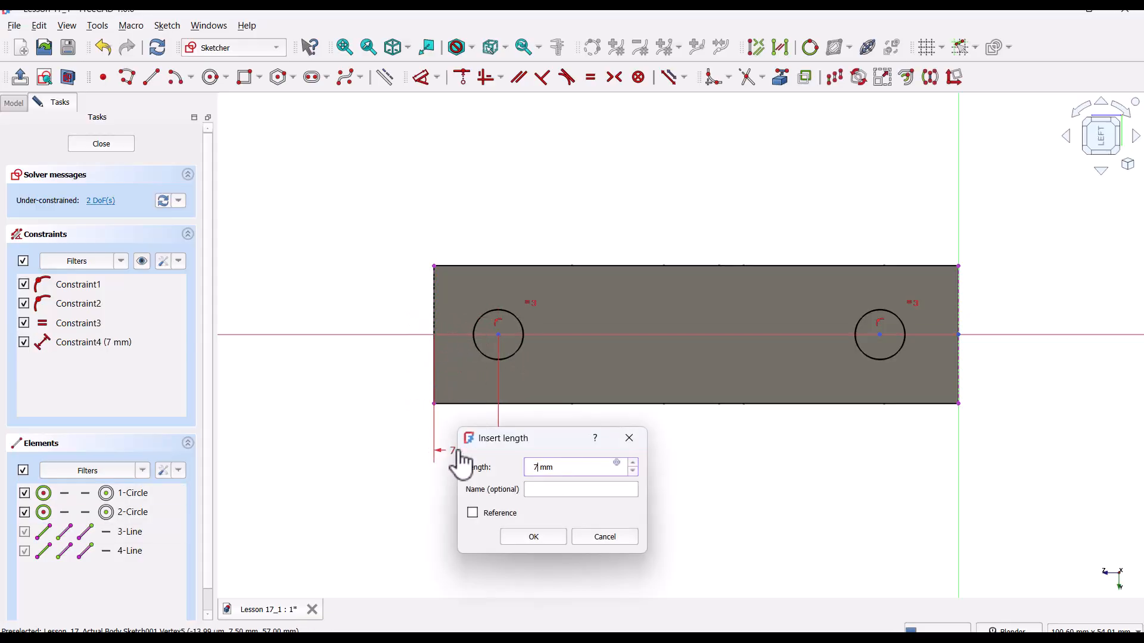
left_click(533, 536)
type("17")
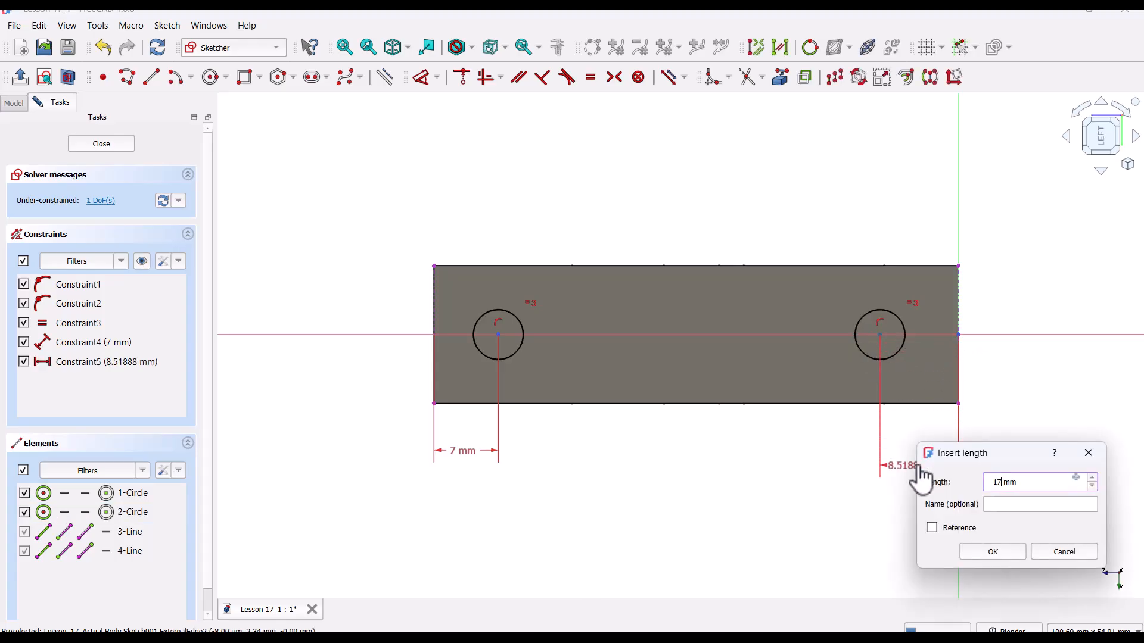
left_click(992, 551)
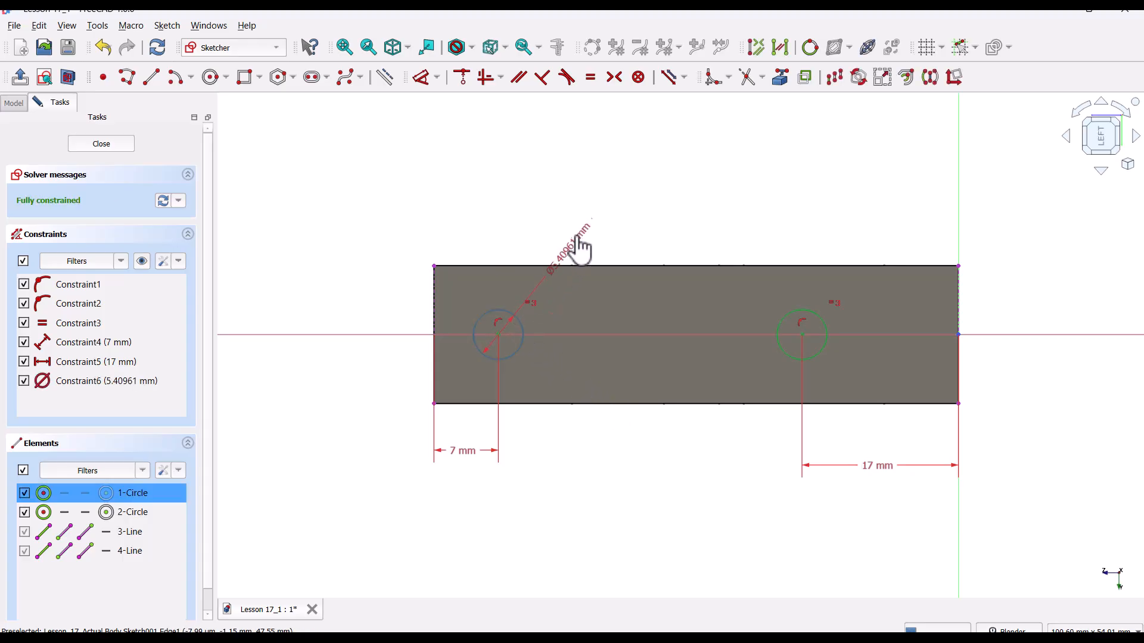
double_click(561, 243)
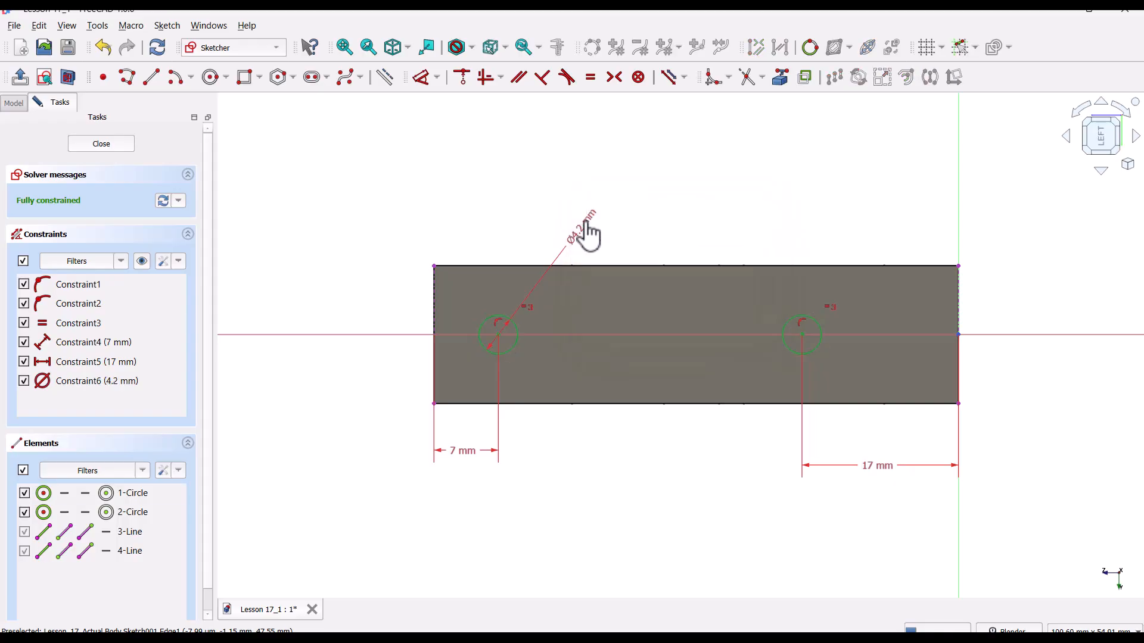
mouse_move(378, 199)
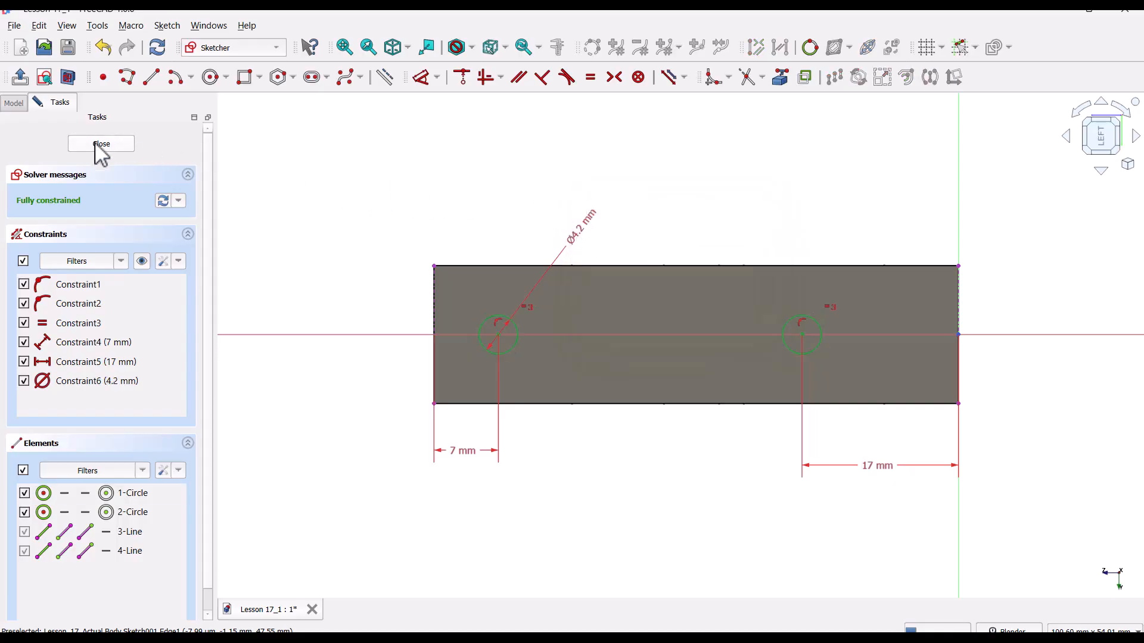
- Pocket the hole sketch with type Up to face, ending at the plate's front face
left_click(100, 143)
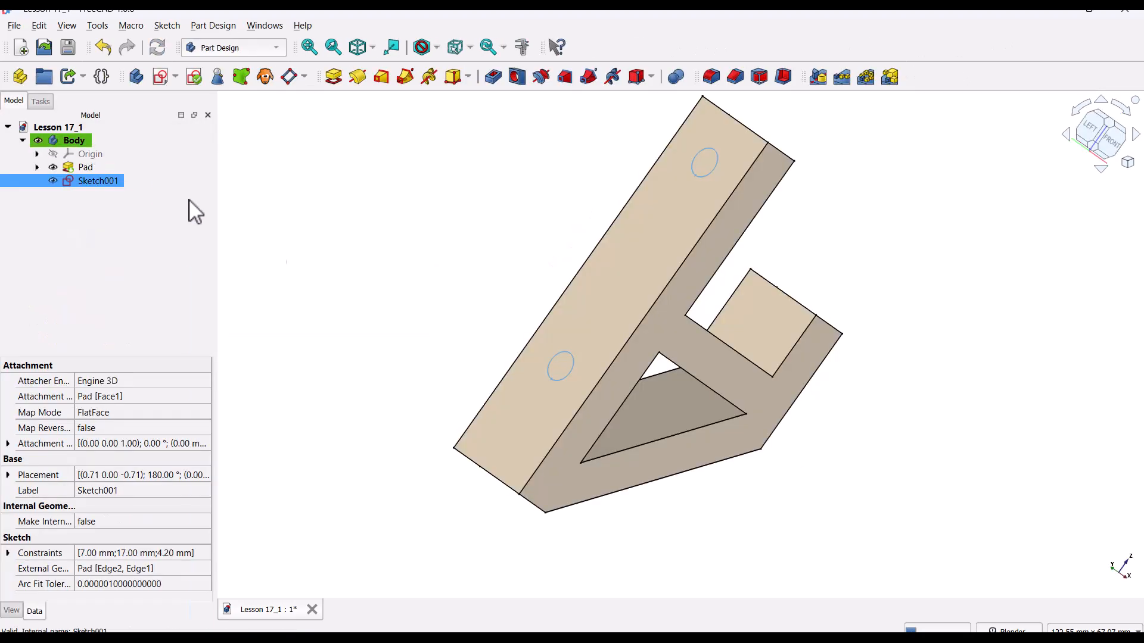
mouse_move(493, 76)
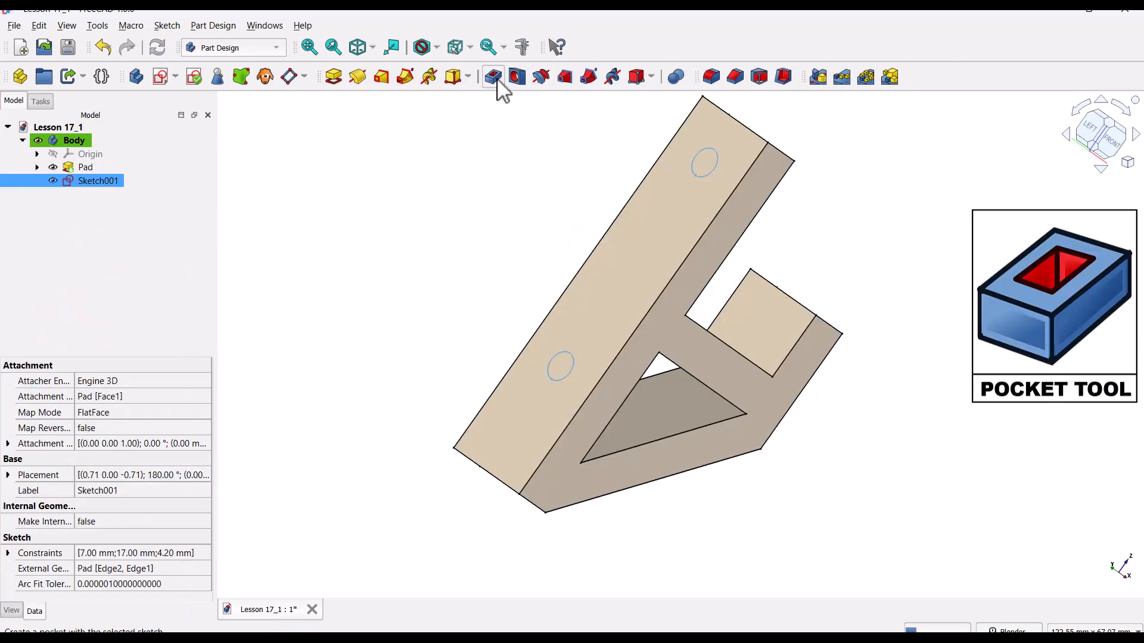
left_click(492, 75)
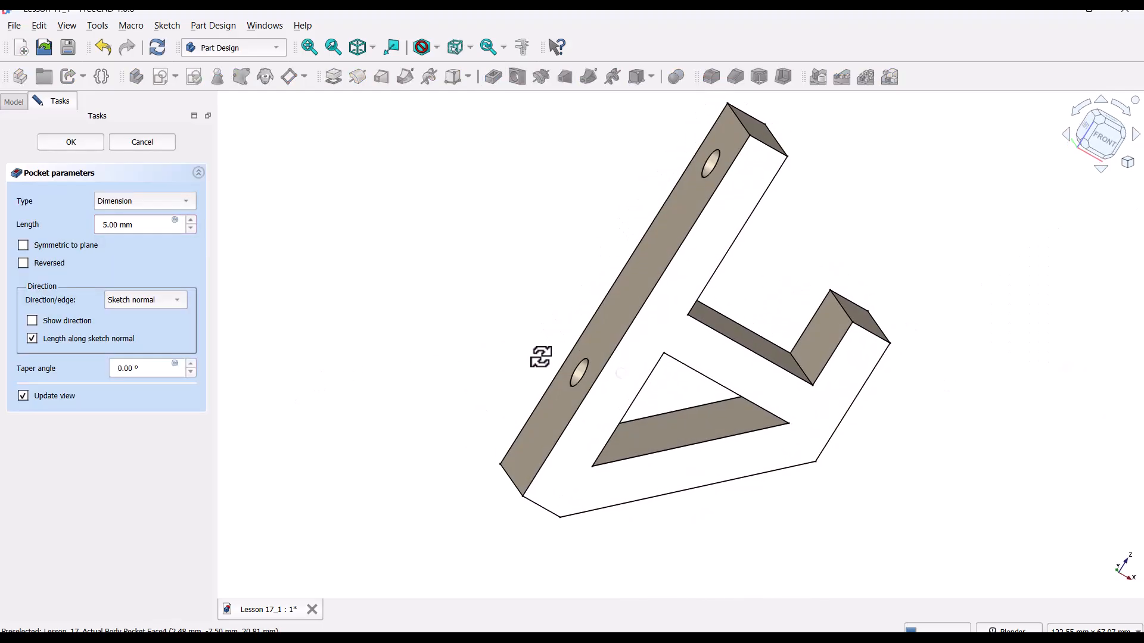
left_click(145, 201)
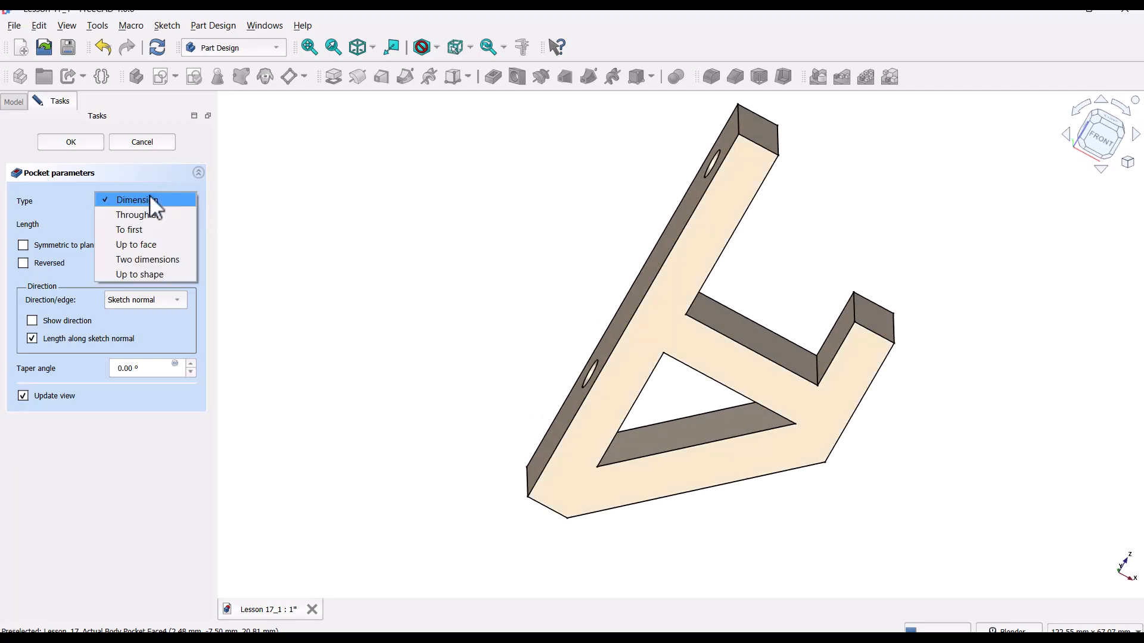
left_click(137, 200)
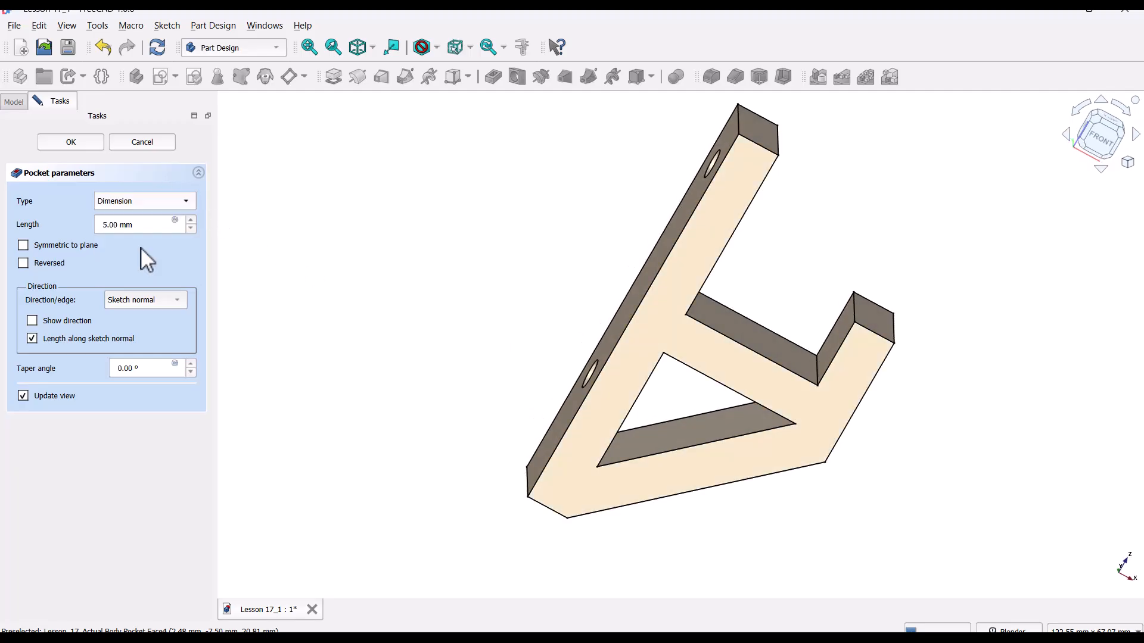
left_click(144, 201)
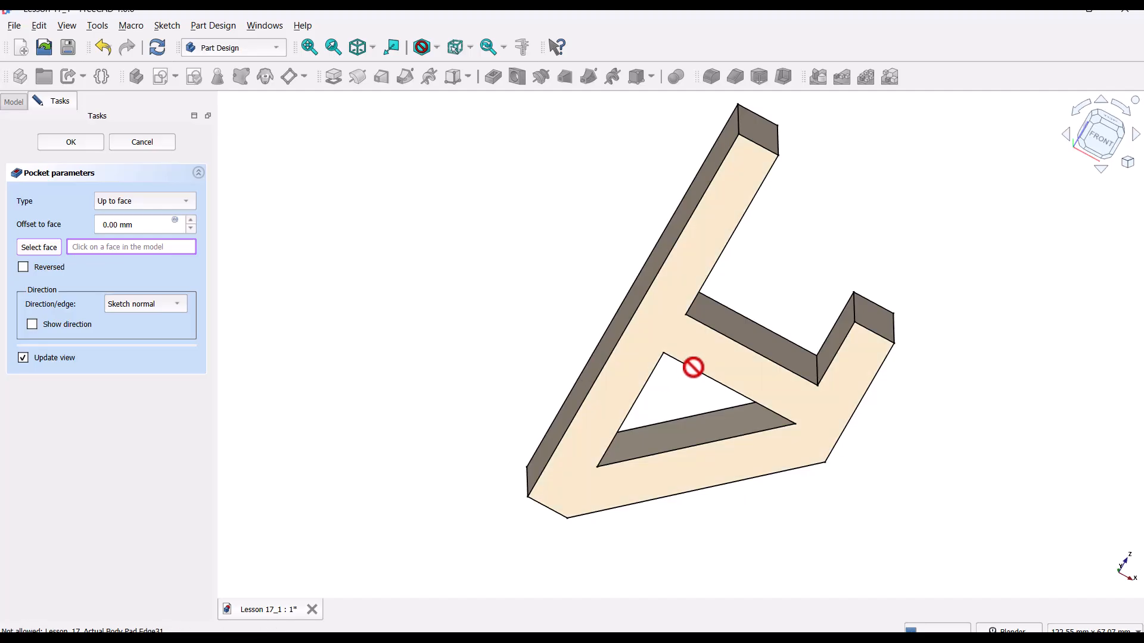
left_click_drag(693, 367, 537, 344)
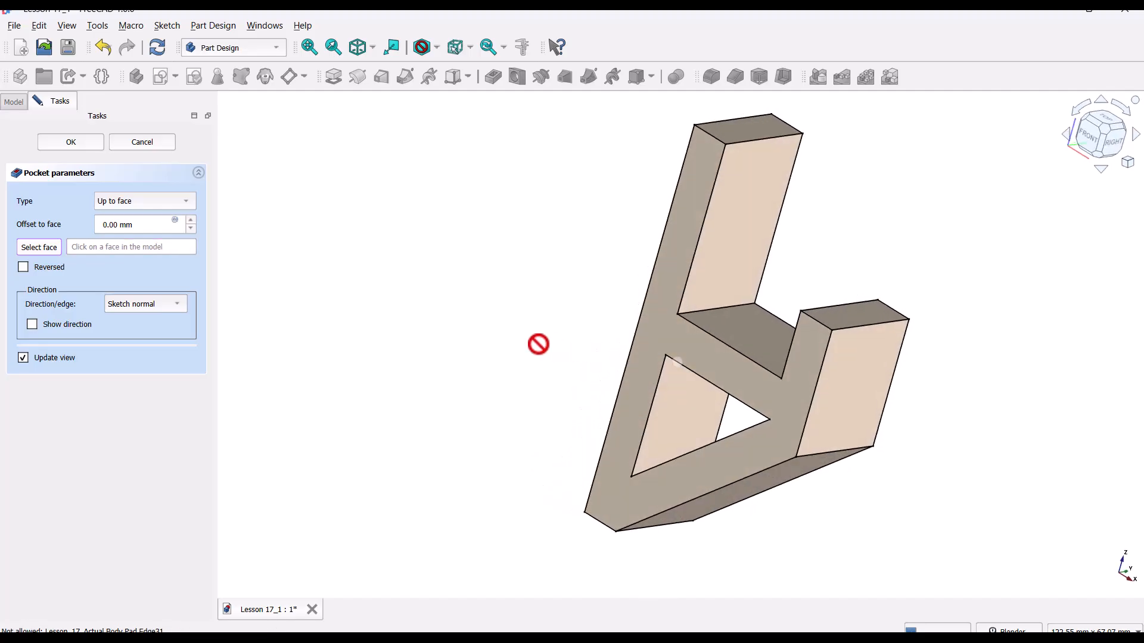
left_click(745, 274)
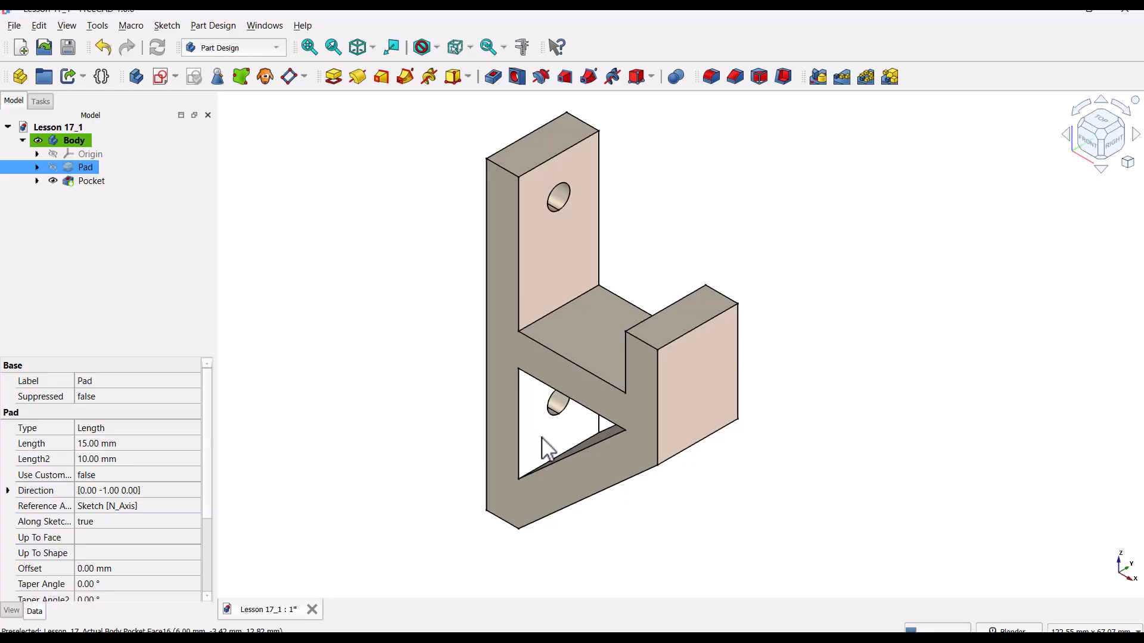
- Select the Pocket feature and start a new empty sketch on the hook's side
left_click(91, 180)
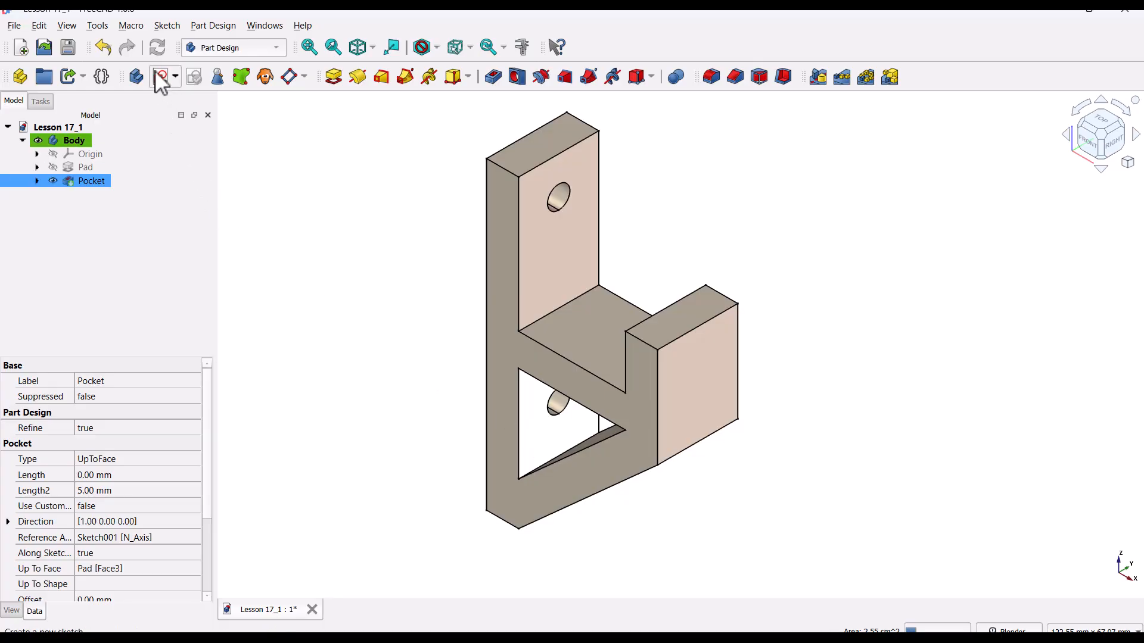
left_click(161, 76)
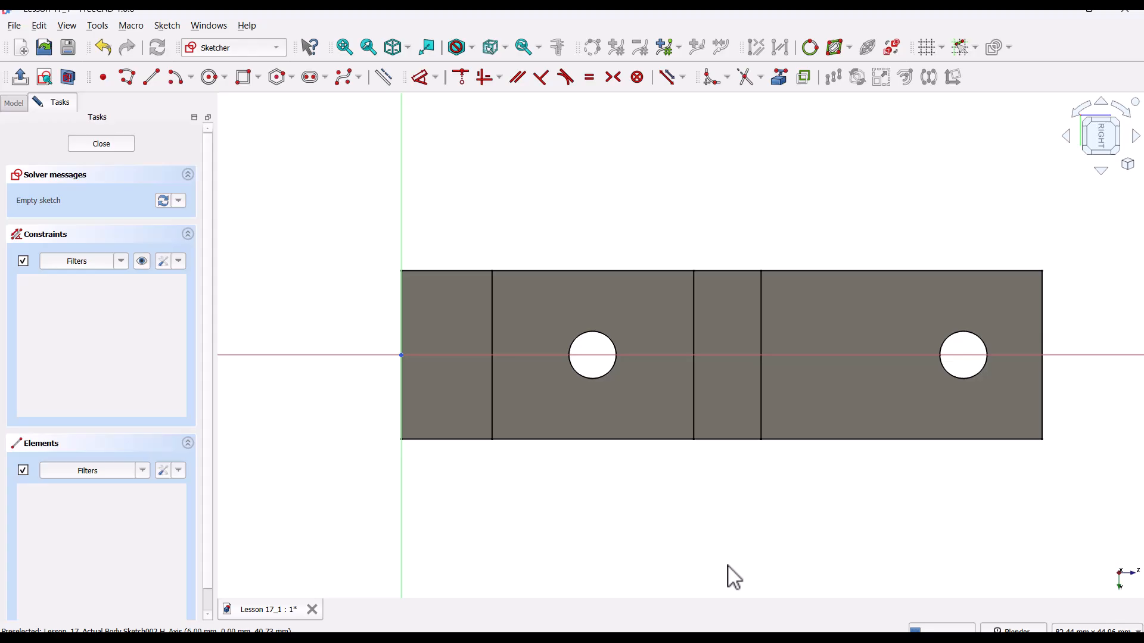
mouse_move(663, 539)
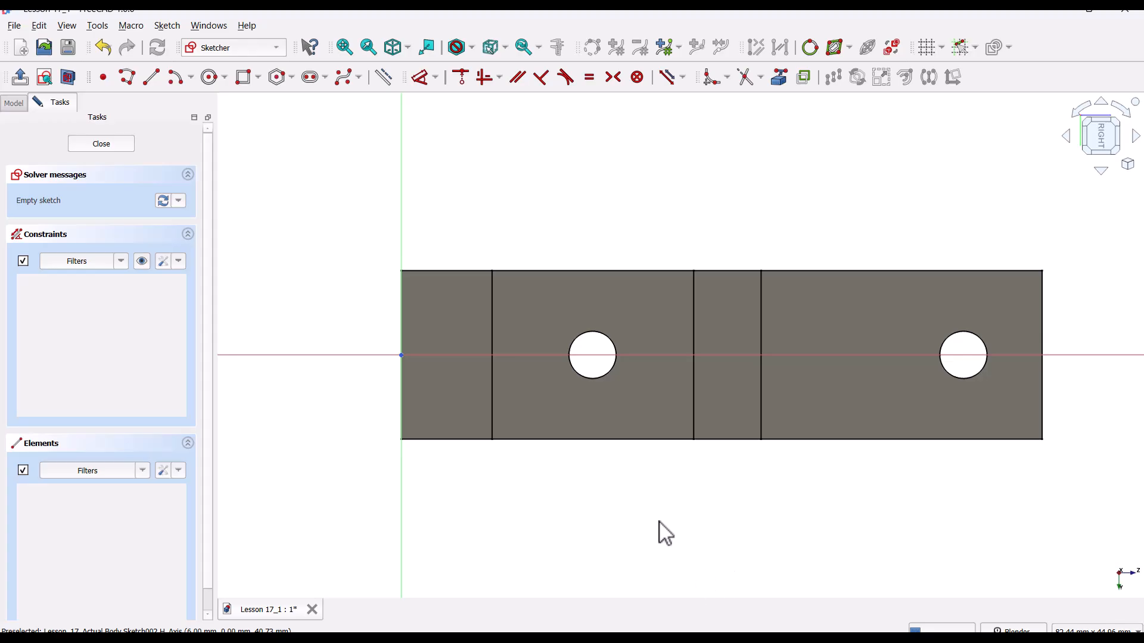
mouse_move(589, 306)
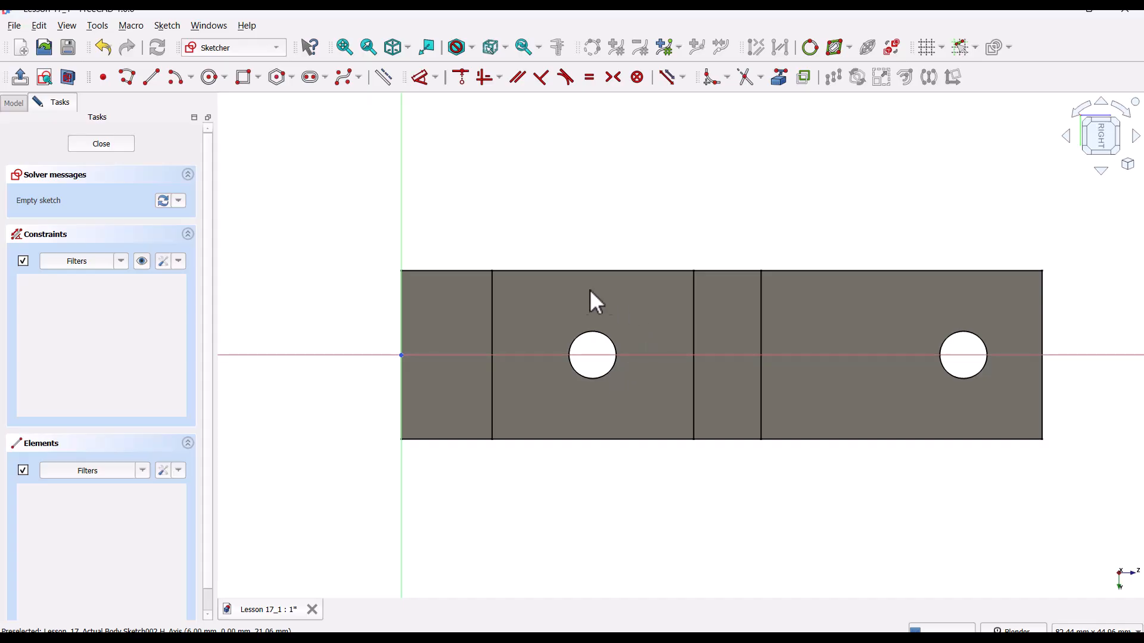
mouse_move(638, 456)
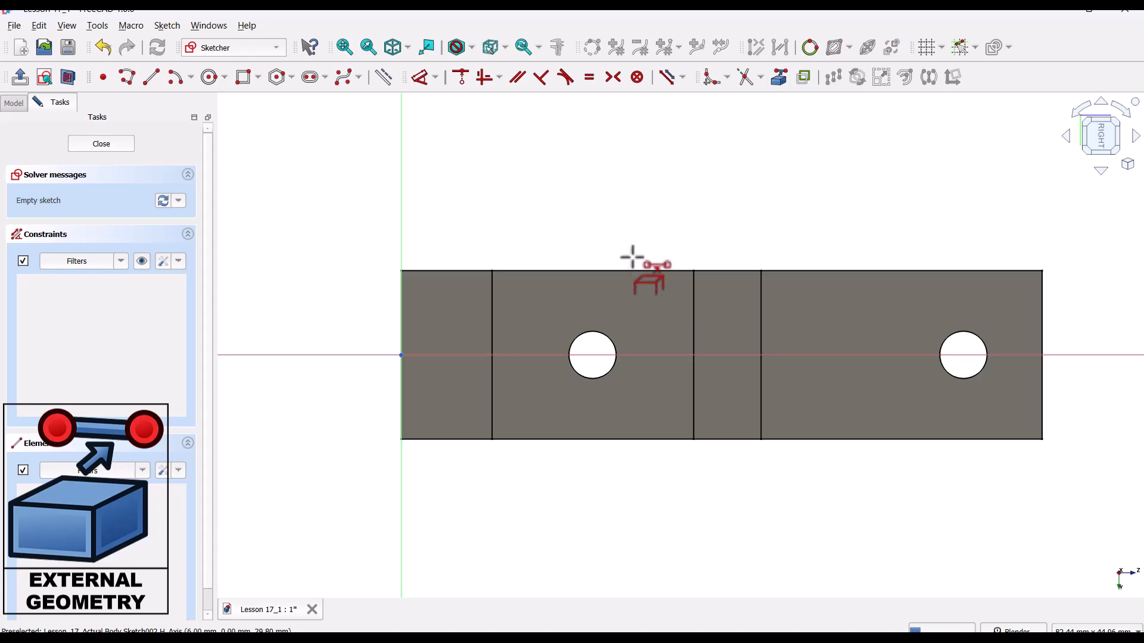
- Reference the first screw hole's edge and draw a 10 mm circle centred on it
left_click(589, 323)
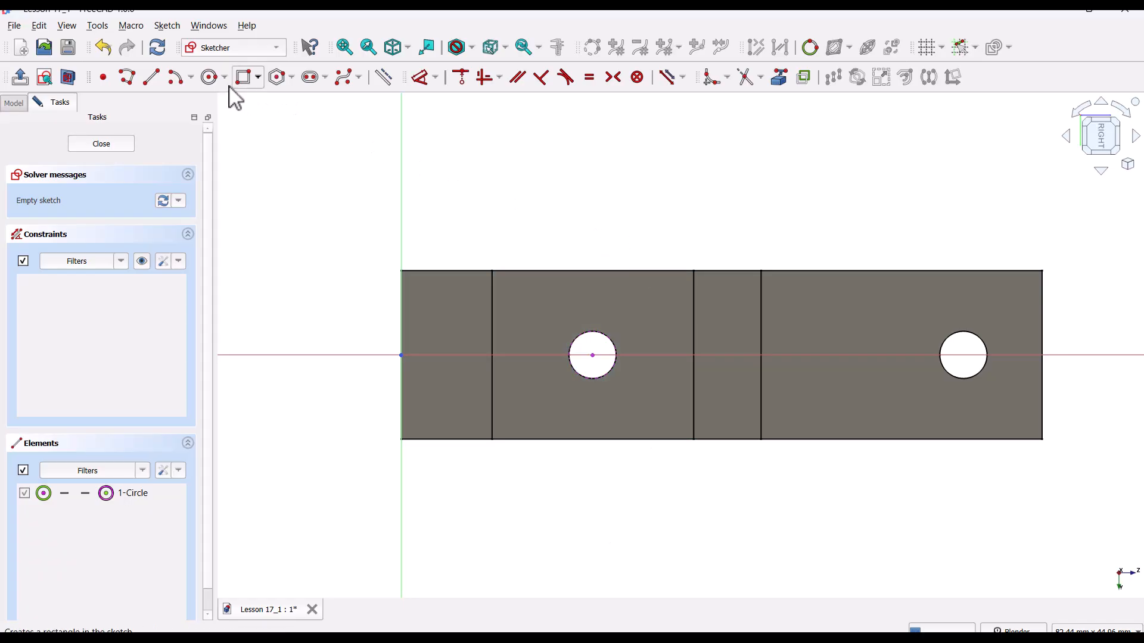
left_click(208, 77)
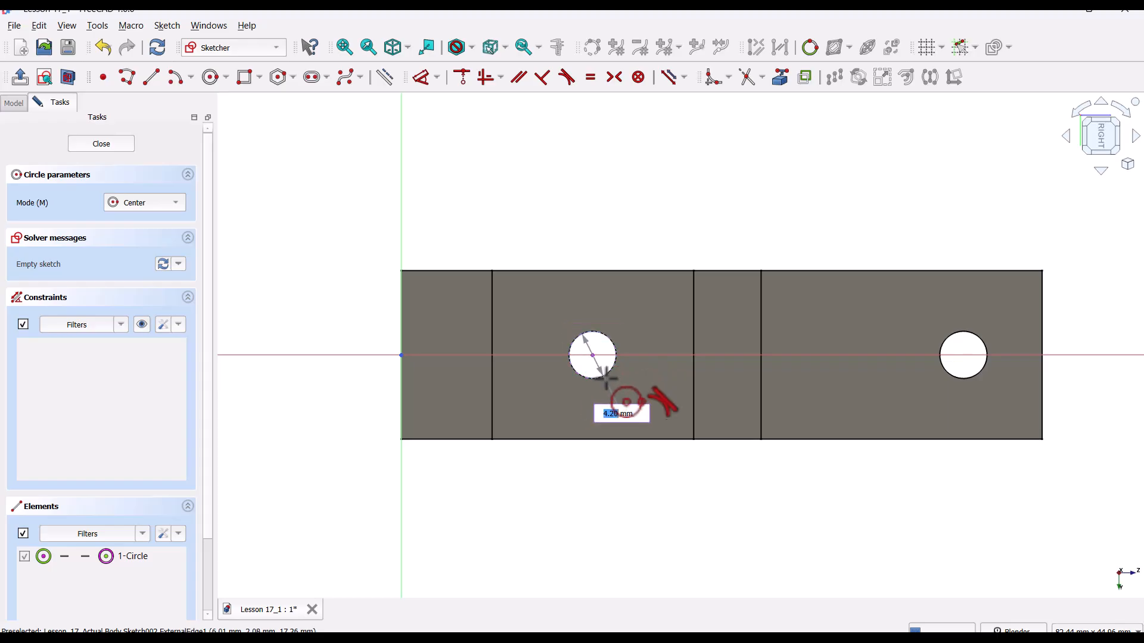
left_click_drag(608, 368, 626, 403)
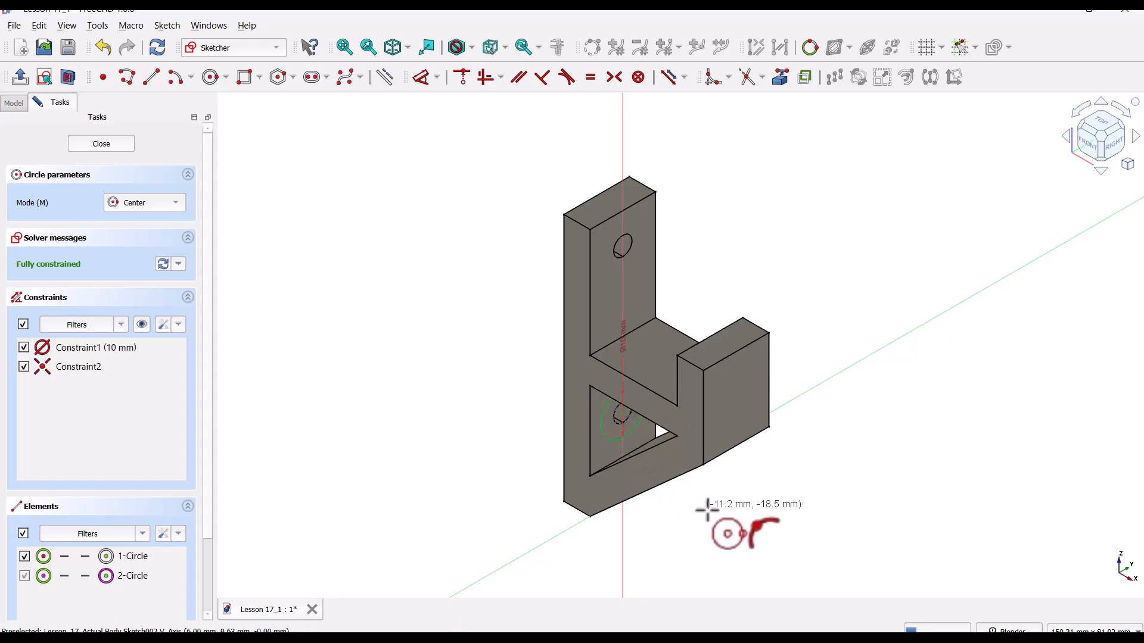
mouse_move(114, 169)
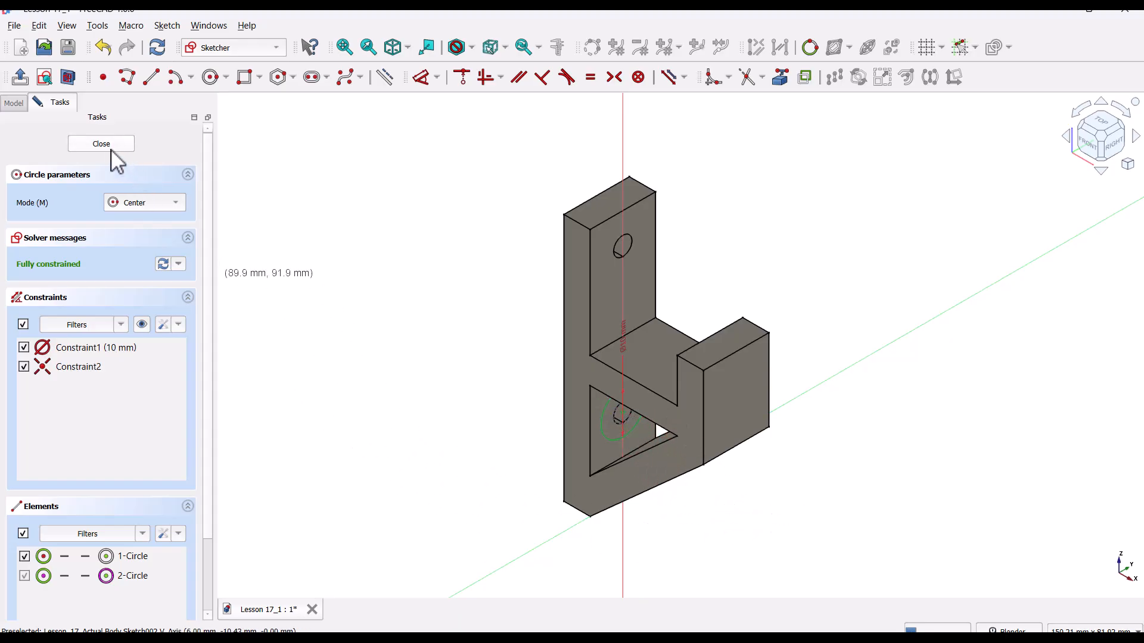
- Close the sketch and pocket the circle reversed with type Through all, creating Pocket001
left_click(100, 144)
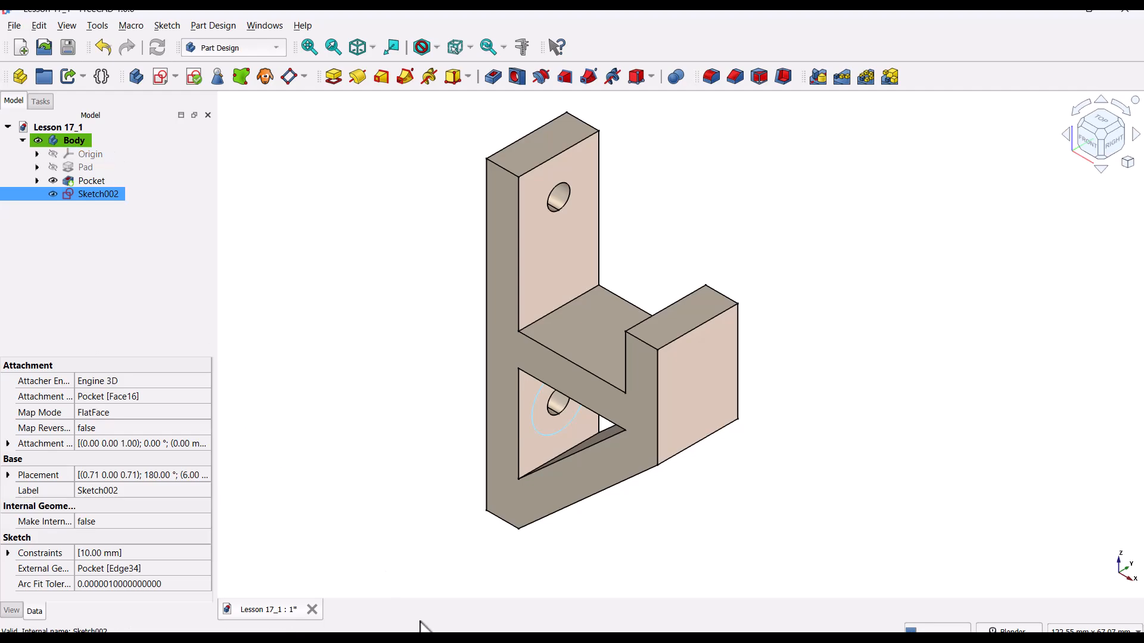
mouse_move(359, 477)
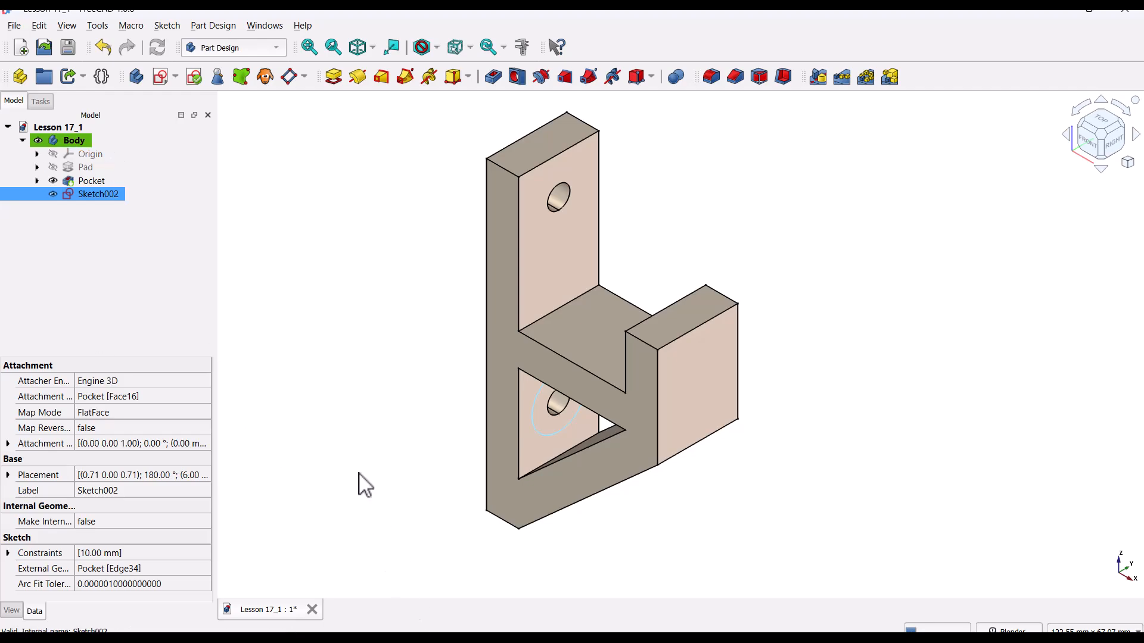
mouse_move(492, 76)
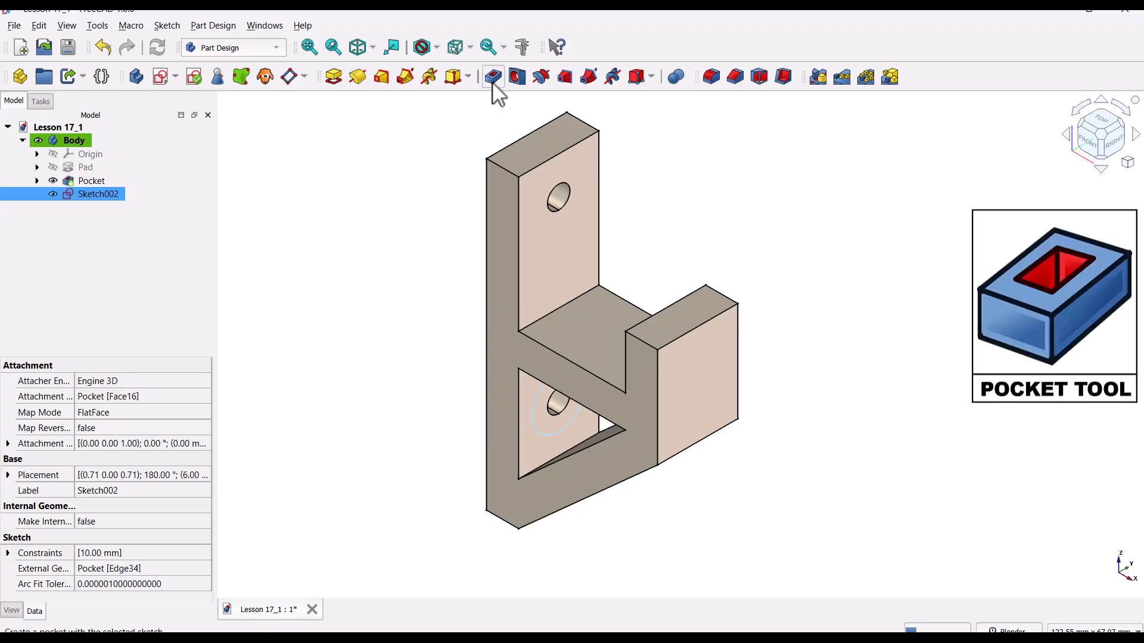
left_click(493, 76)
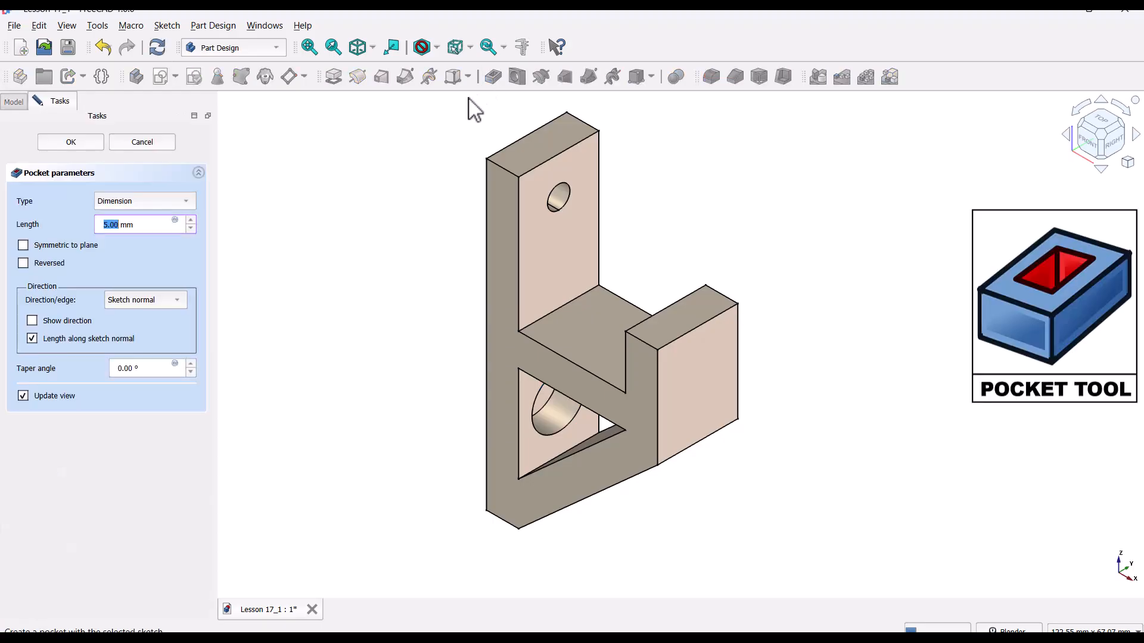
mouse_move(562, 443)
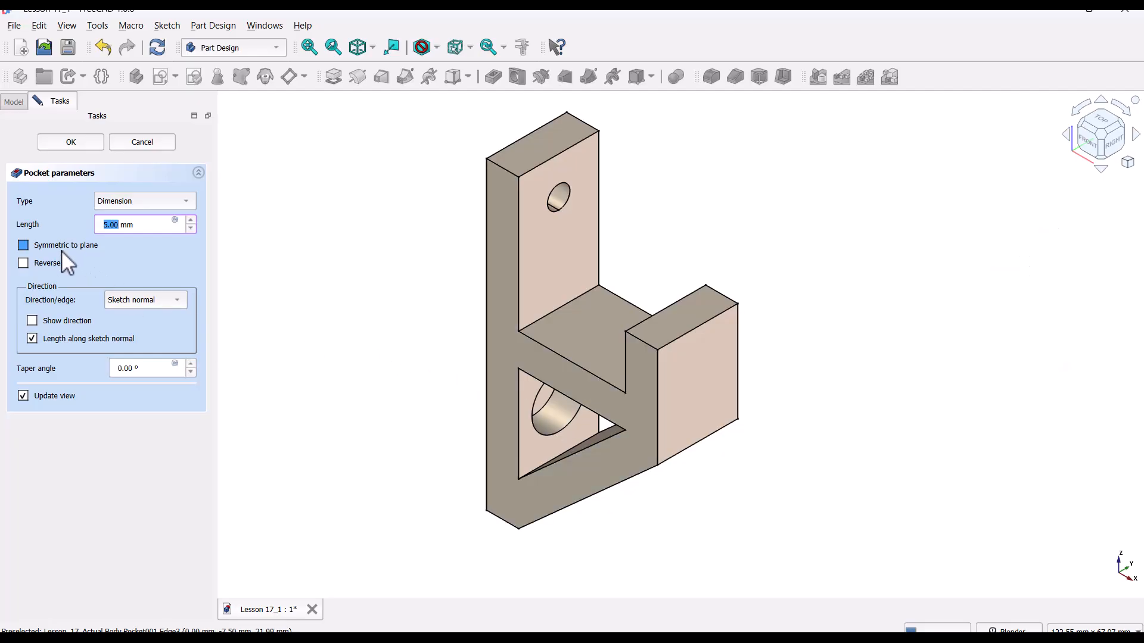
left_click(22, 263)
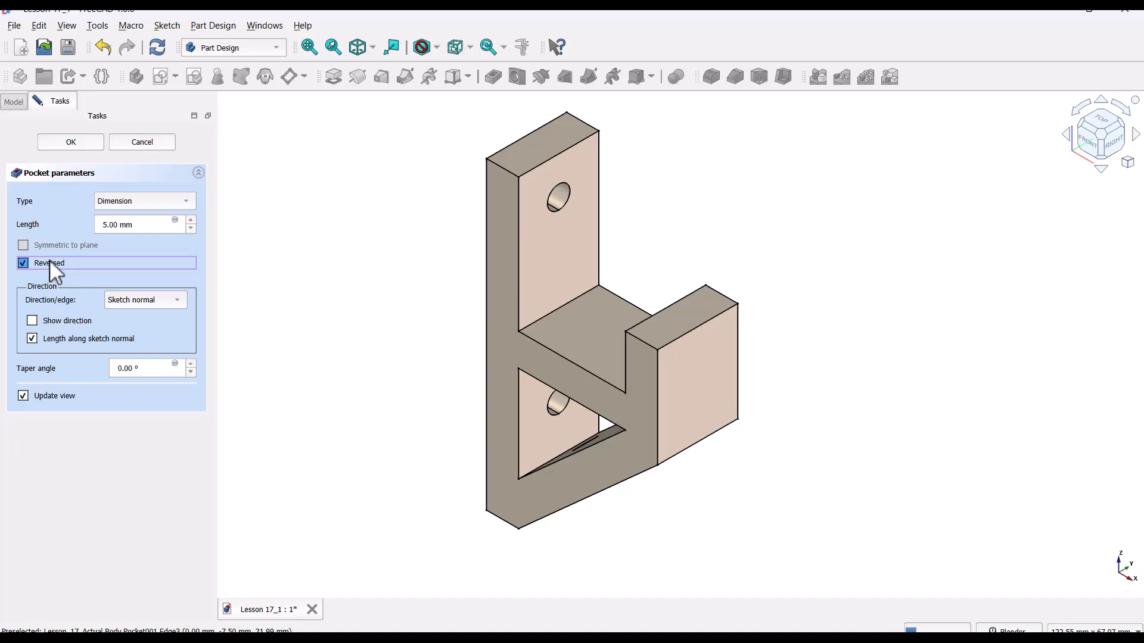
left_click(144, 201)
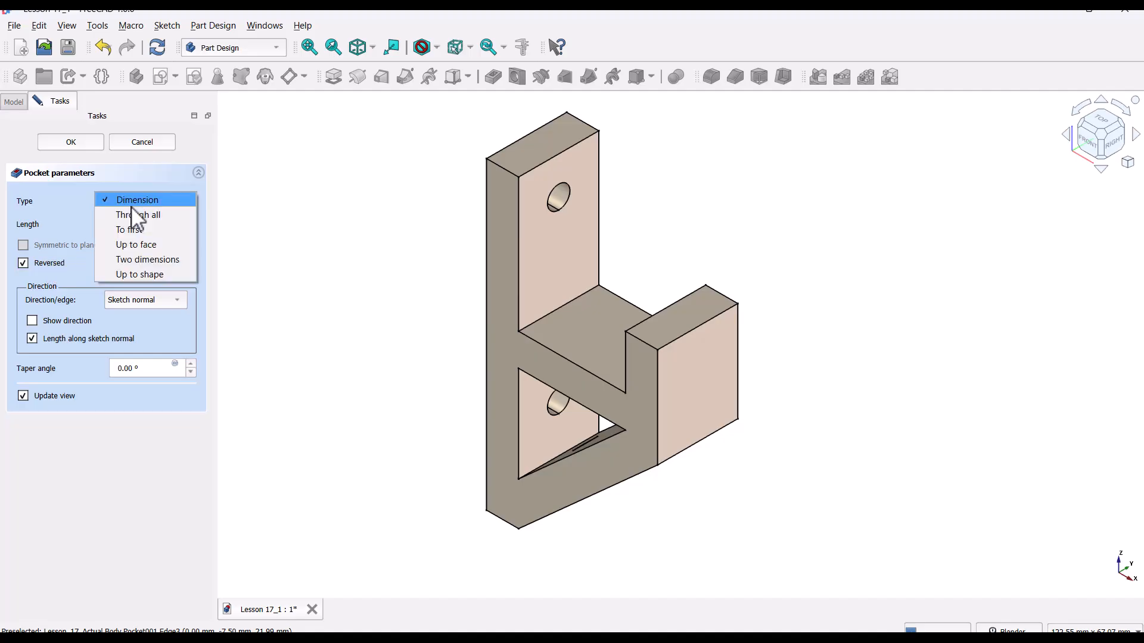
left_click(138, 215)
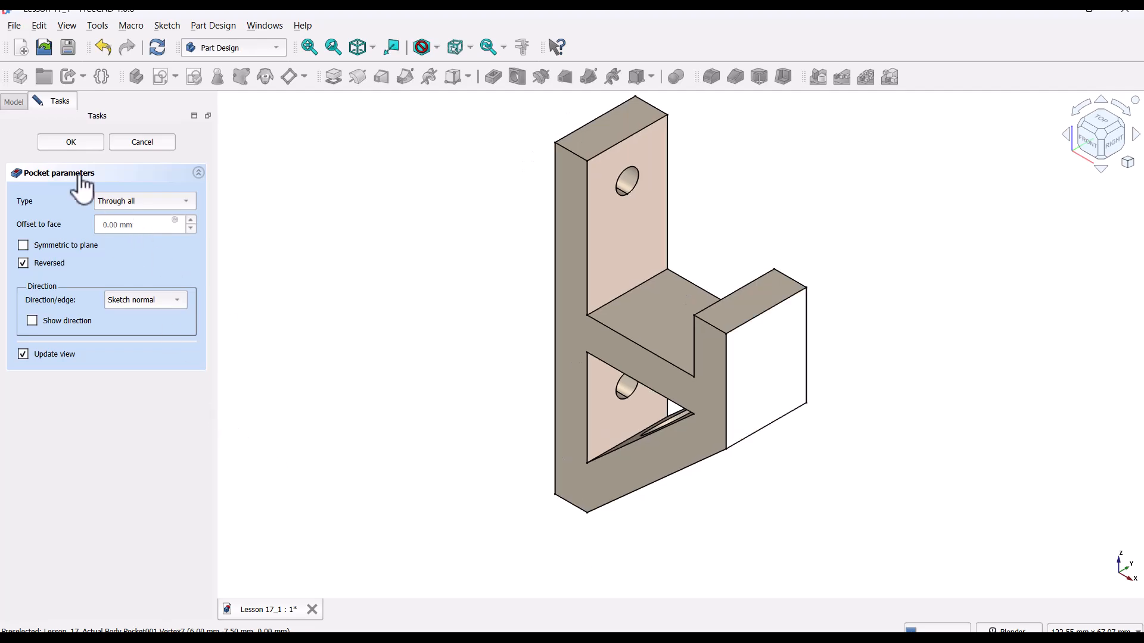
left_click(71, 142)
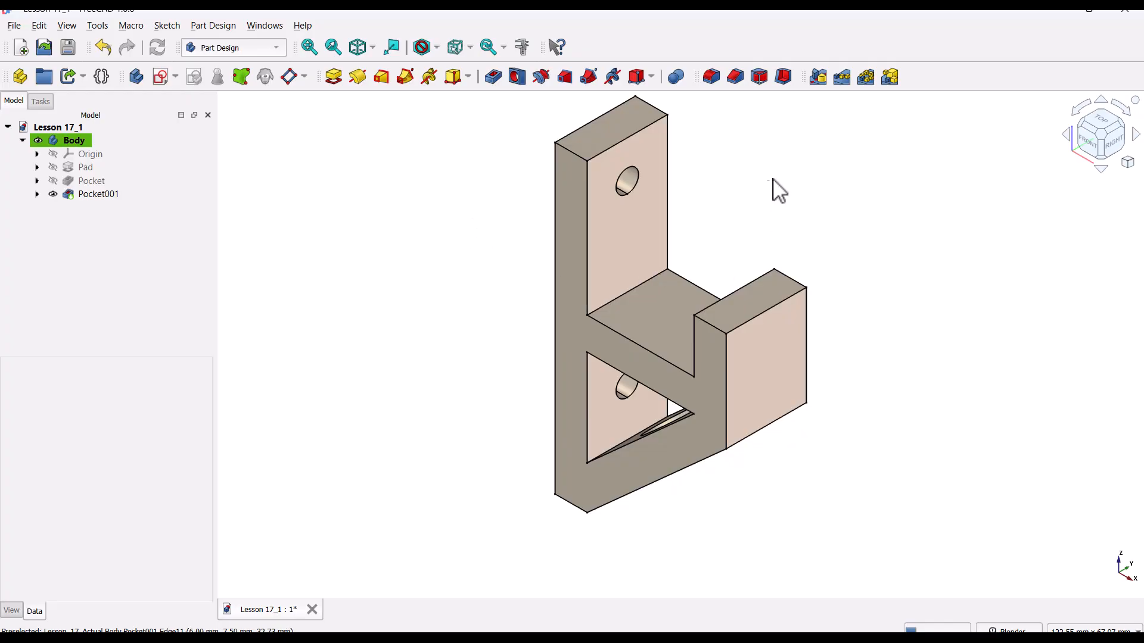
- Apply a 1 mm chamfer to the upper and lower screw hole edges
left_click(731, 76)
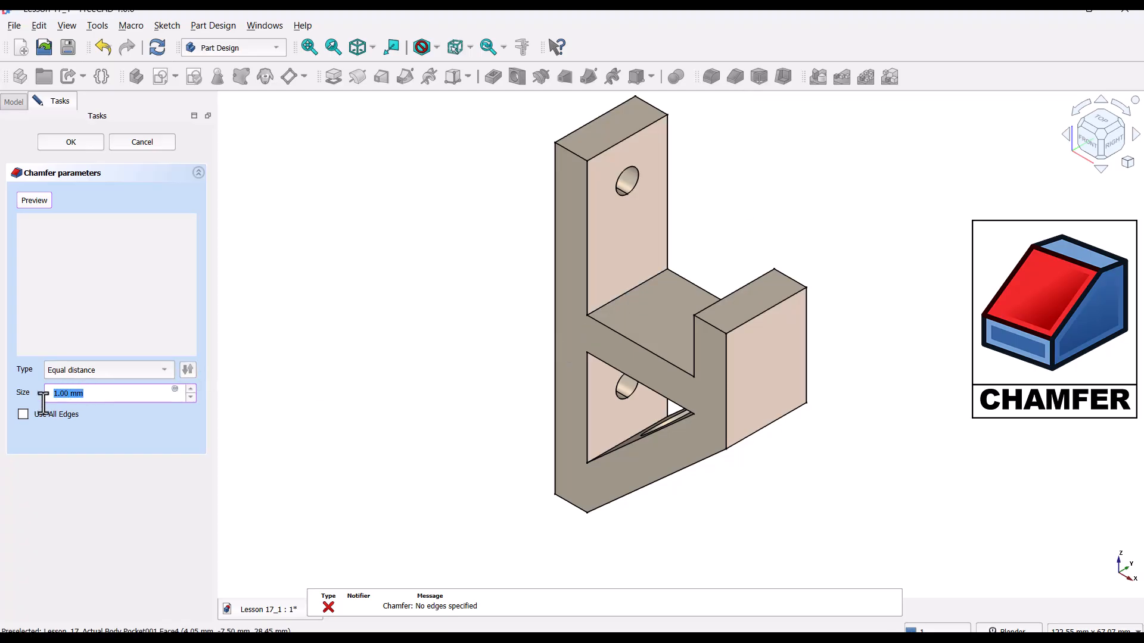
type("1")
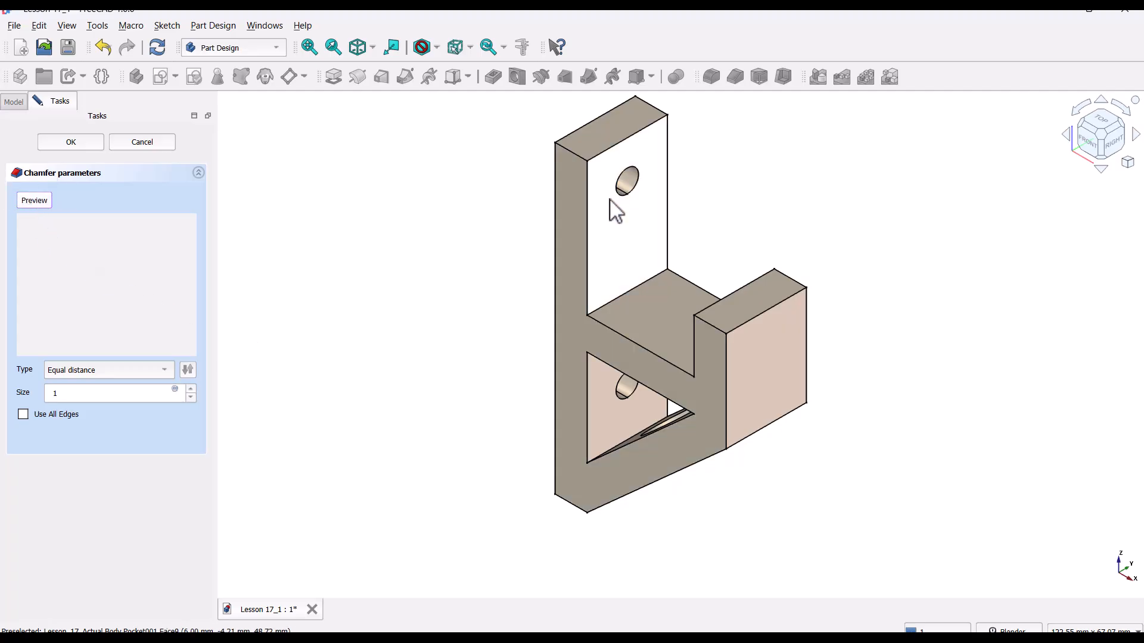
left_click(628, 183)
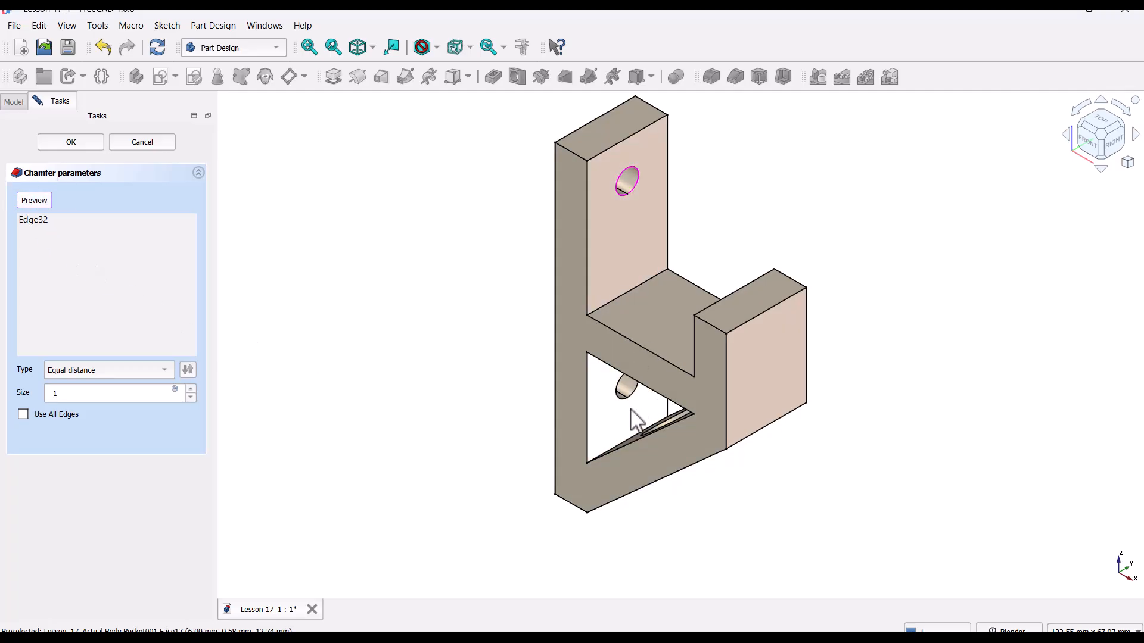
left_click(624, 405)
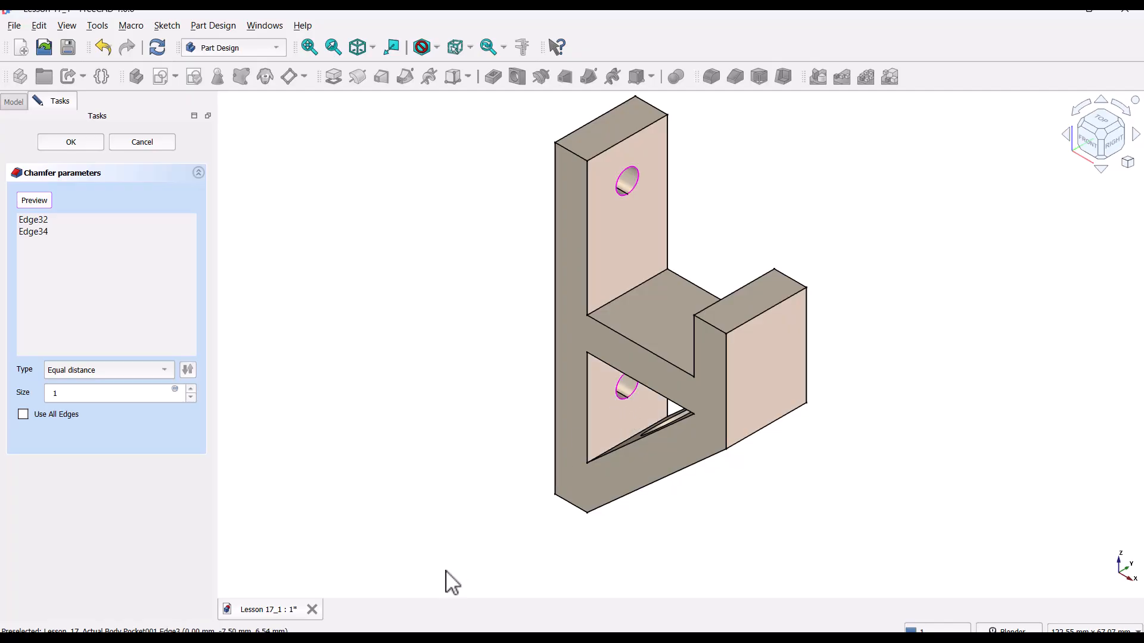
mouse_move(150, 486)
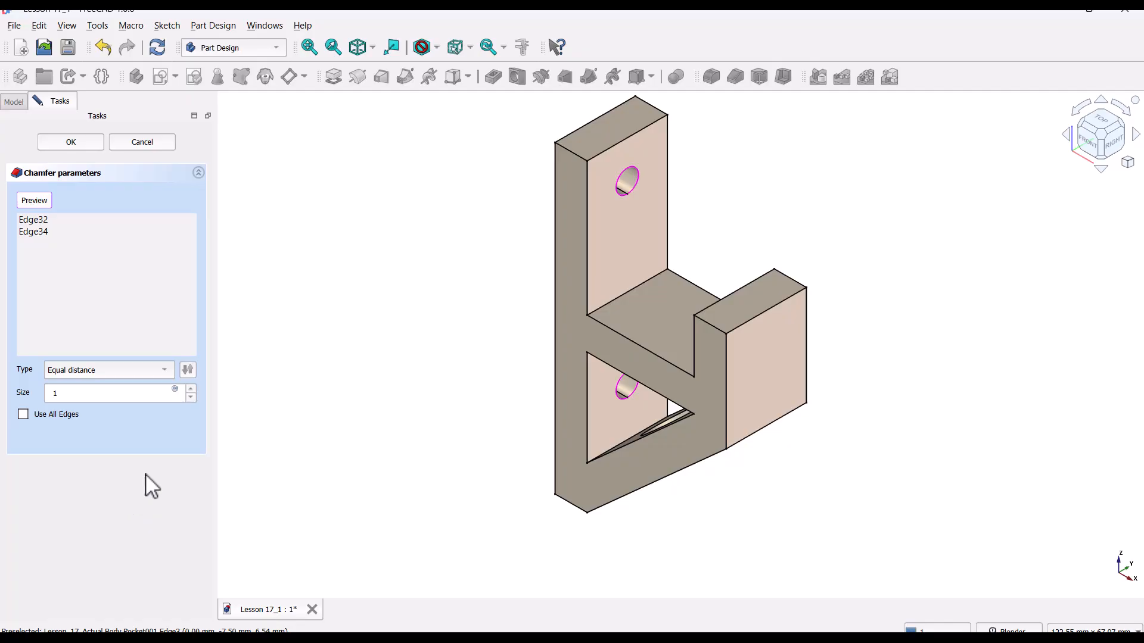
mouse_move(70, 142)
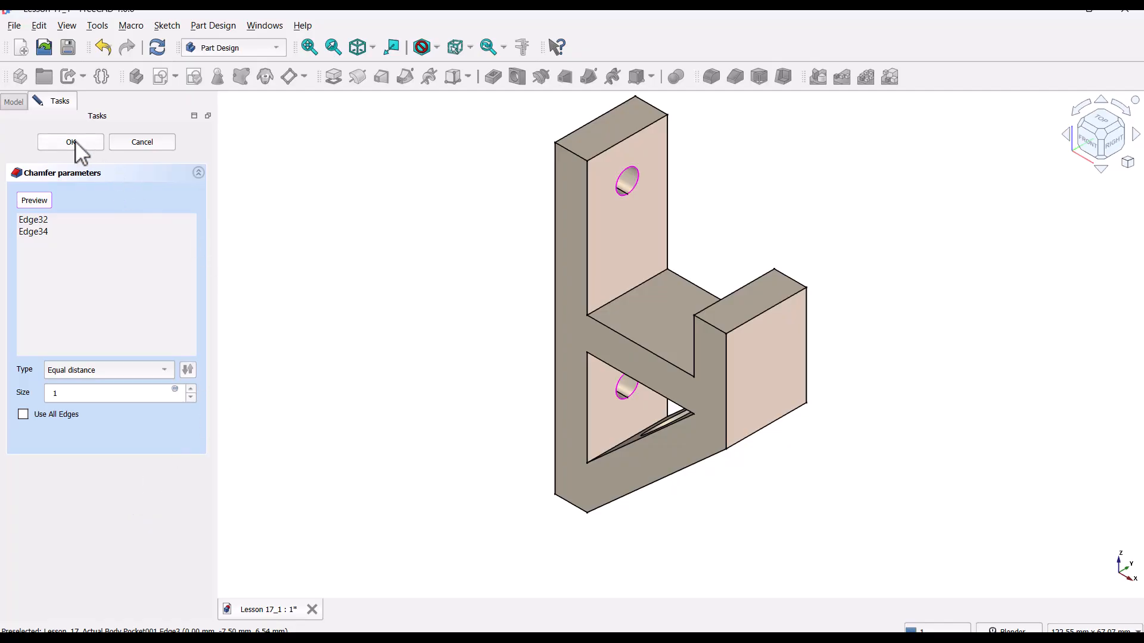
left_click(70, 142)
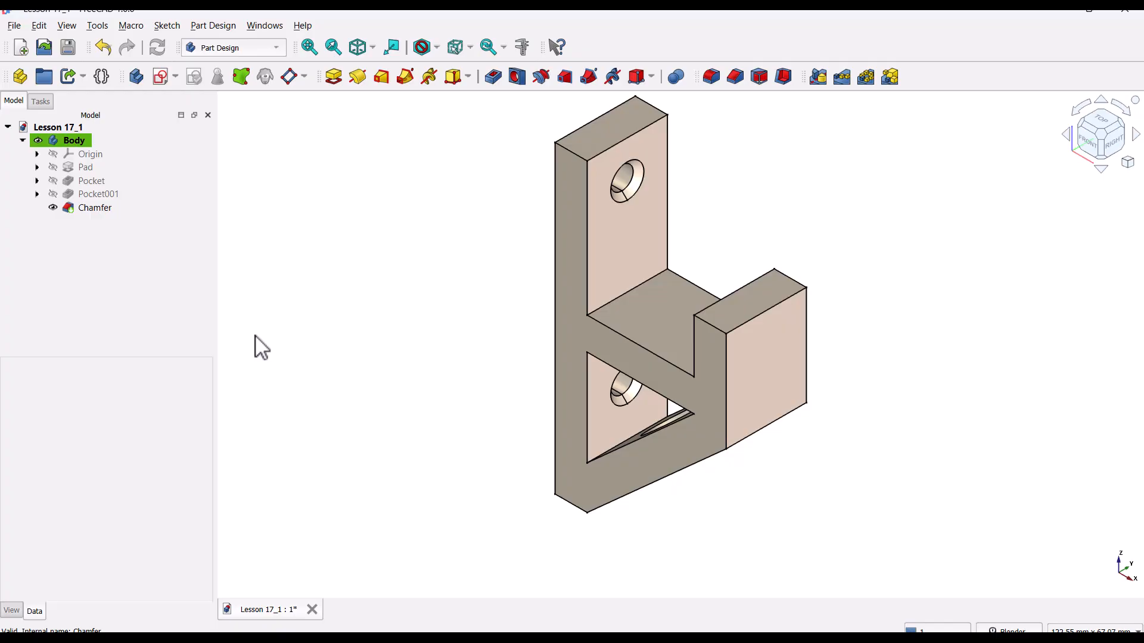
mouse_move(301, 267)
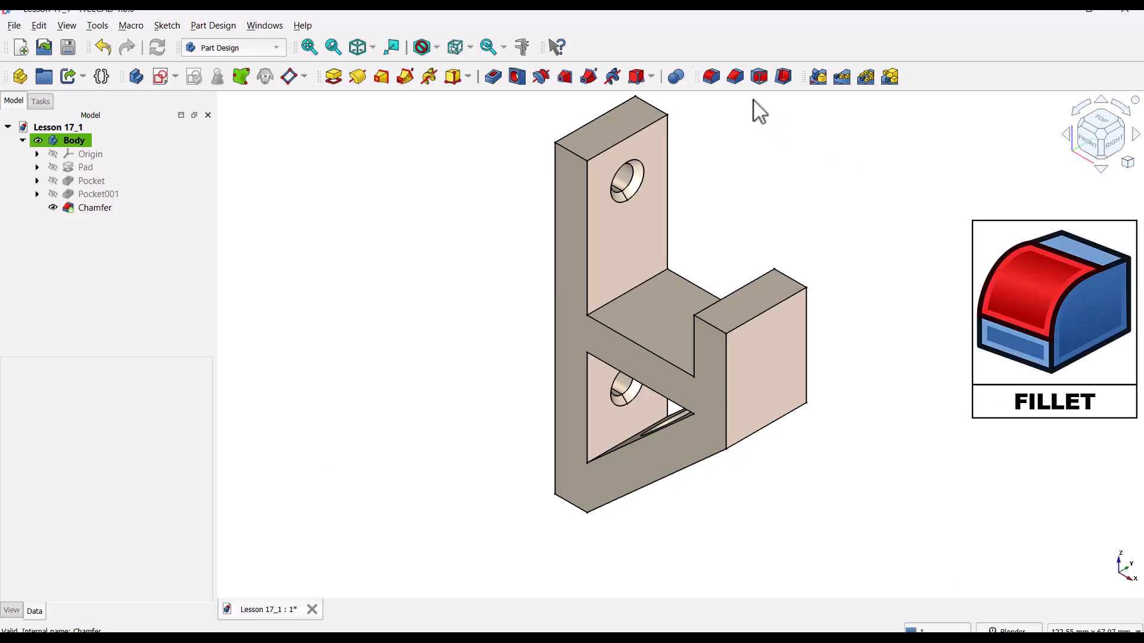
- Fillet nine outer edges of the hook, including the top outer edge, at 2 mm radius
left_click(709, 77)
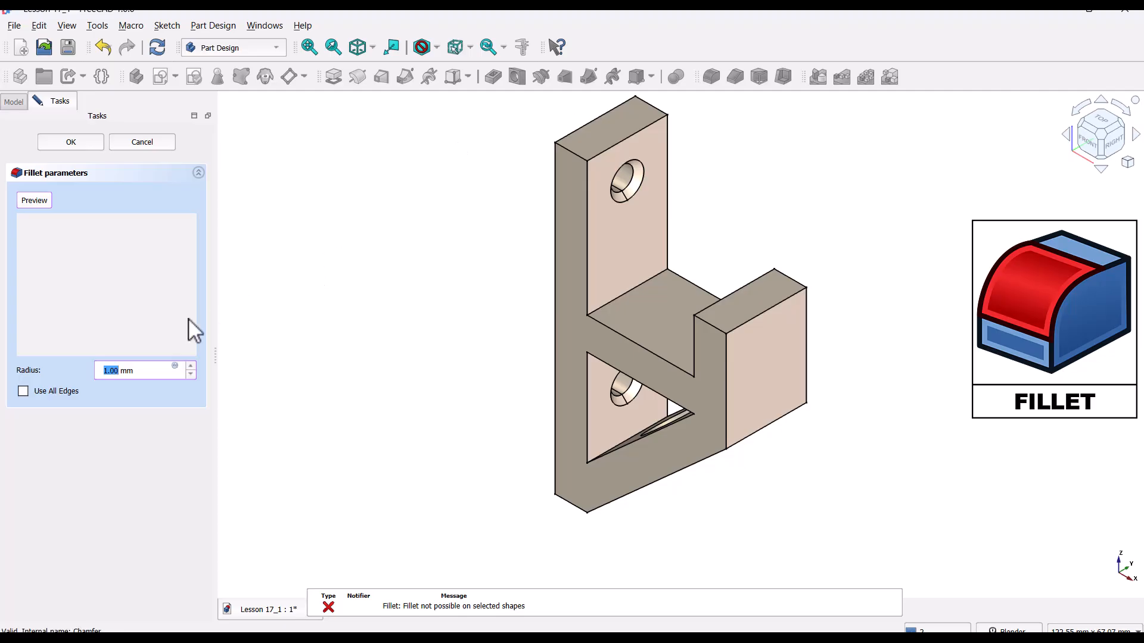
left_click(104, 371)
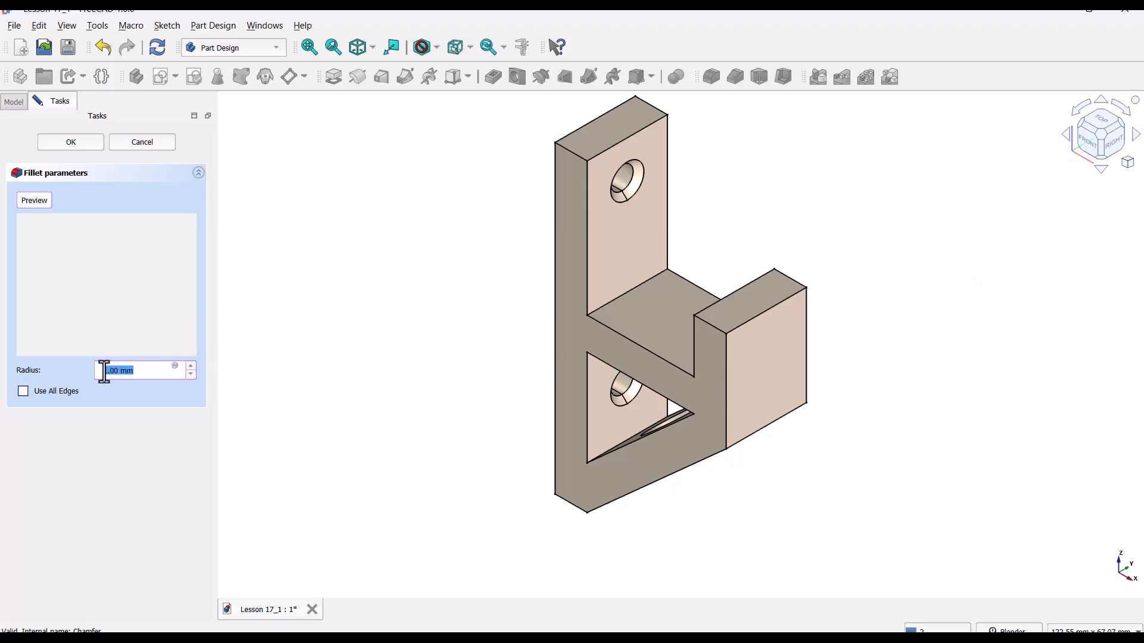
type("2")
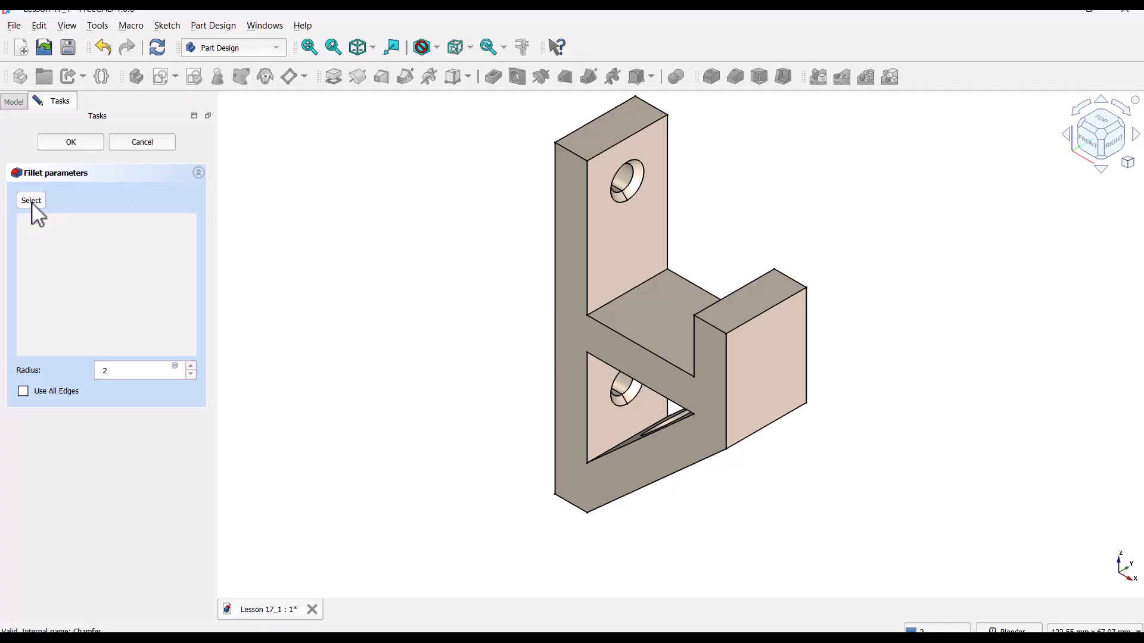
left_click(30, 200)
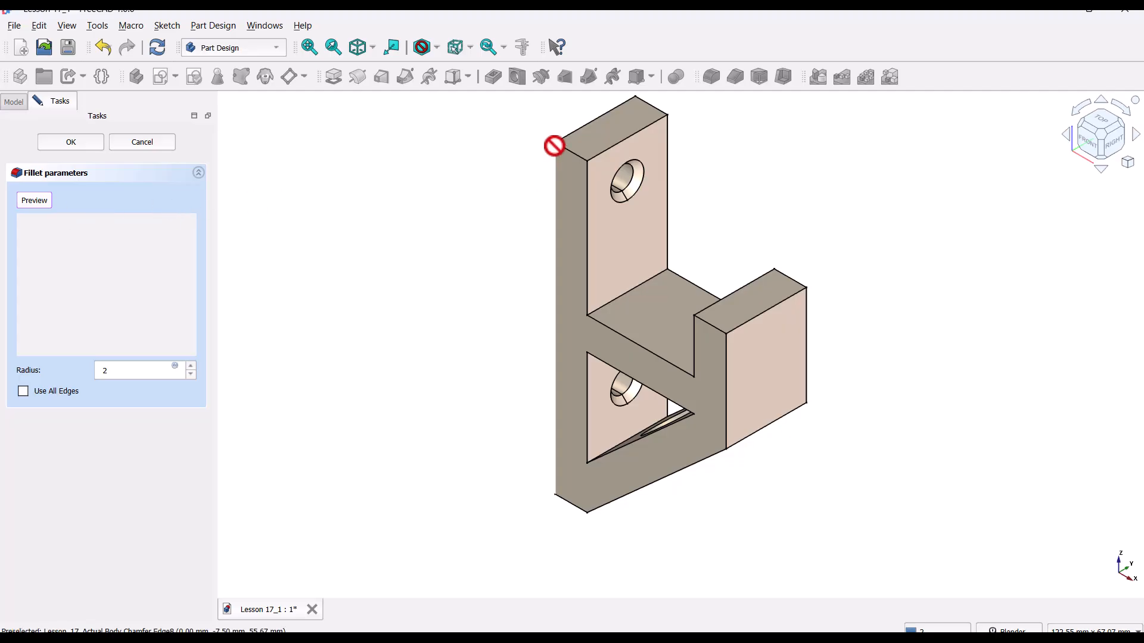
left_click(597, 128)
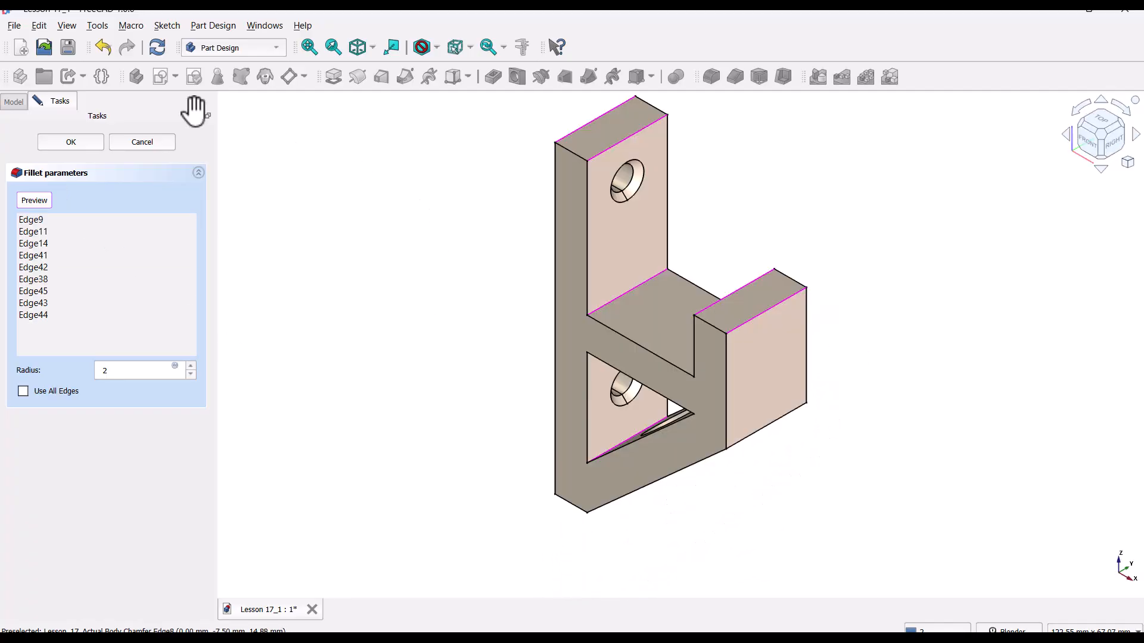
mouse_move(84, 161)
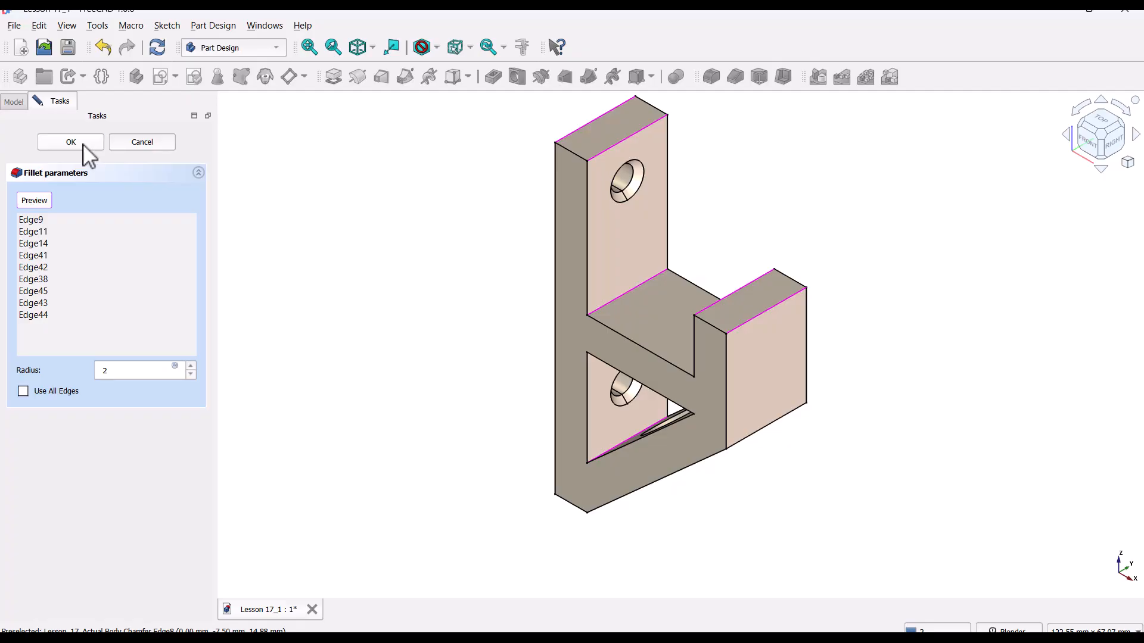
left_click(70, 142)
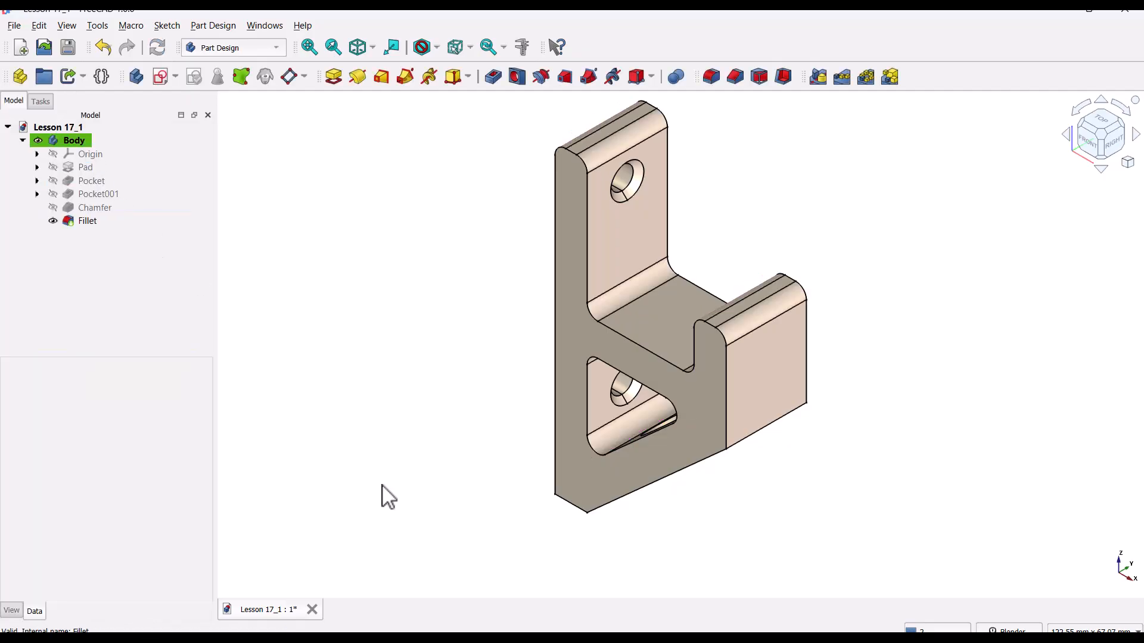
mouse_move(423, 520)
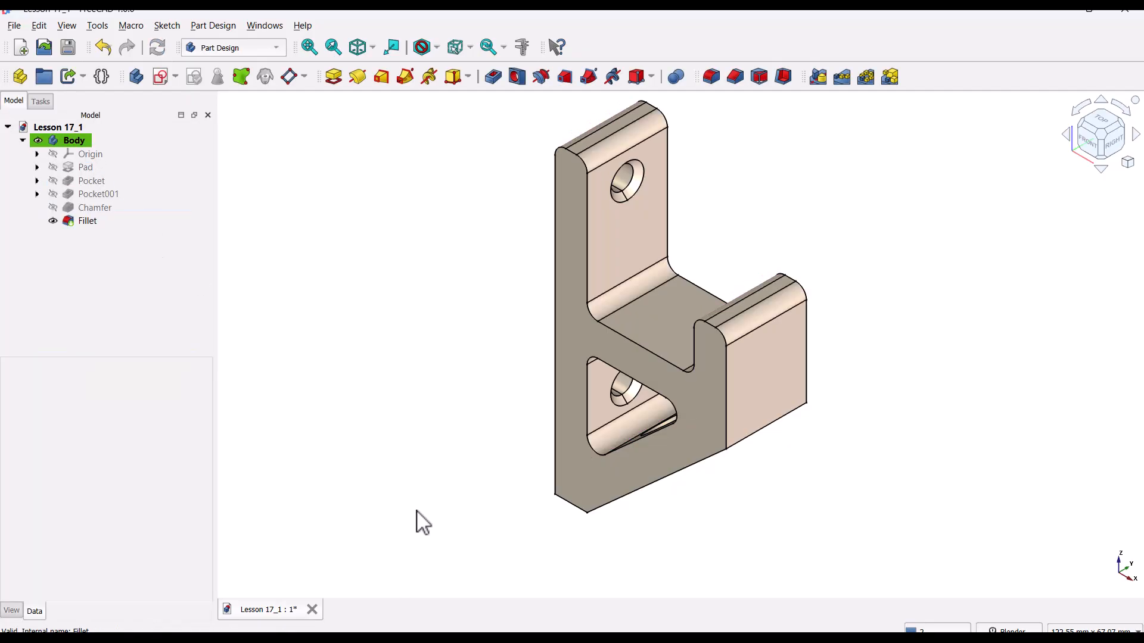
mouse_move(711, 80)
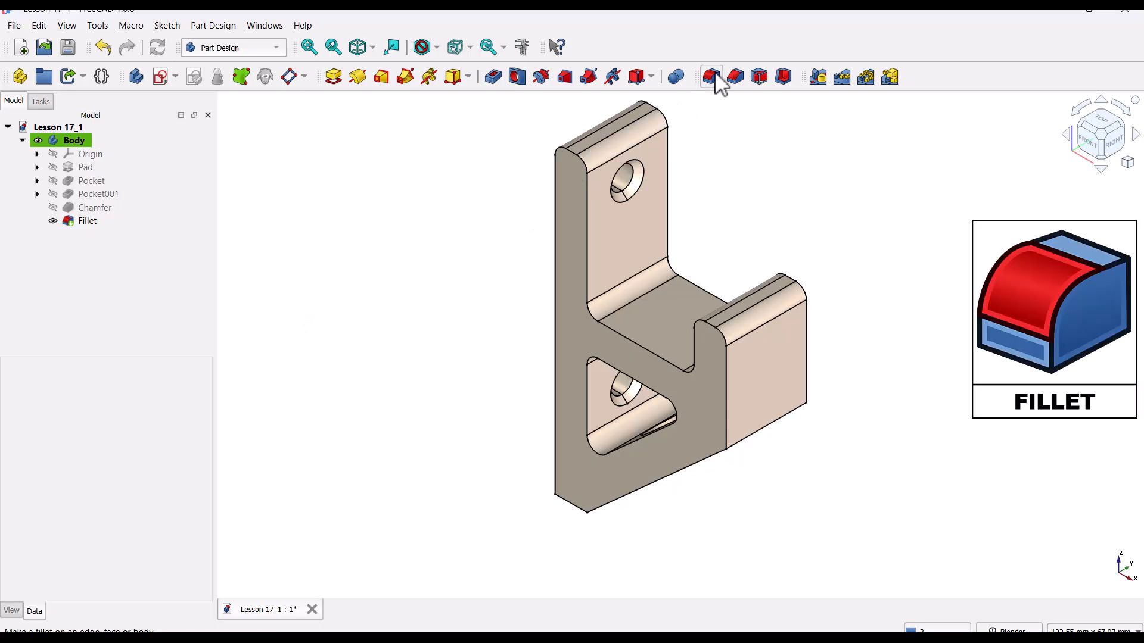
- Add a 4 mm fillet to Edge54, Edge29 and Edge3, including the bottom corner
left_click(712, 76)
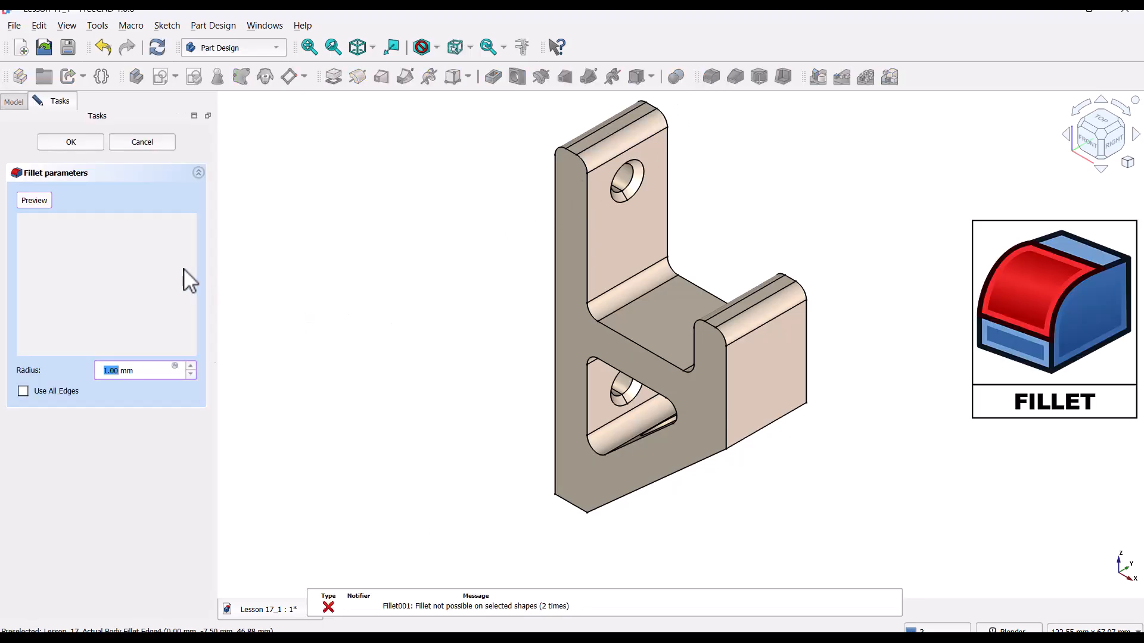
type("4")
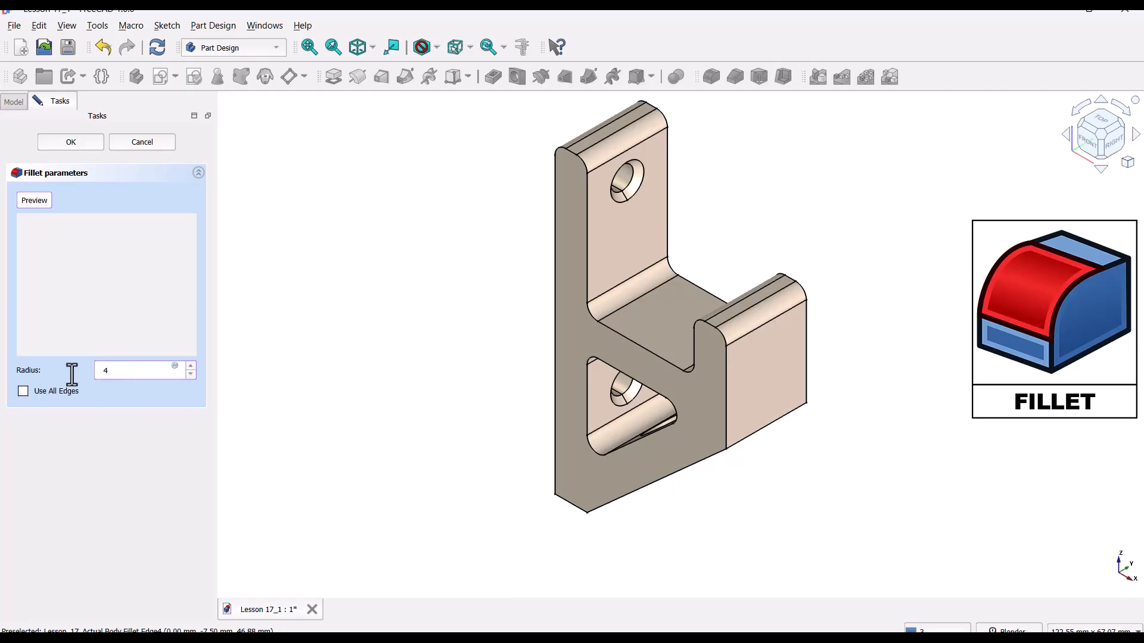
left_click(34, 200)
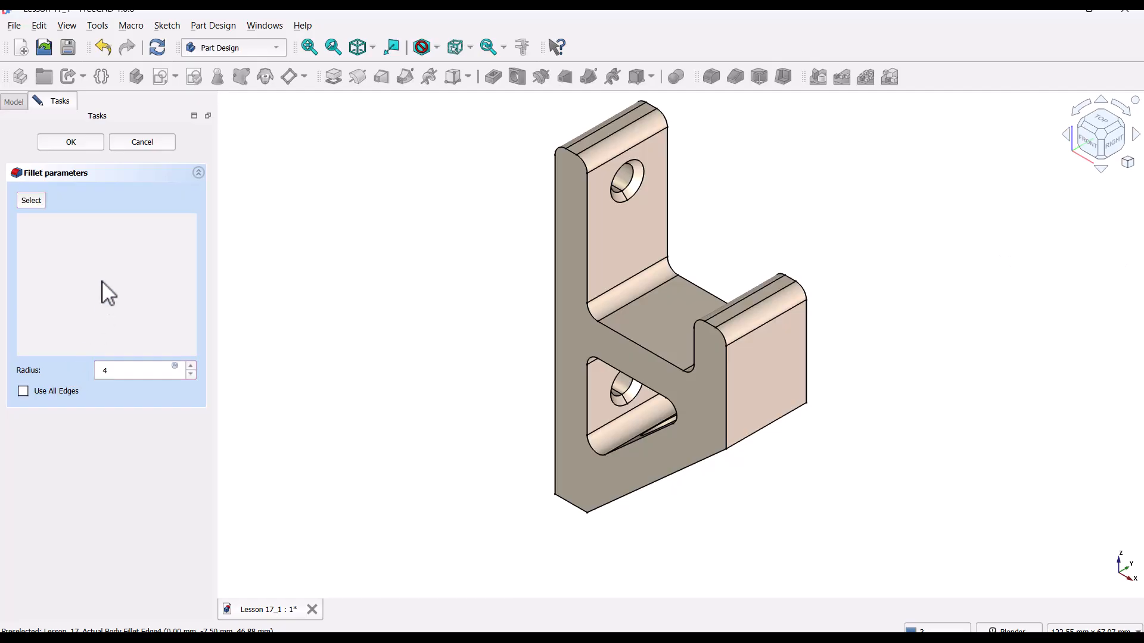
left_click(31, 200)
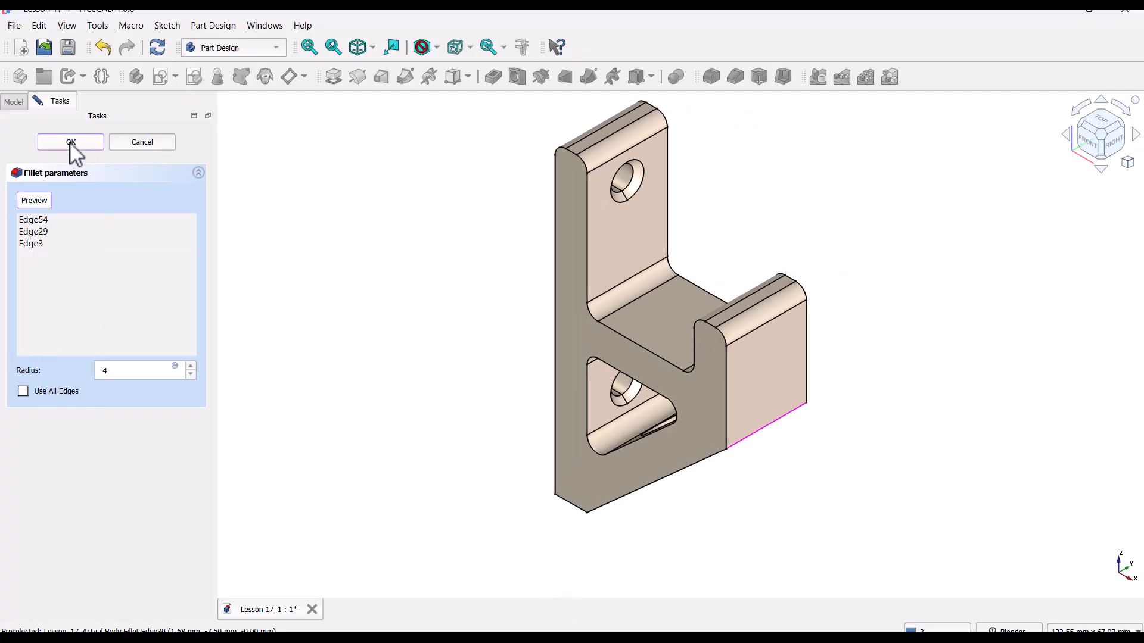
left_click(71, 142)
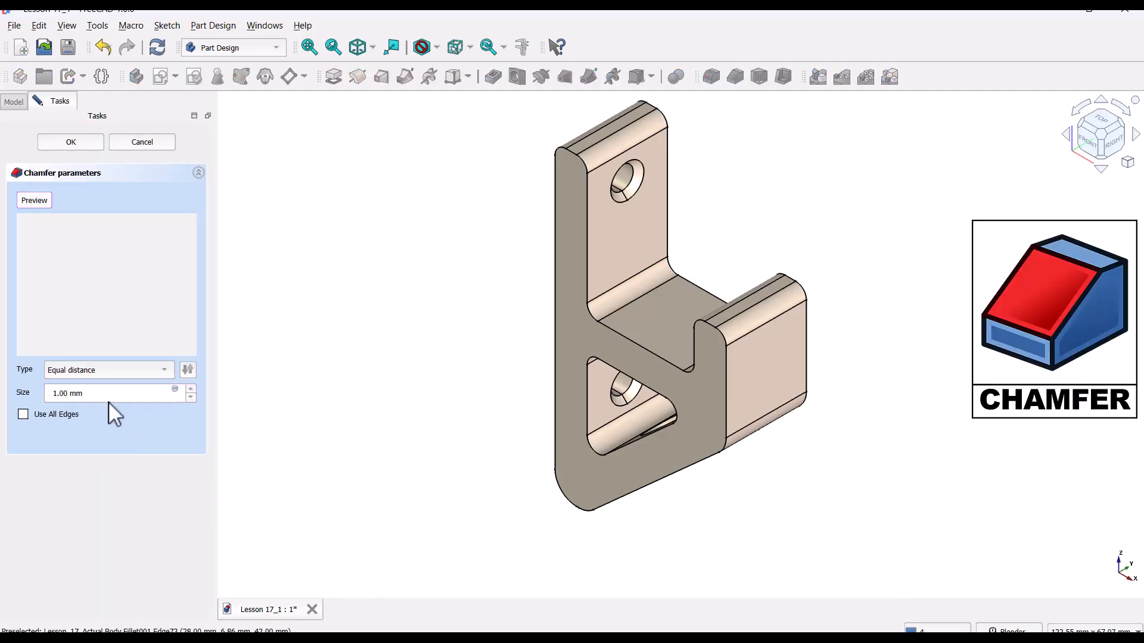
- Chamfer four hook edges, including underside edges, by 1.5 mm as Chamfer001
triple_click(90, 393)
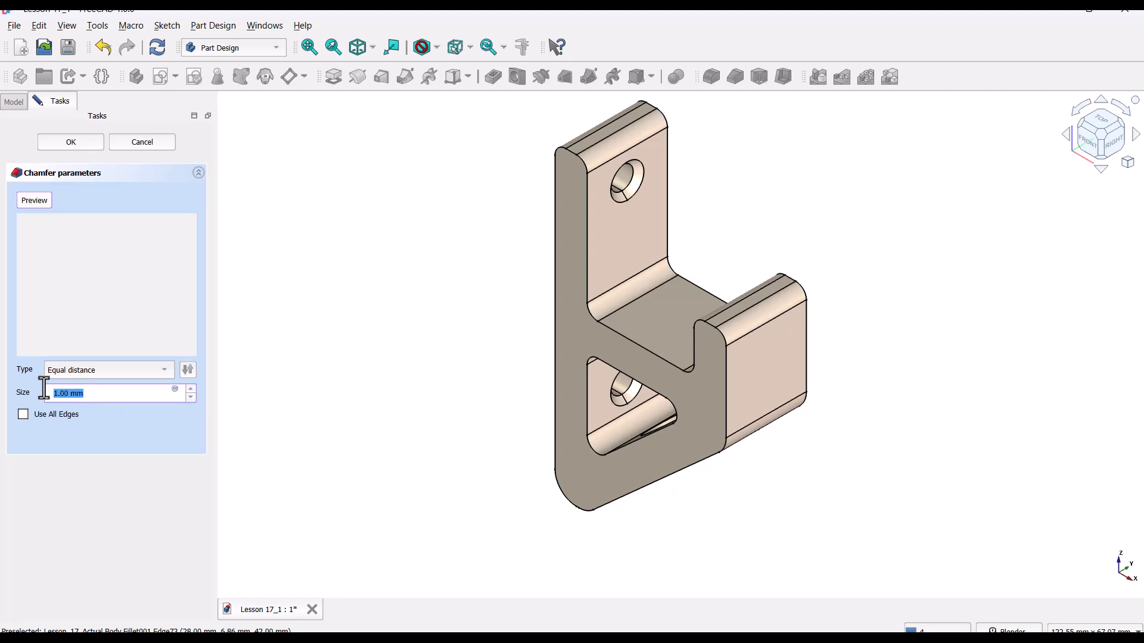
type("1.5")
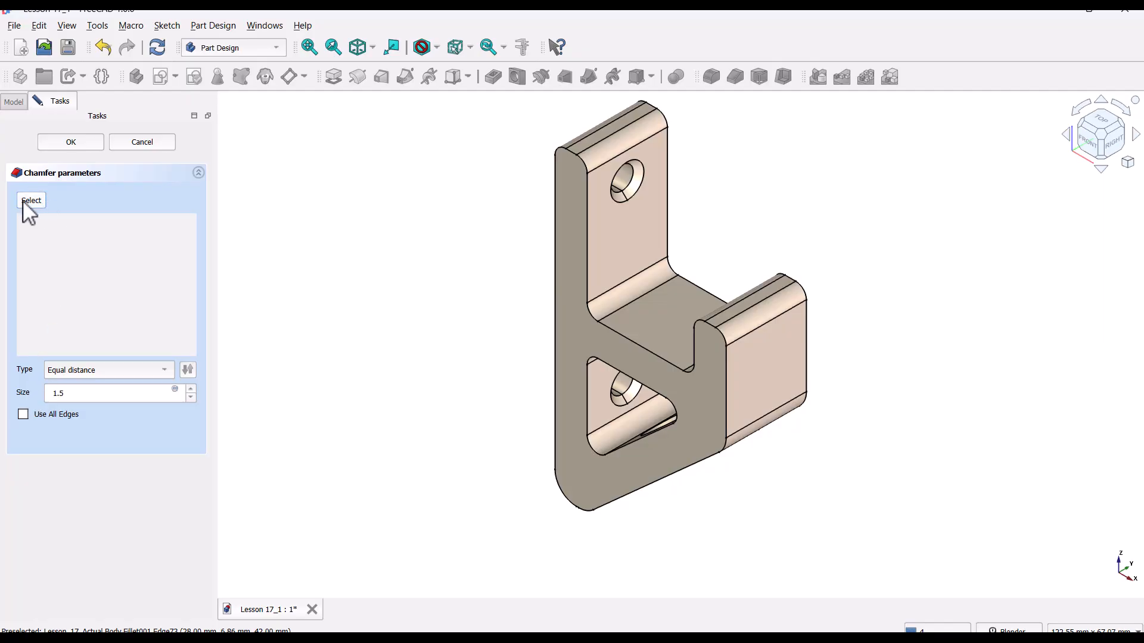
left_click(31, 200)
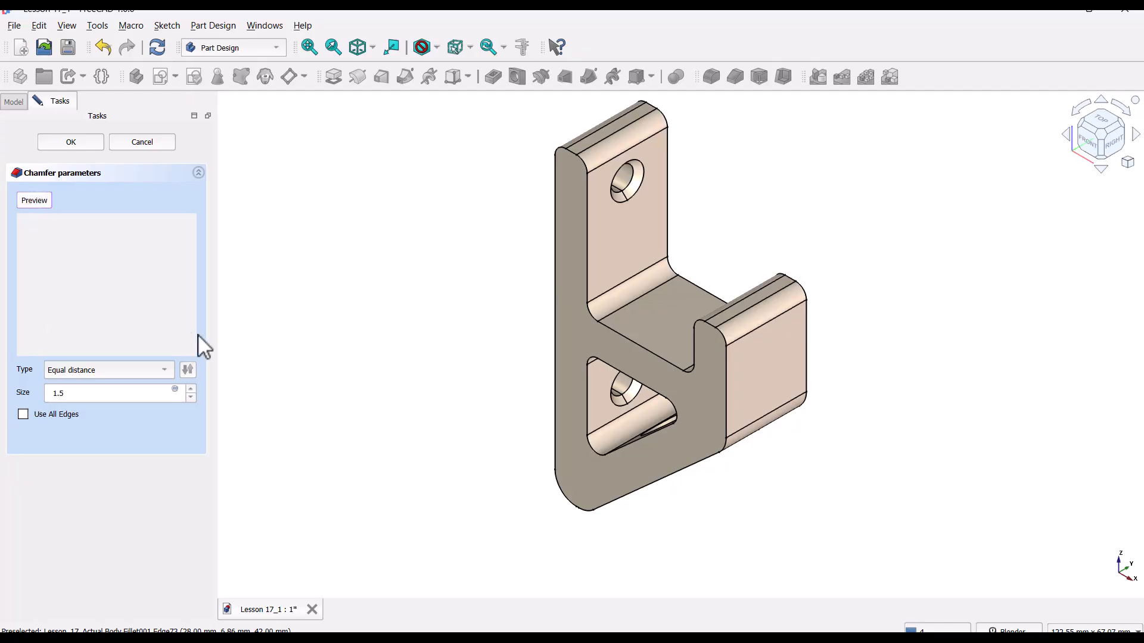
left_click(582, 399)
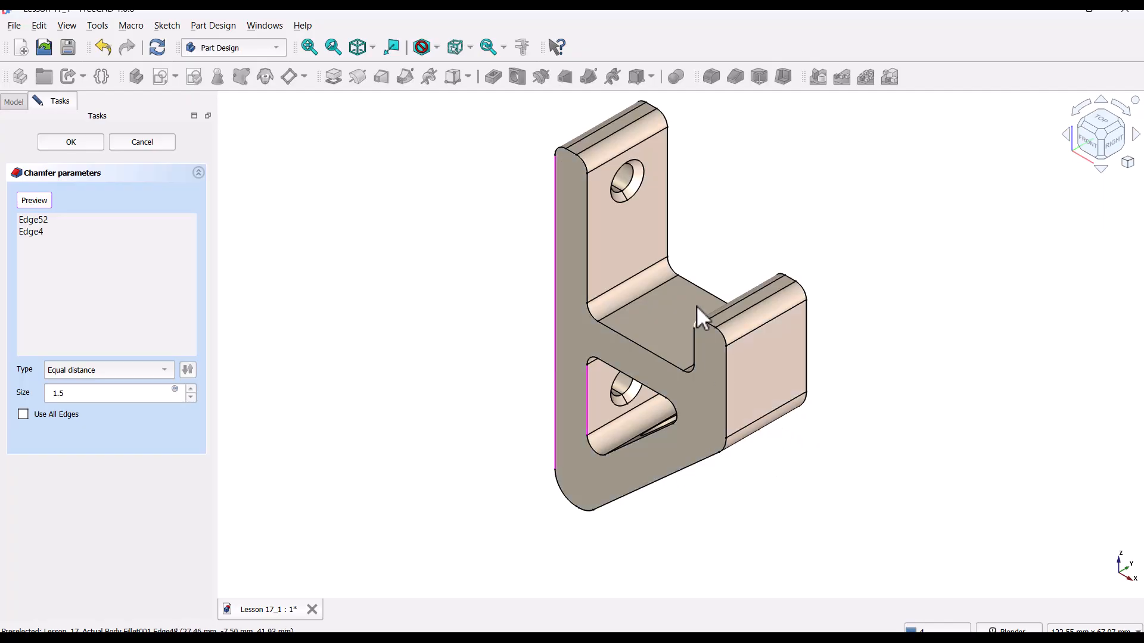
left_click_drag(700, 318, 685, 409)
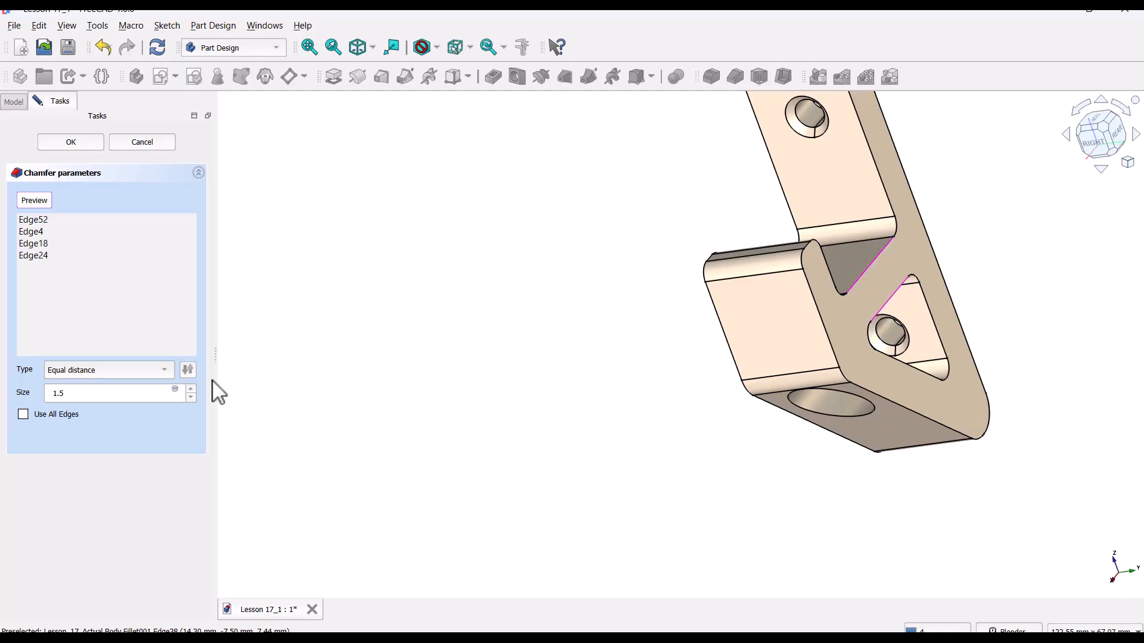
left_click(70, 142)
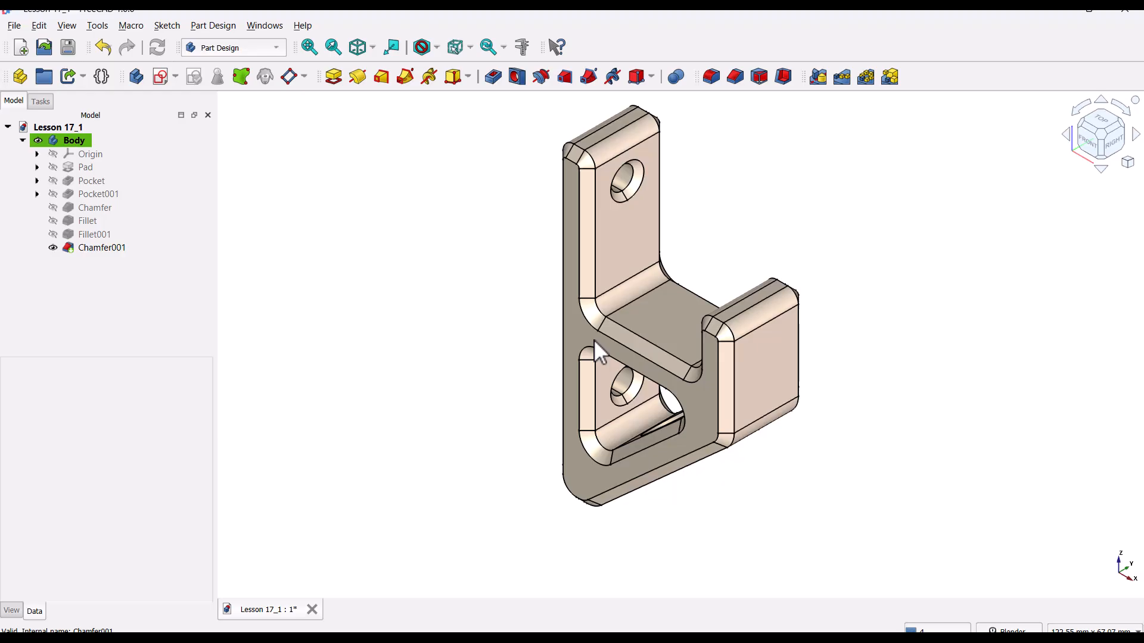
mouse_move(946, 523)
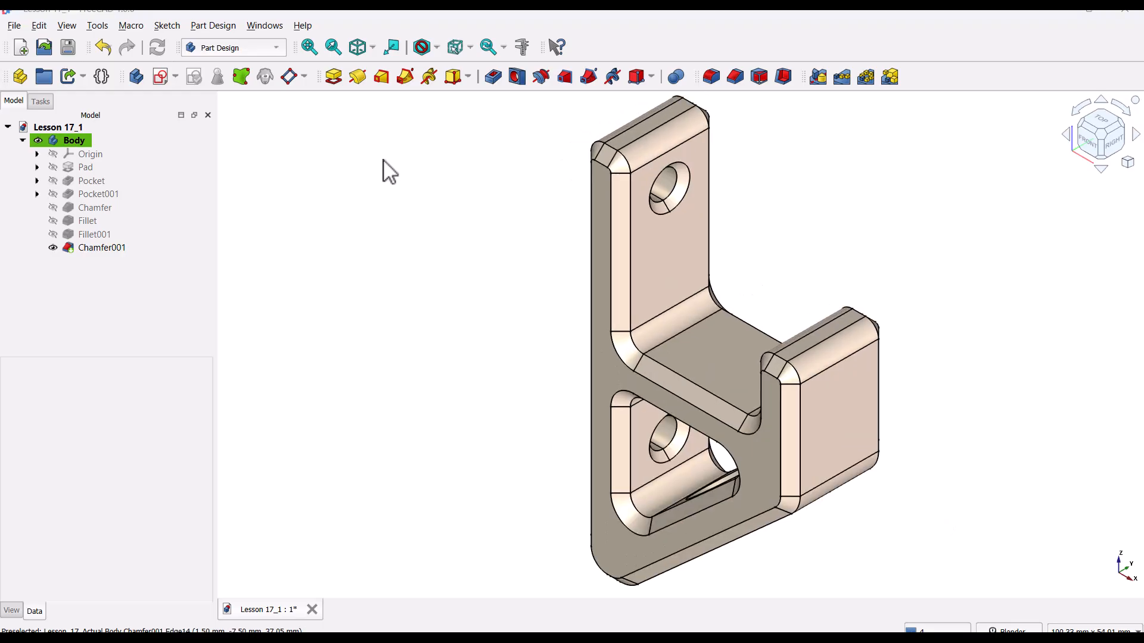
mouse_move(261, 160)
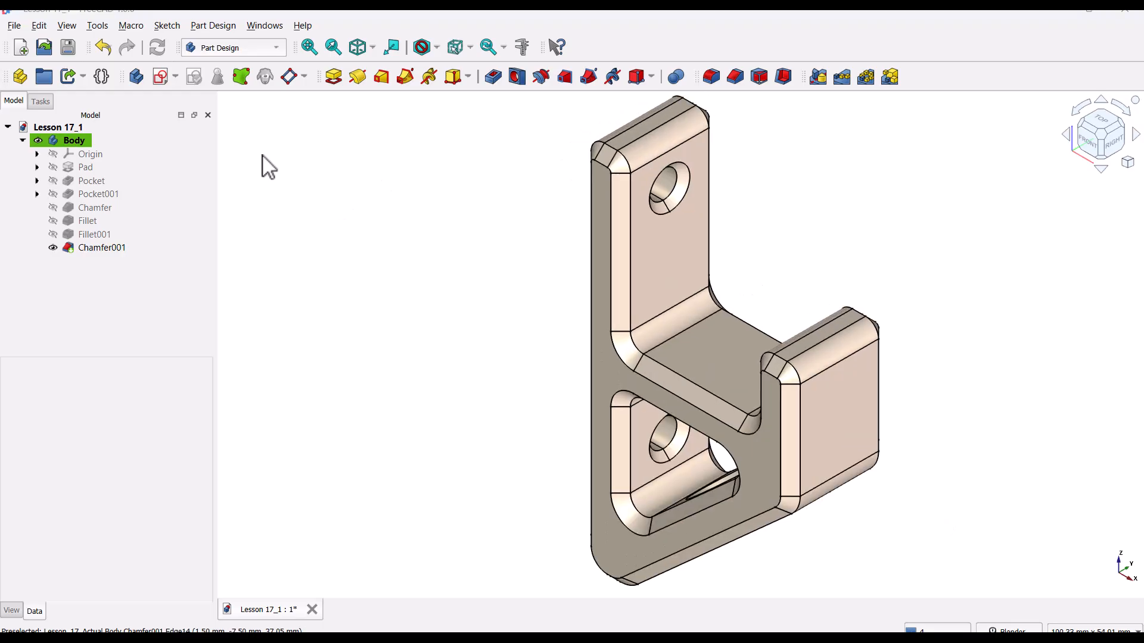
mouse_move(390, 374)
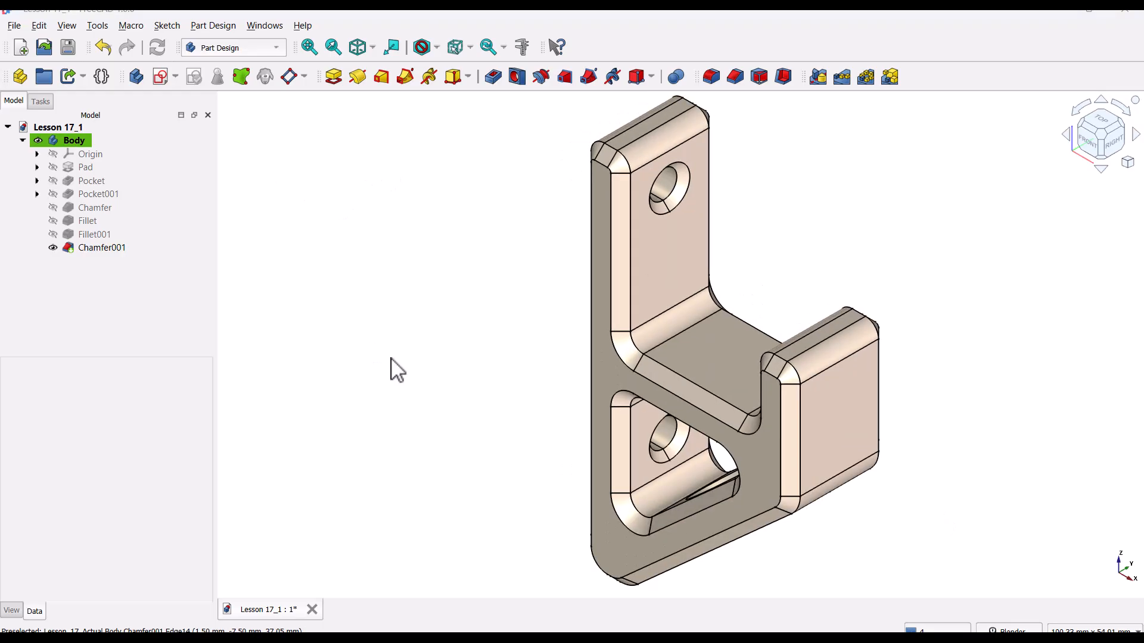
- Select the hook's Body in the Model tree
left_click(74, 140)
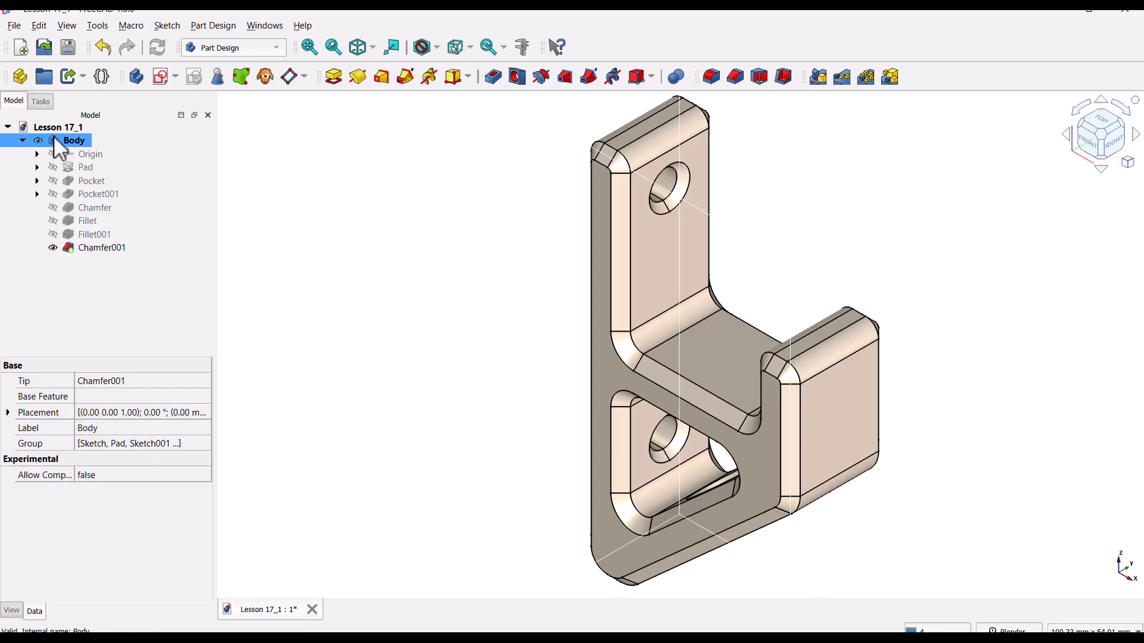
- Export the Body through File > Export as 'Wall hook' in 3D Manufacturing Format
left_click(14, 25)
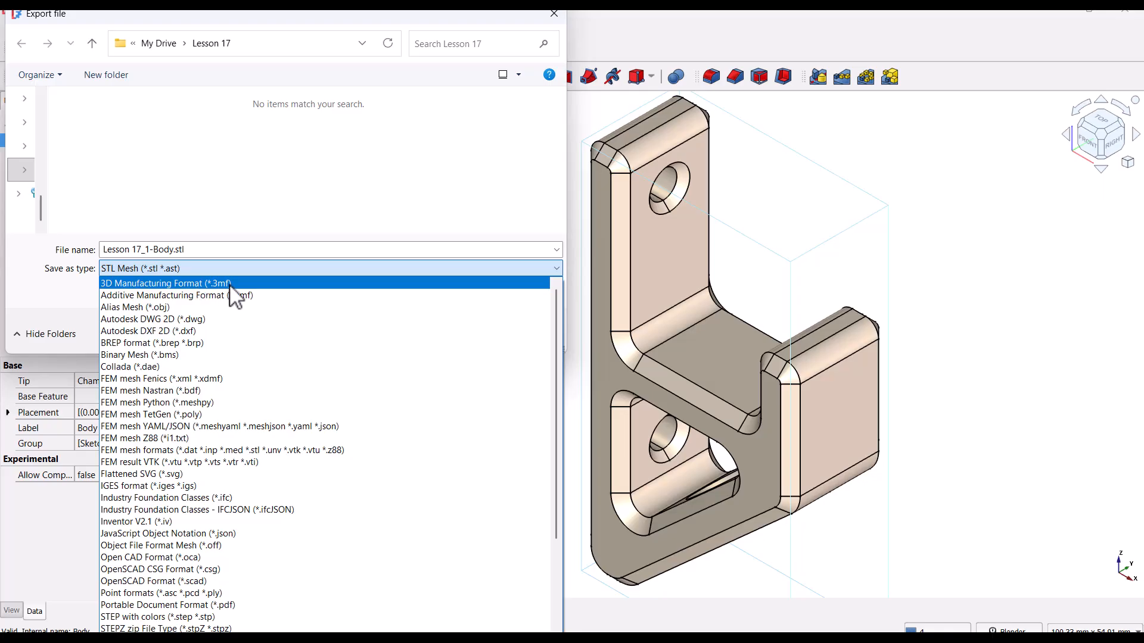
left_click(167, 283)
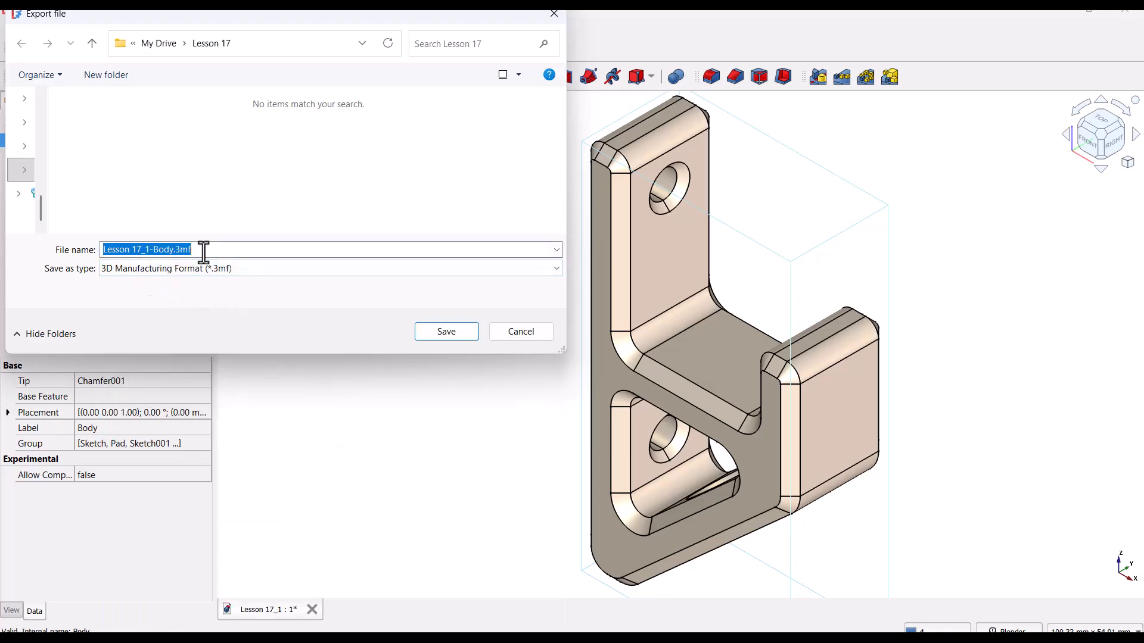
mouse_move(203, 254)
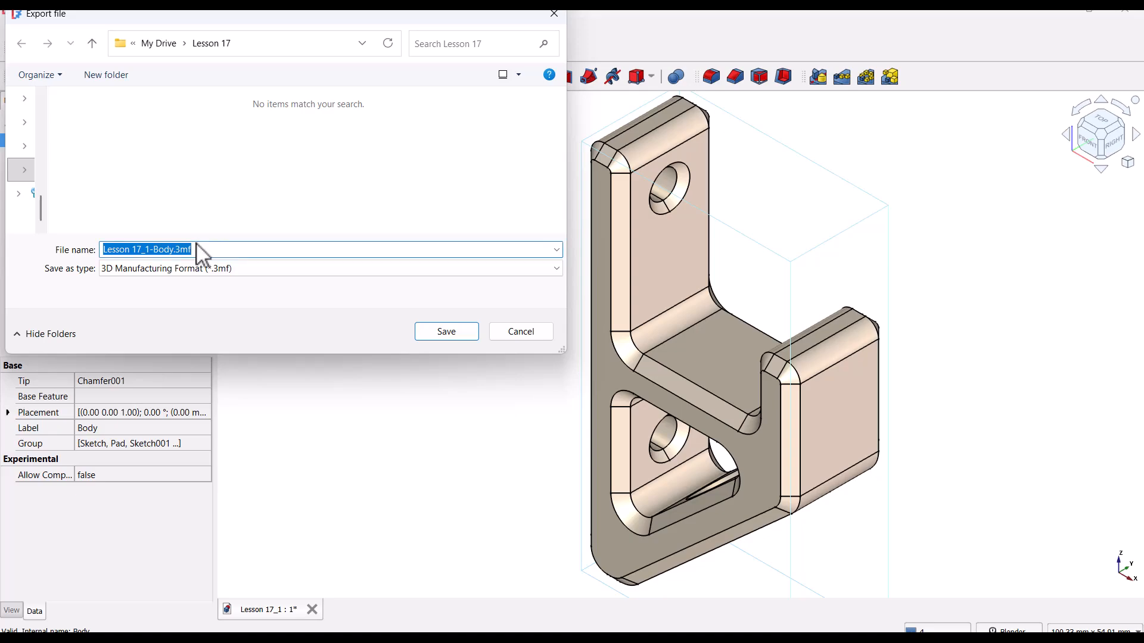
mouse_move(196, 241)
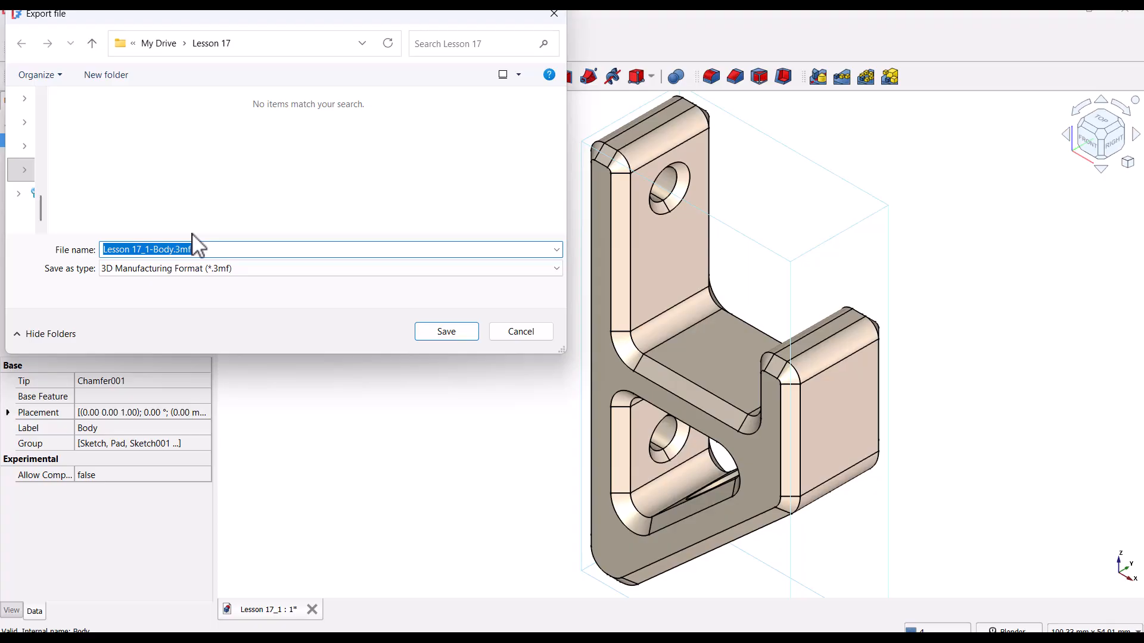
type("Wall")
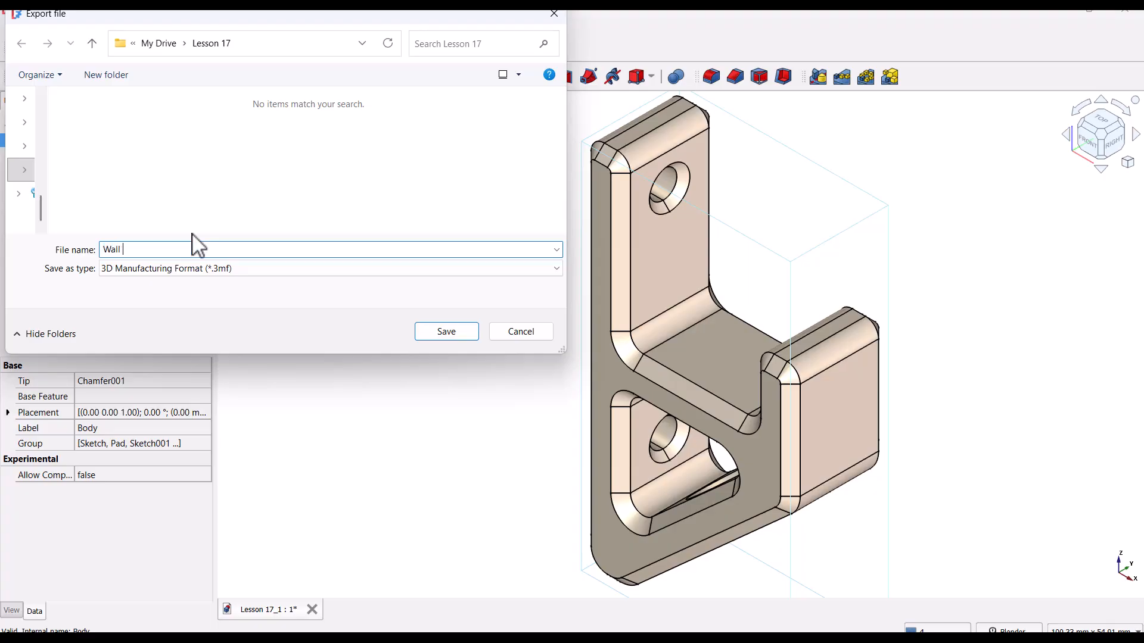
type("hook")
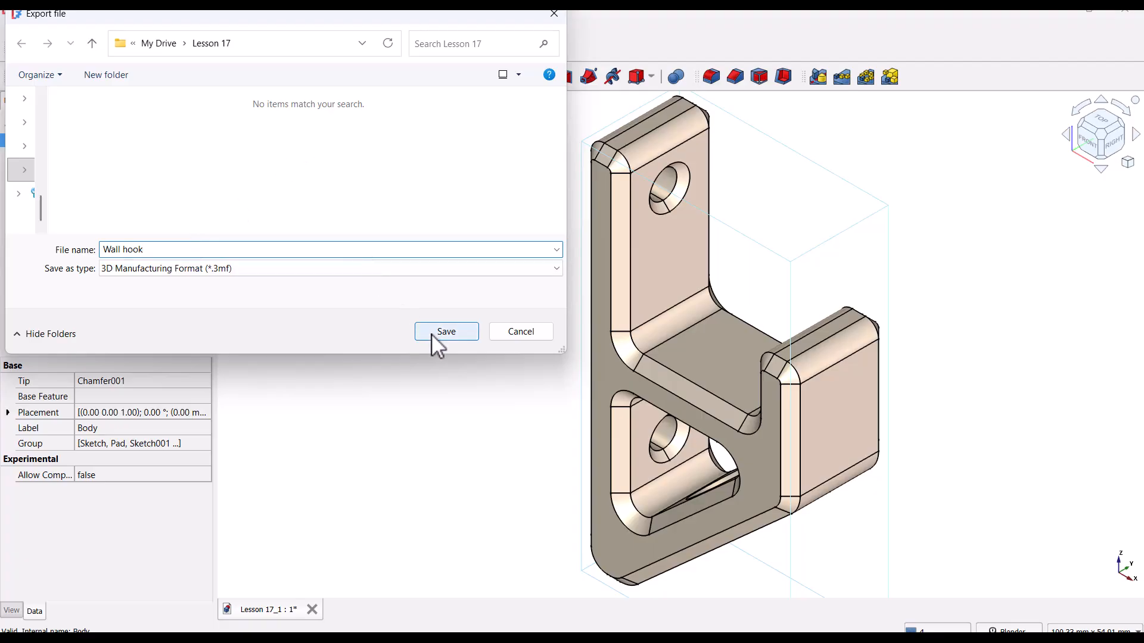
left_click(447, 331)
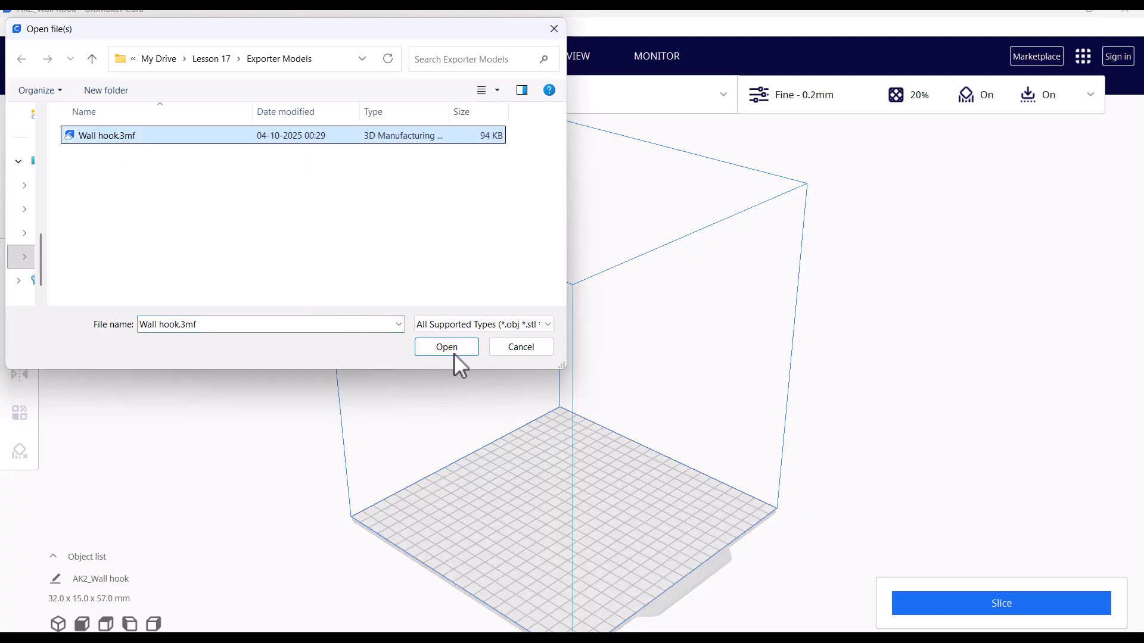
- Open Wall hook.3mf in Cura, rotate it to lie flat, and start slicing
left_click(446, 347)
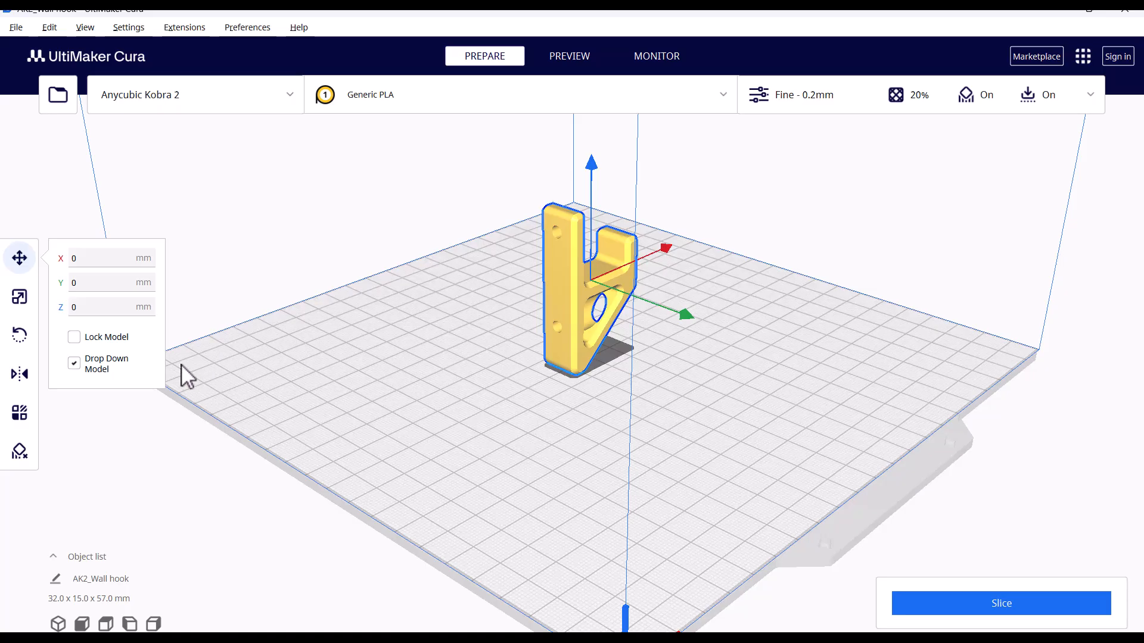
mouse_move(20, 336)
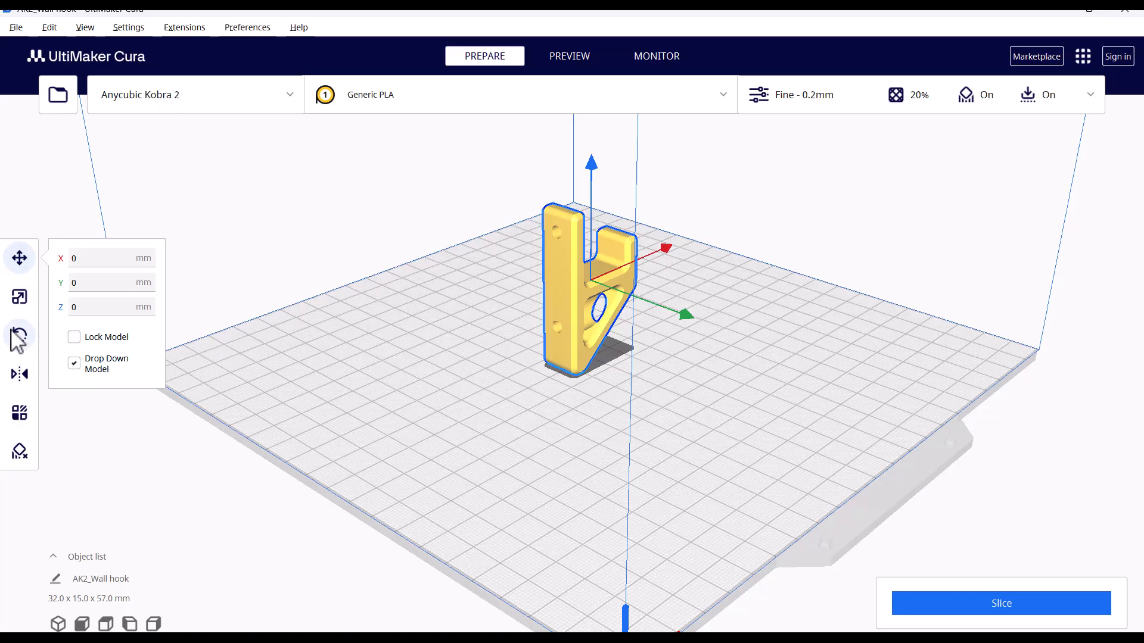
left_click(19, 335)
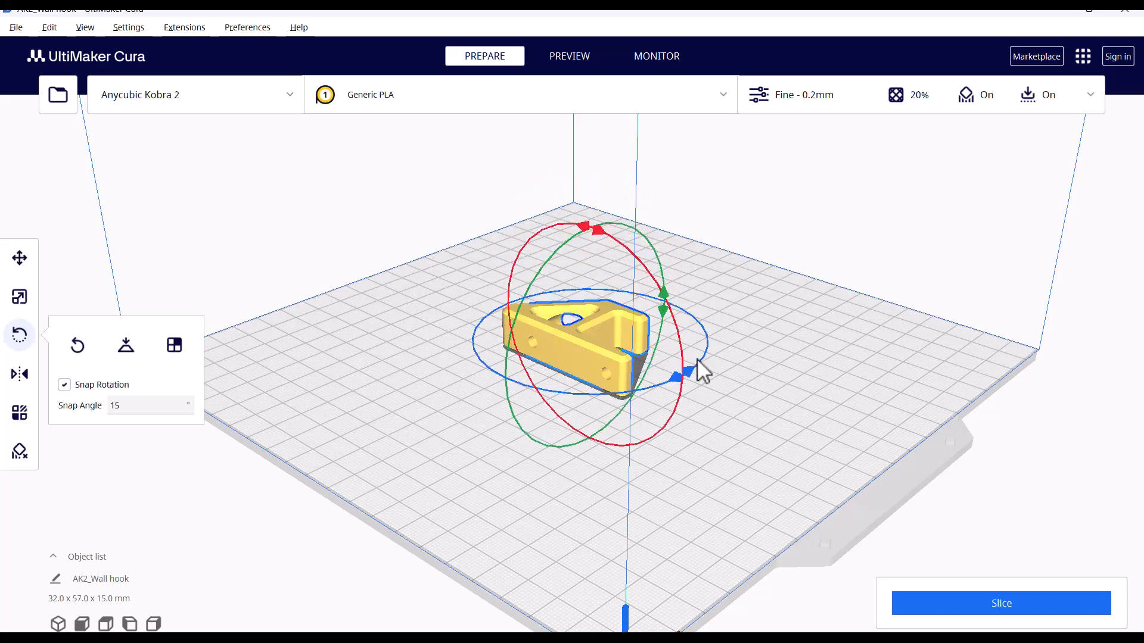
mouse_move(722, 483)
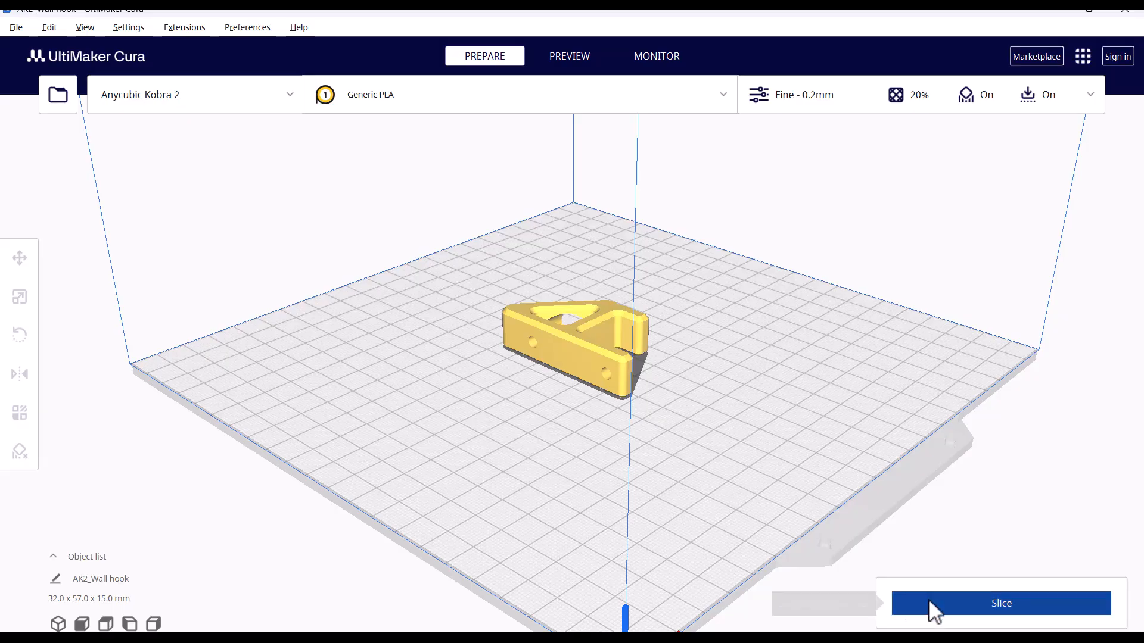
left_click(1000, 602)
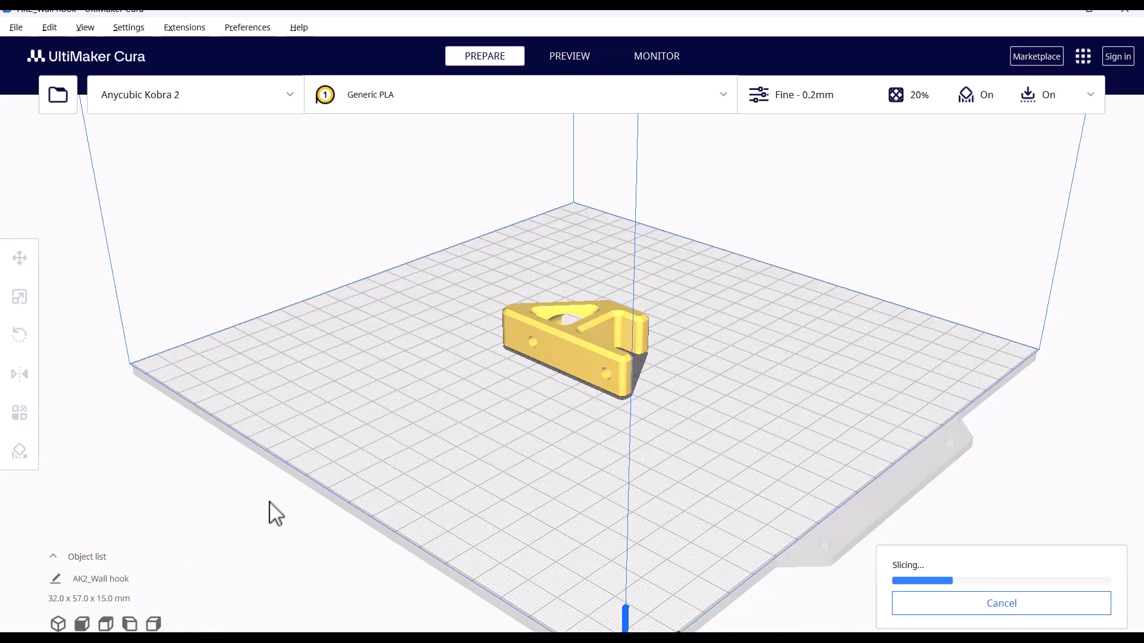
- Preview the sliced hook (about 39 minutes, 8 g) and step the layer slider to layer 34
left_click(568, 55)
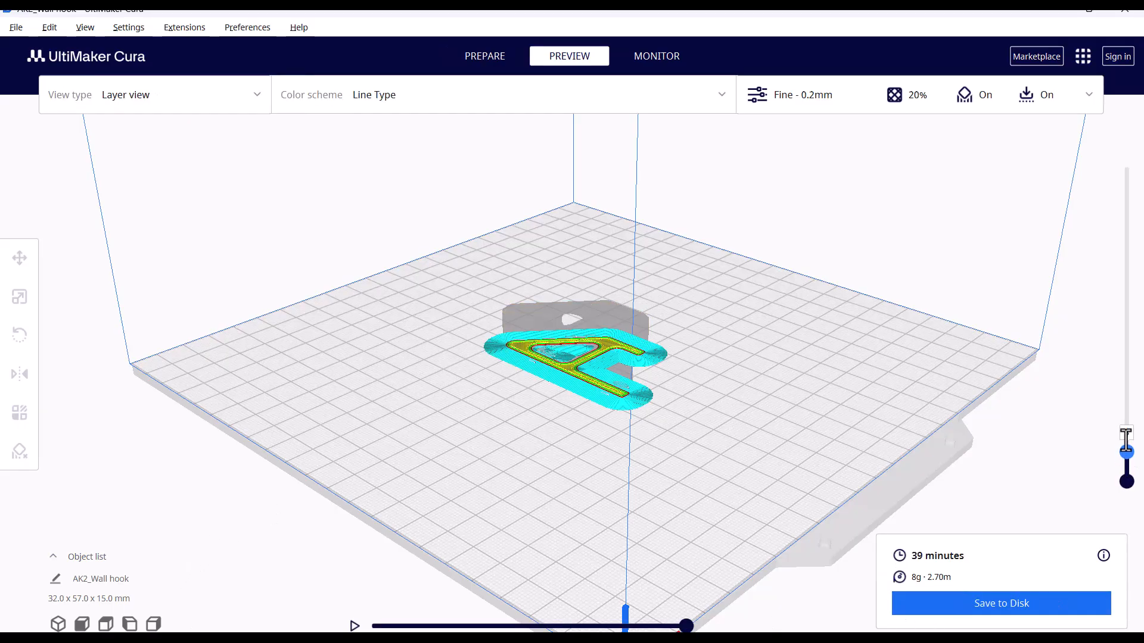
left_click_drag(1125, 438, 1125, 327)
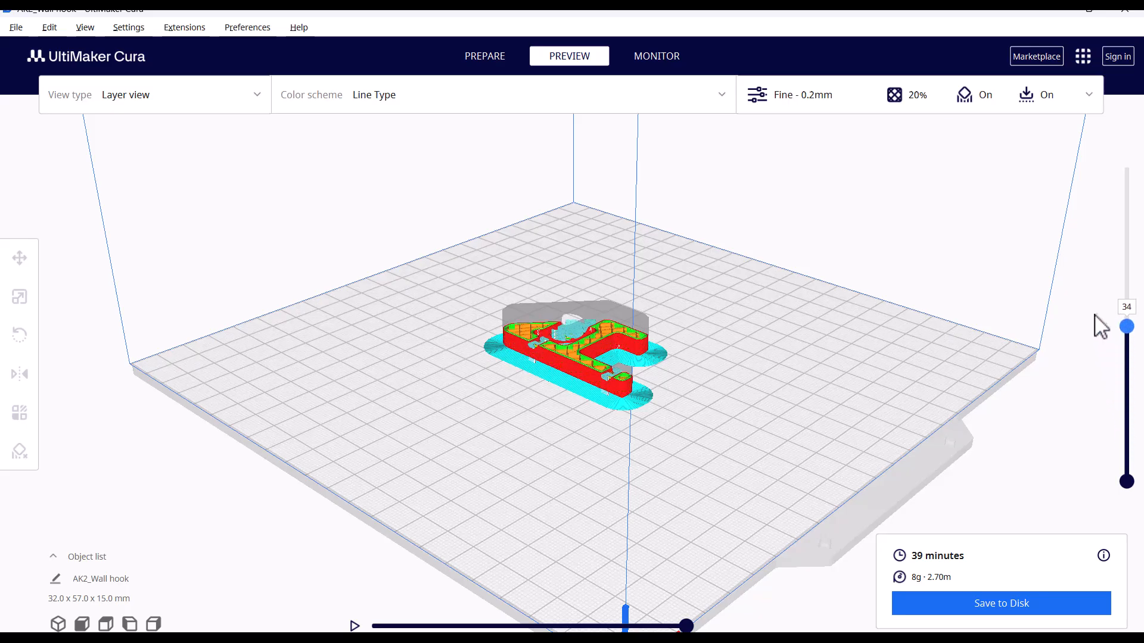